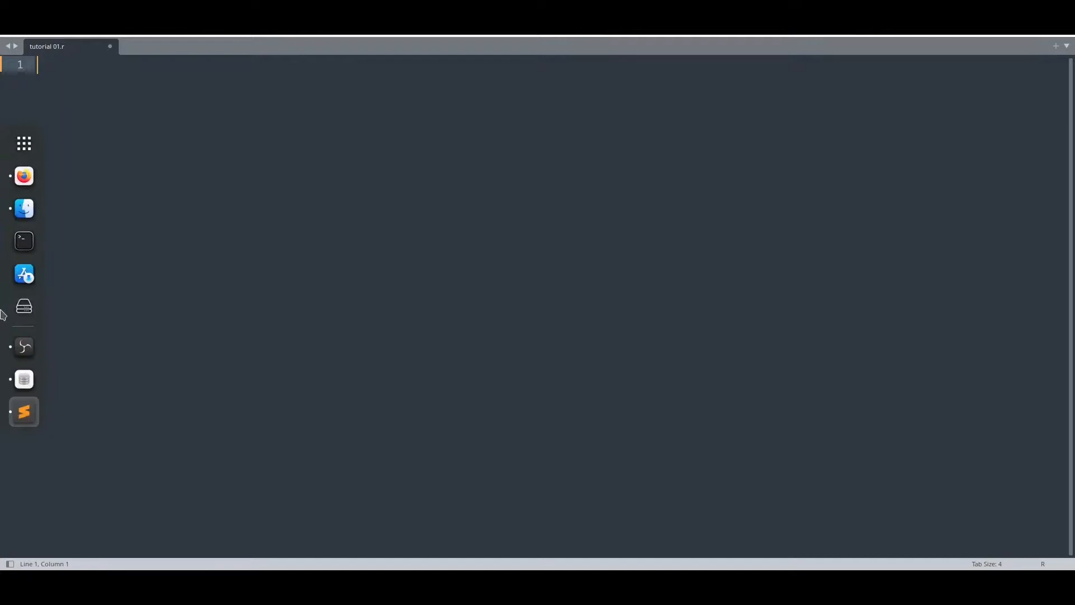
Launch DB Browser for SQLite from the dock next to the empty R script
{"action": "left_click", "coordinate": [23, 379]}
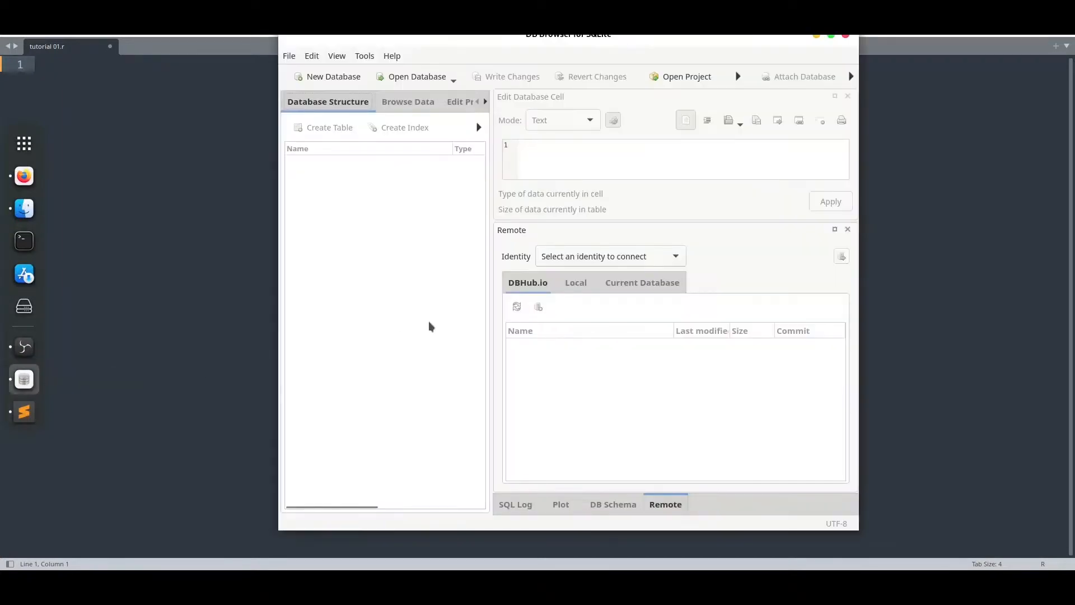
{"action": "mouse_move", "coordinate": [413, 344]}
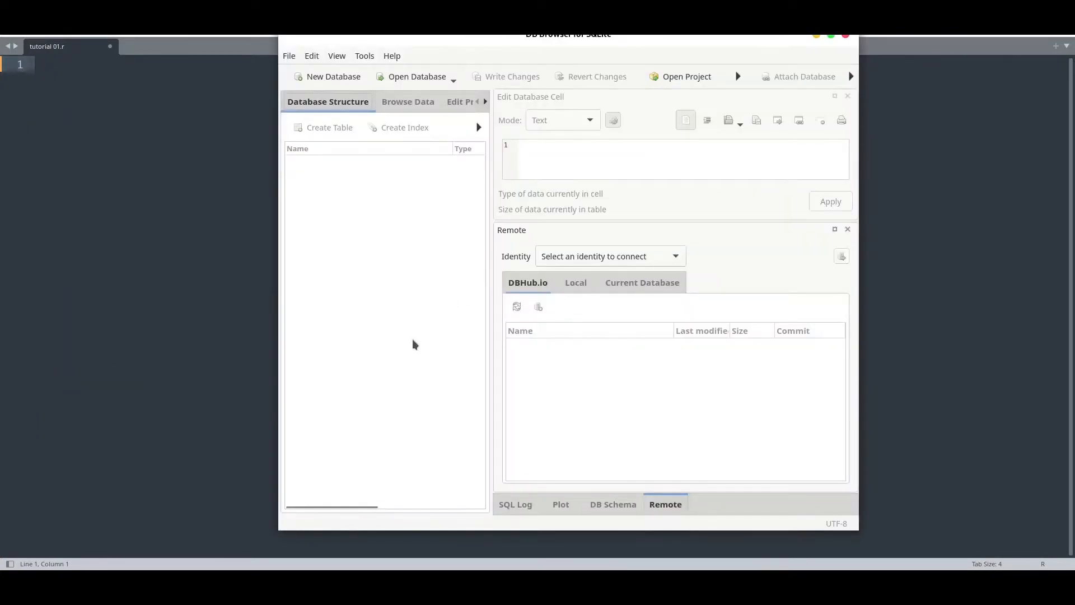
{"action": "mouse_move", "coordinate": [400, 312]}
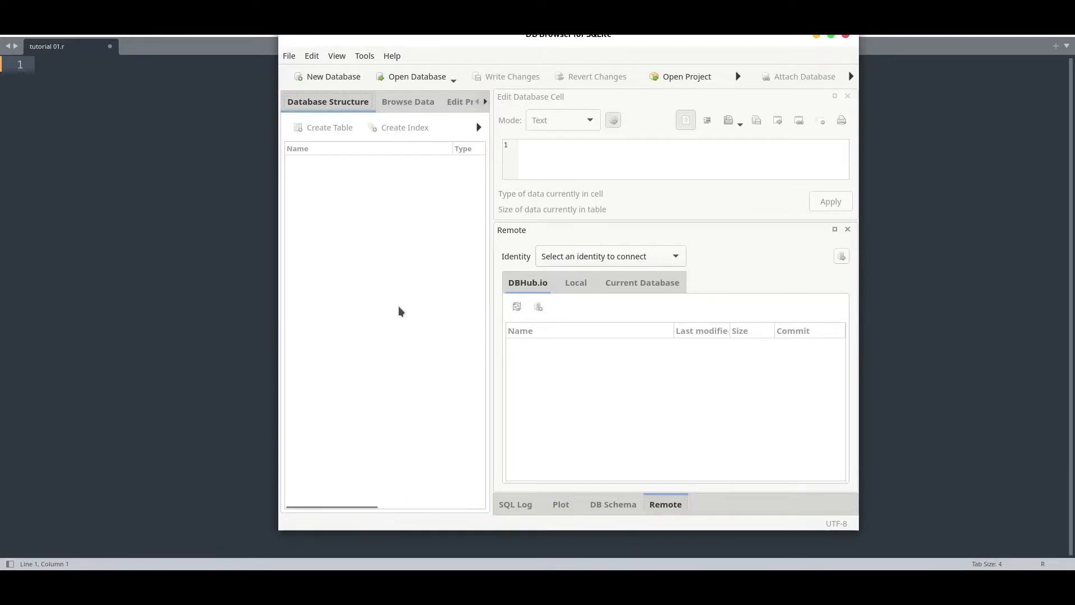
{"action": "mouse_move", "coordinate": [425, 292]}
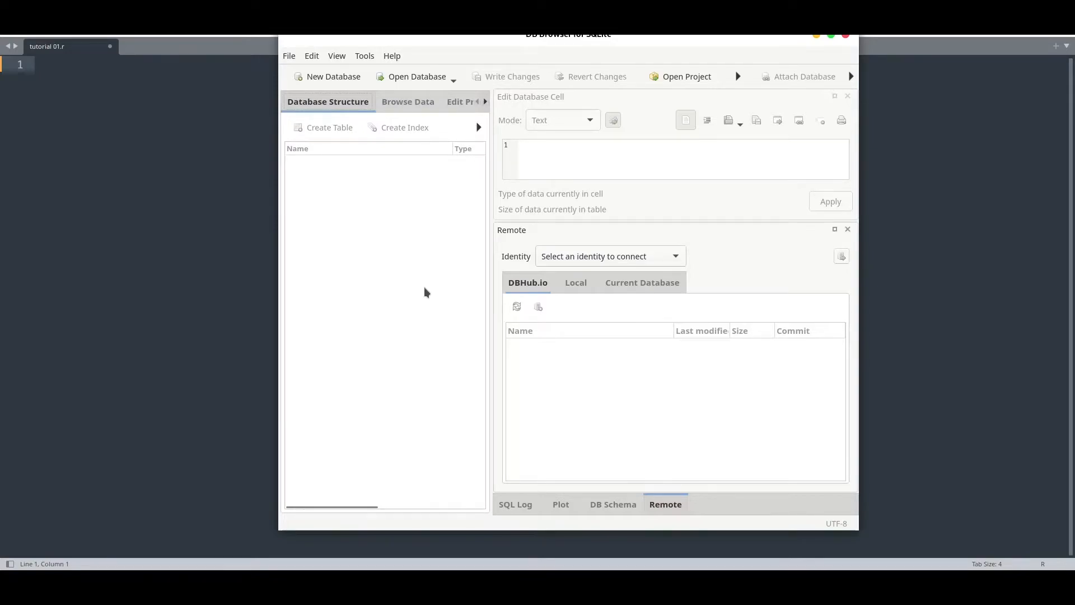
{"action": "mouse_move", "coordinate": [432, 273]}
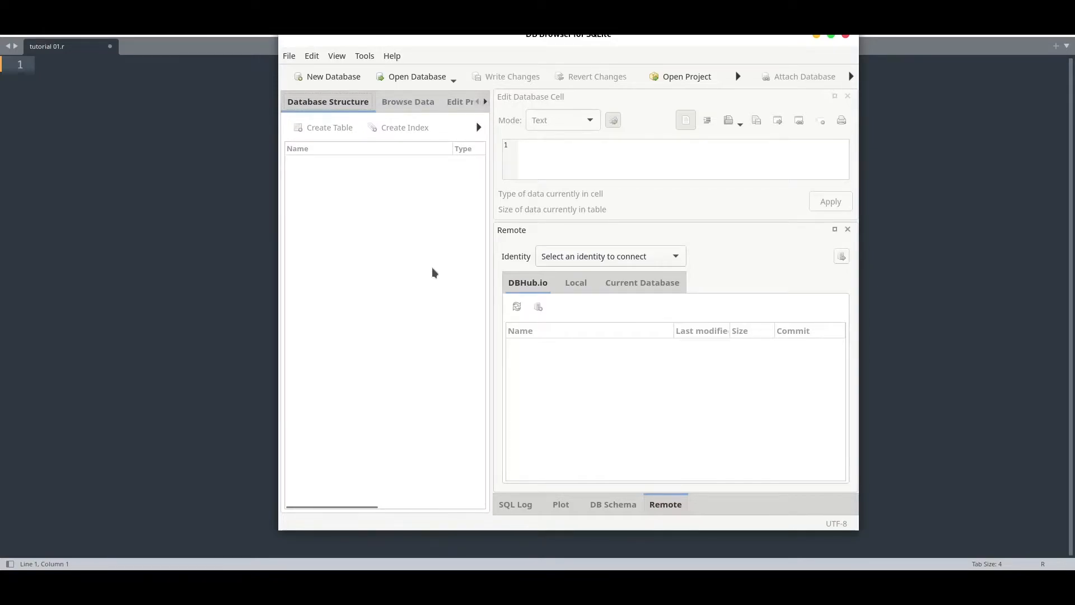
{"action": "mouse_move", "coordinate": [426, 283]}
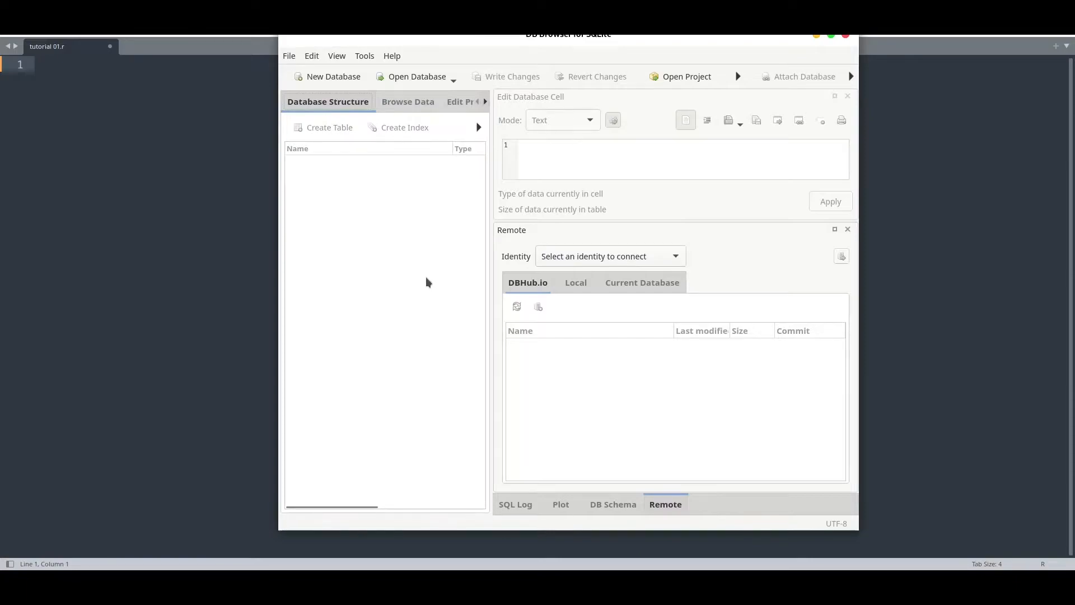
{"action": "mouse_move", "coordinate": [366, 275]}
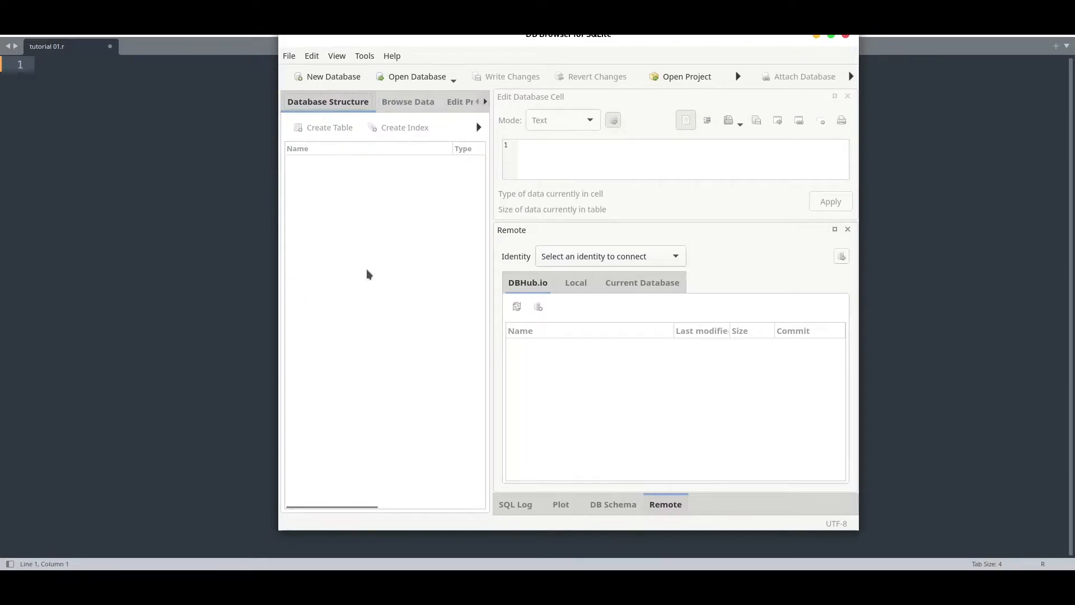
Create a new database saved as test.db in the R tutorials/tutorials folder
{"action": "left_click", "coordinate": [417, 76]}
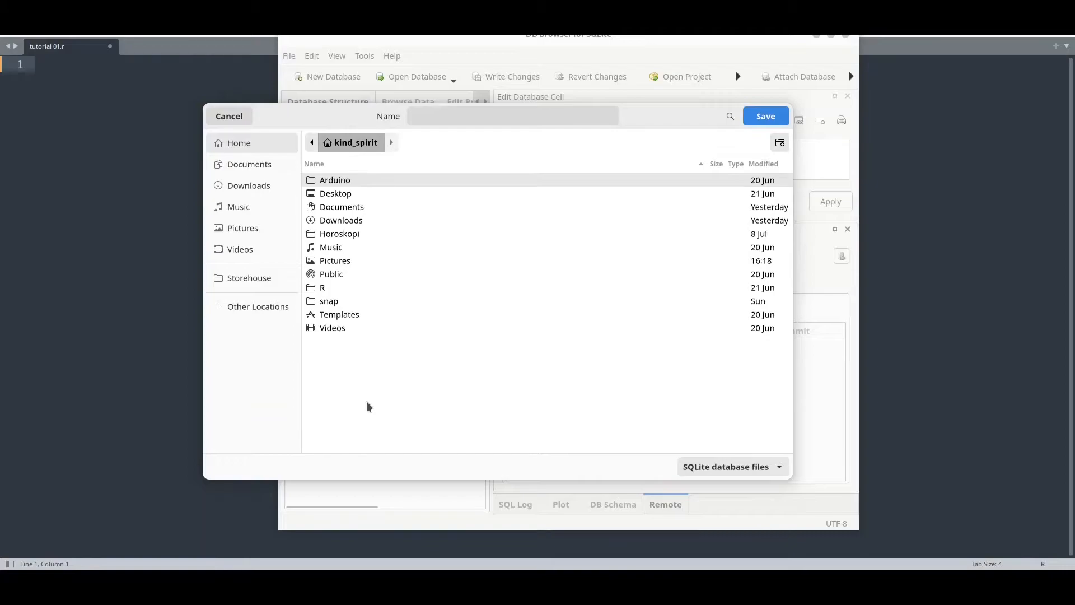
{"action": "mouse_move", "coordinate": [363, 393]}
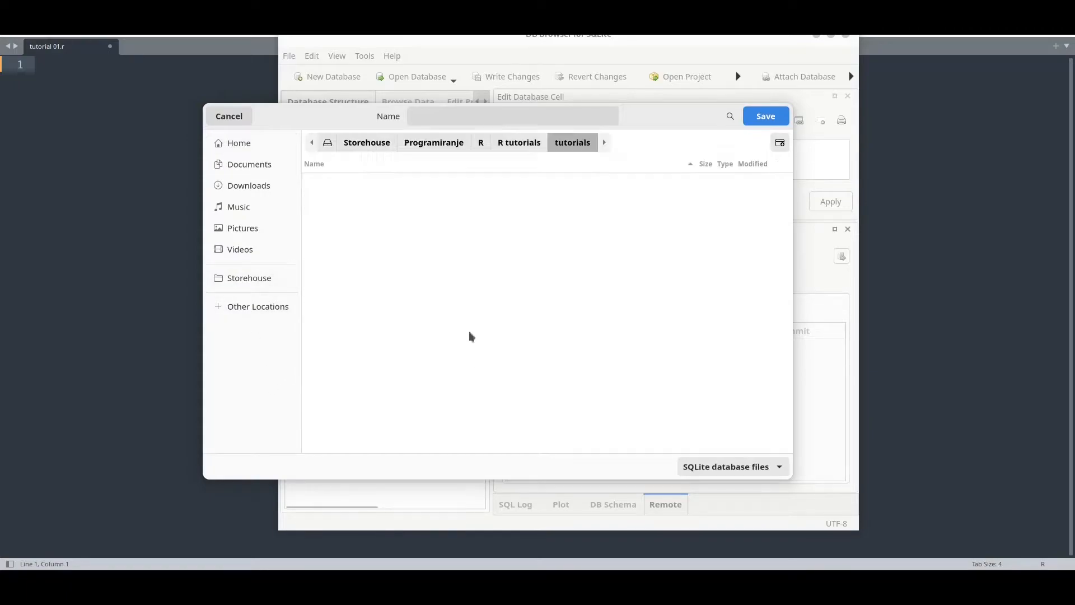
{"action": "left_click", "coordinate": [512, 115]}
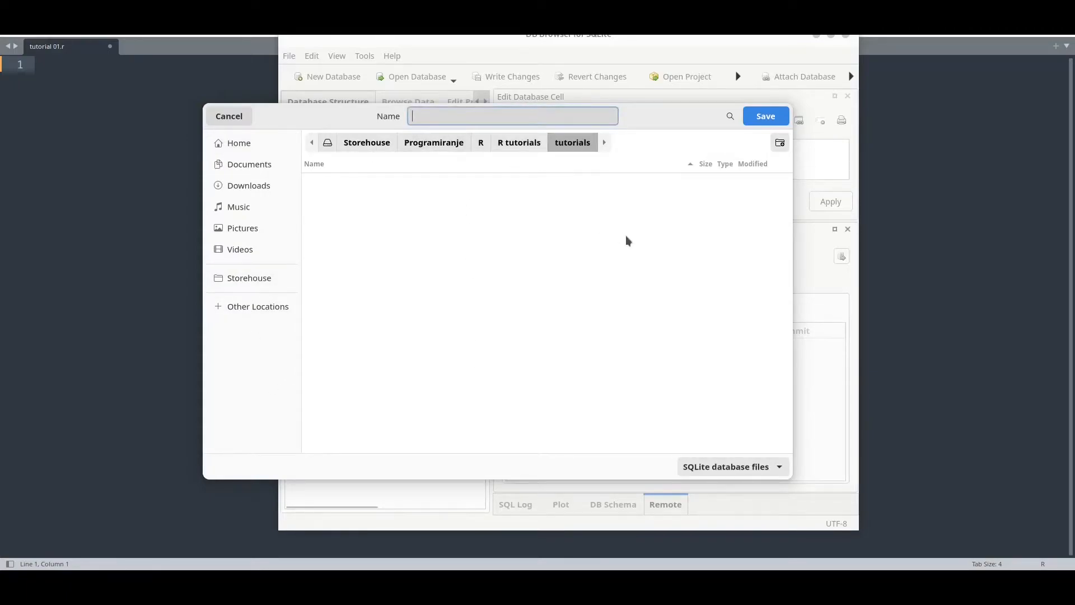
{"action": "type", "text": "test"}
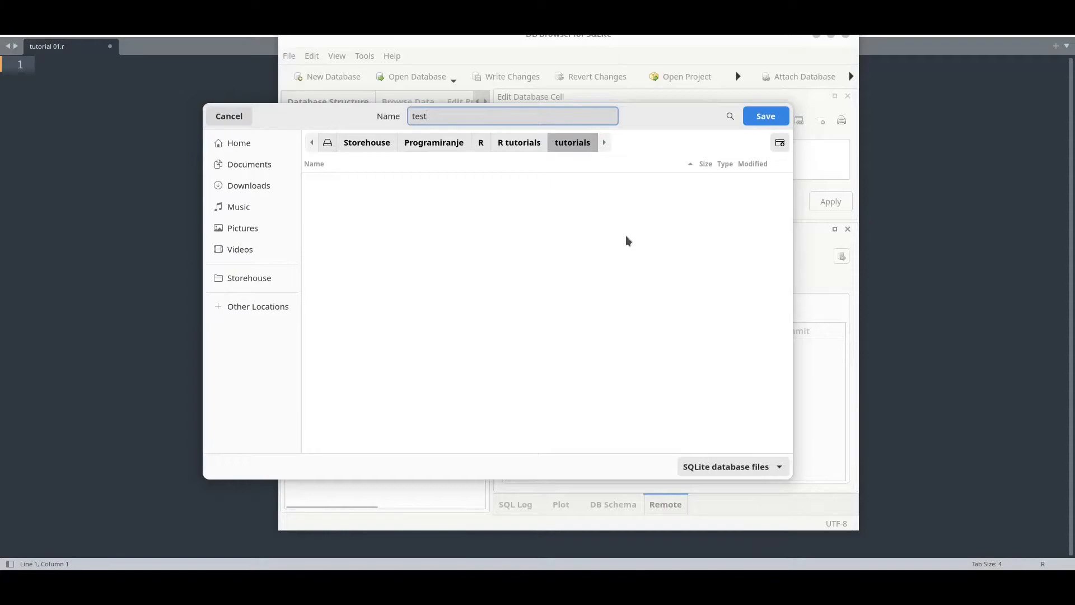
{"action": "type", "text": ".db"}
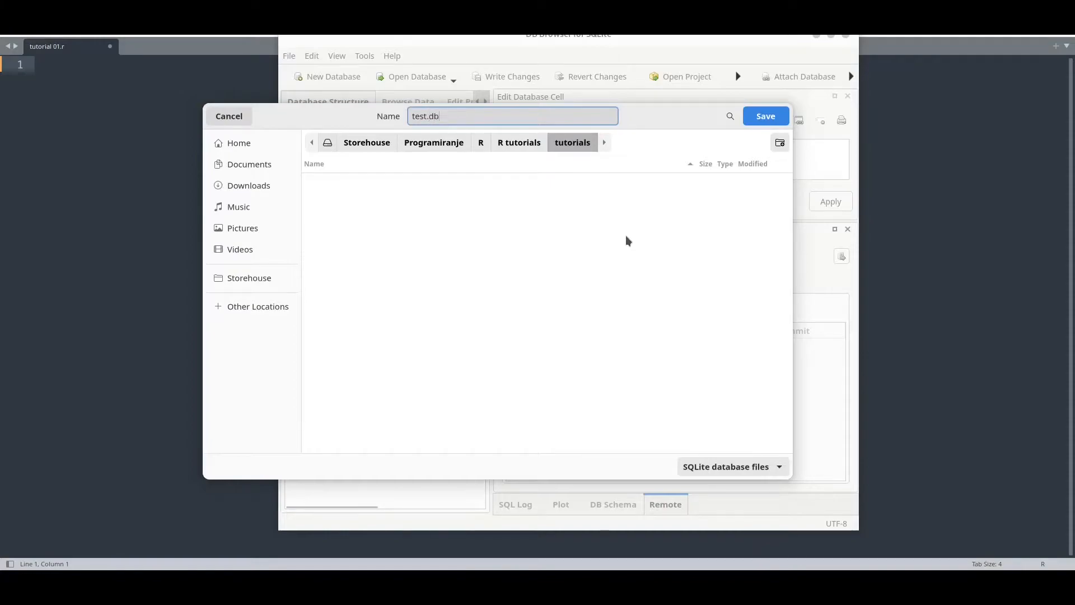
{"action": "left_click", "coordinate": [765, 115]}
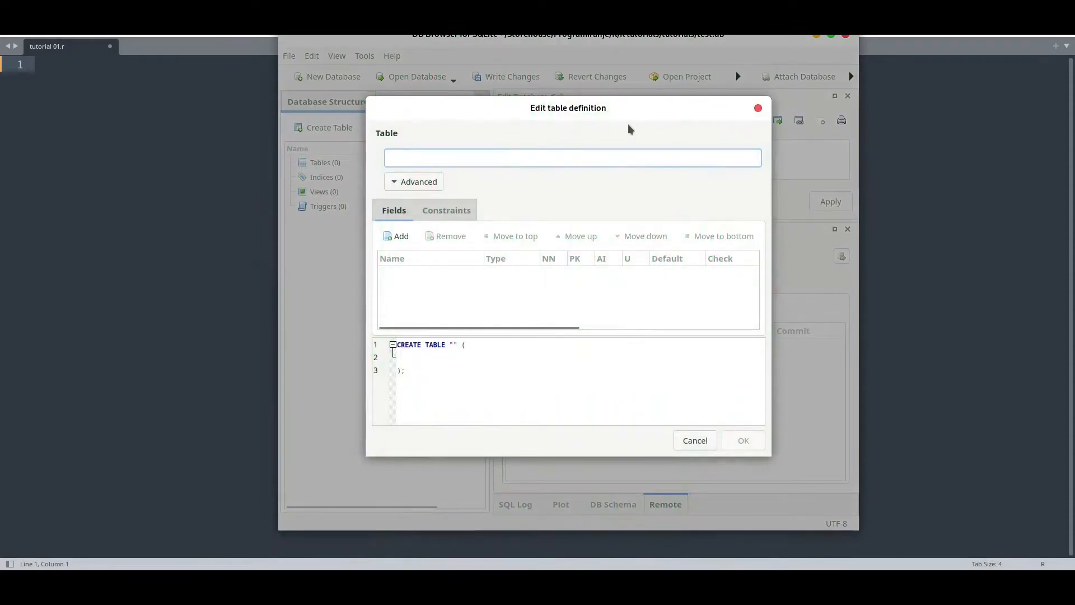
Name the table Test and add a first field renamed to ID as its primary key
{"action": "type", "text": "Test"}
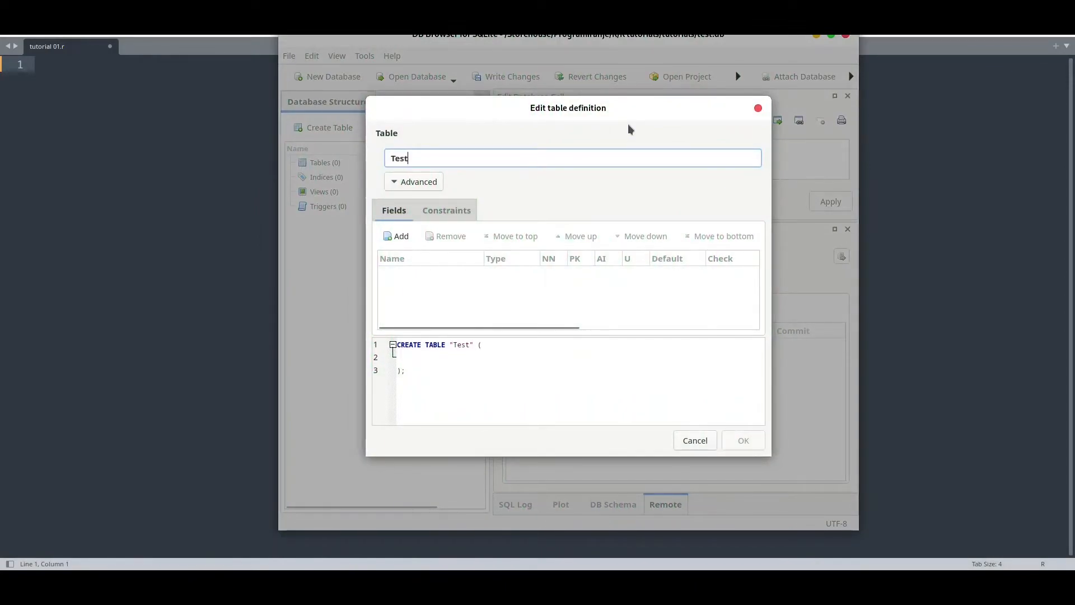
{"action": "left_click", "coordinate": [401, 236]}
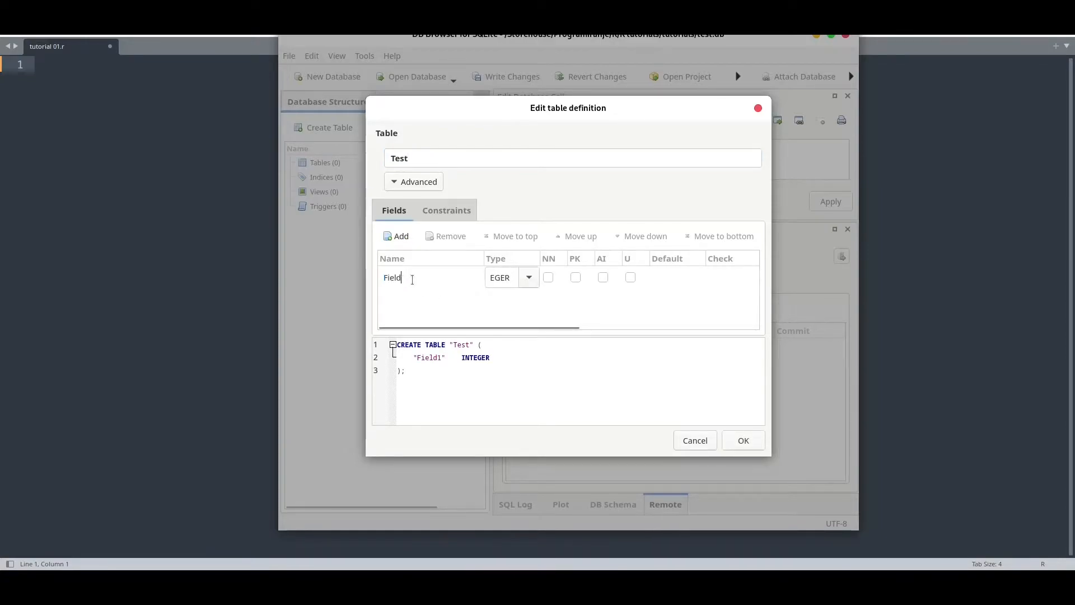
{"action": "type", "text": "ID"}
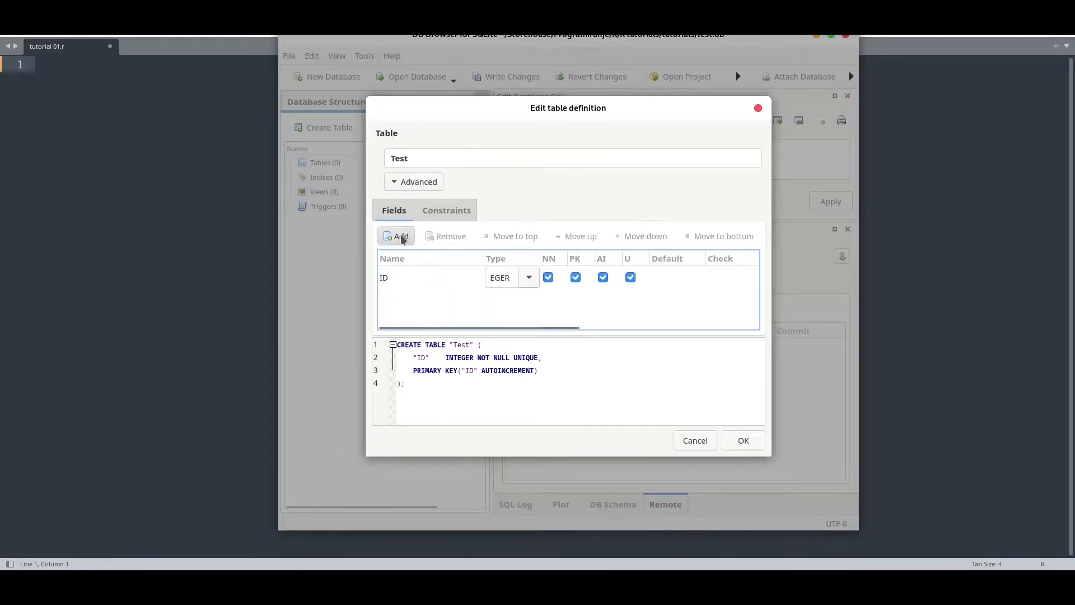
Add a TEXT field named Name and confirm to create the Test table
{"action": "left_click", "coordinate": [396, 236]}
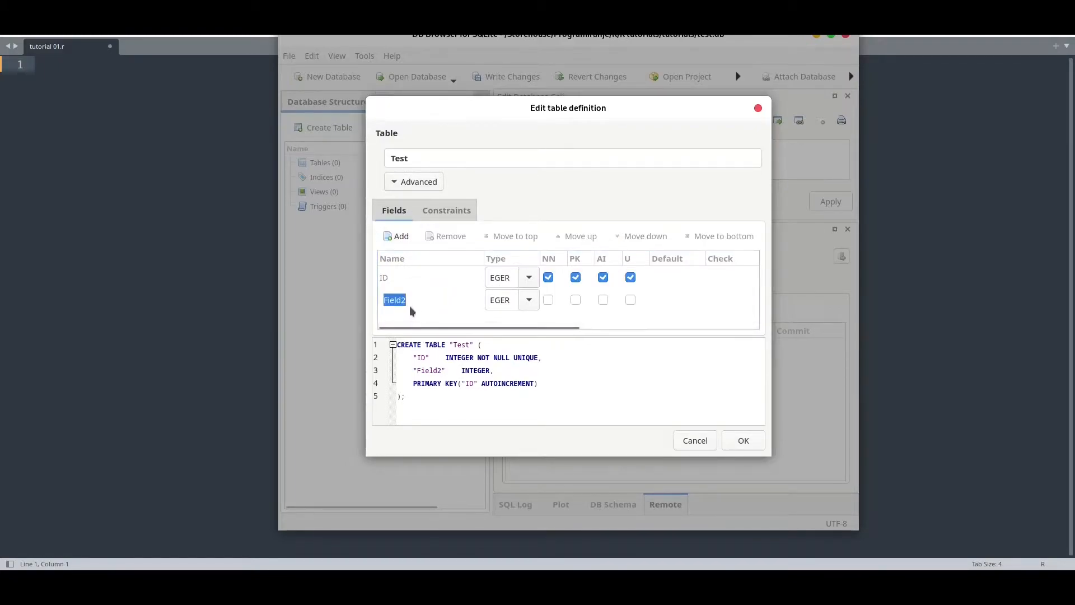
{"action": "type", "text": "Fie"}
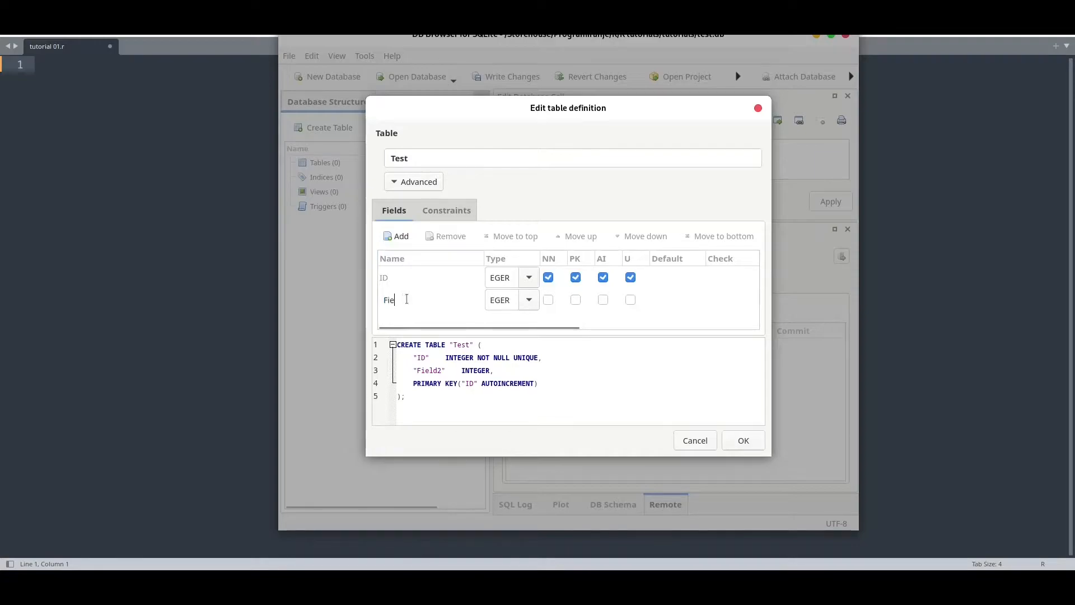
{"action": "type", "text": "Name"}
{"action": "left_click", "coordinate": [512, 300]}
{"action": "type", "text": "TEXT"}
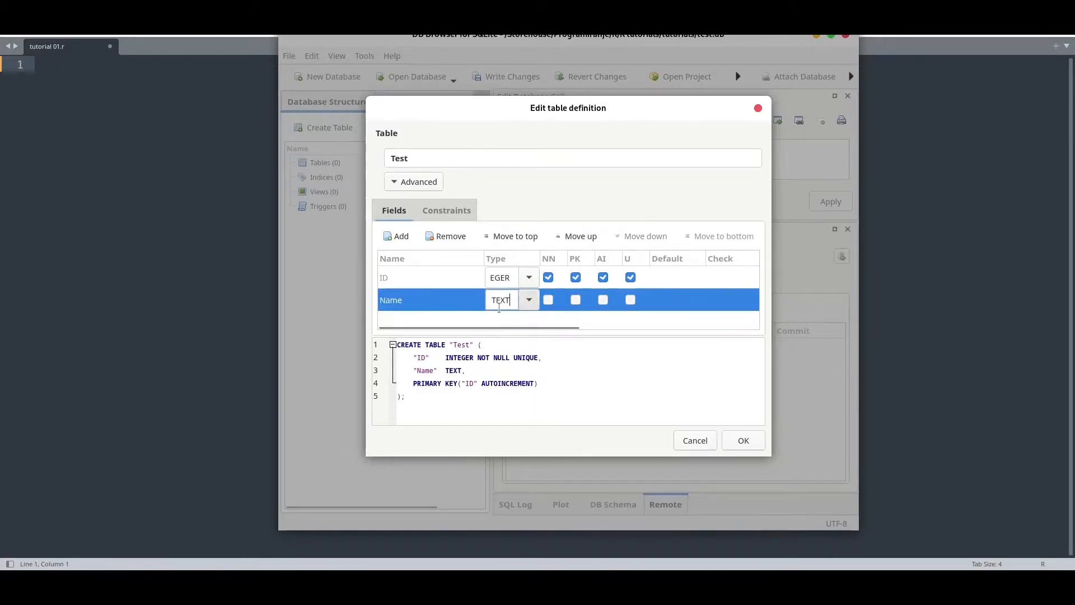
{"action": "left_click", "coordinate": [743, 440]}
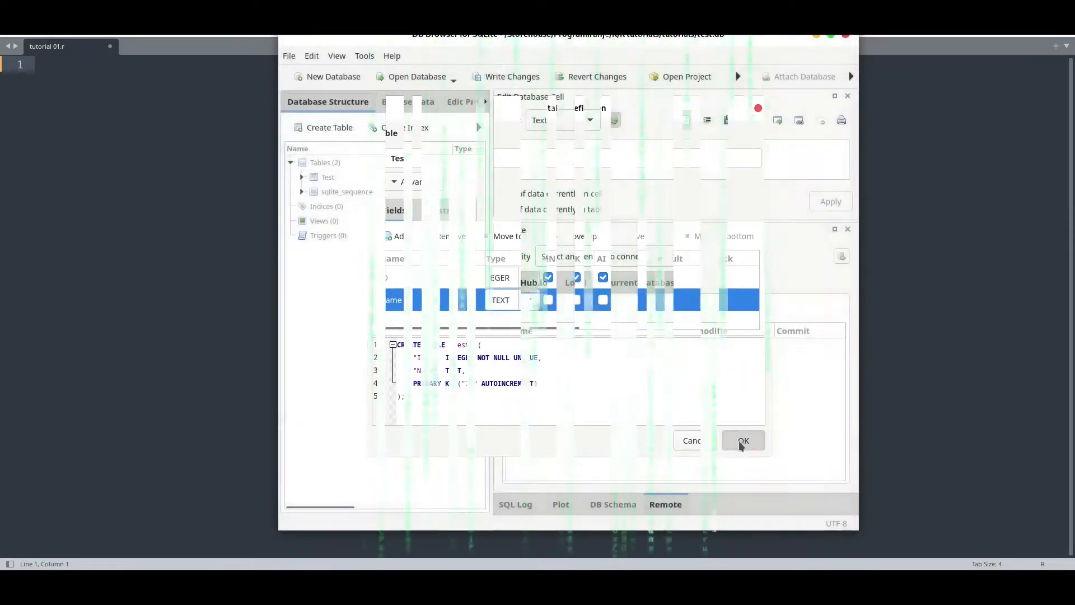
Expand Test in the structure tree to confirm ID and Name, then minimize the browser
{"action": "left_click", "coordinate": [742, 440]}
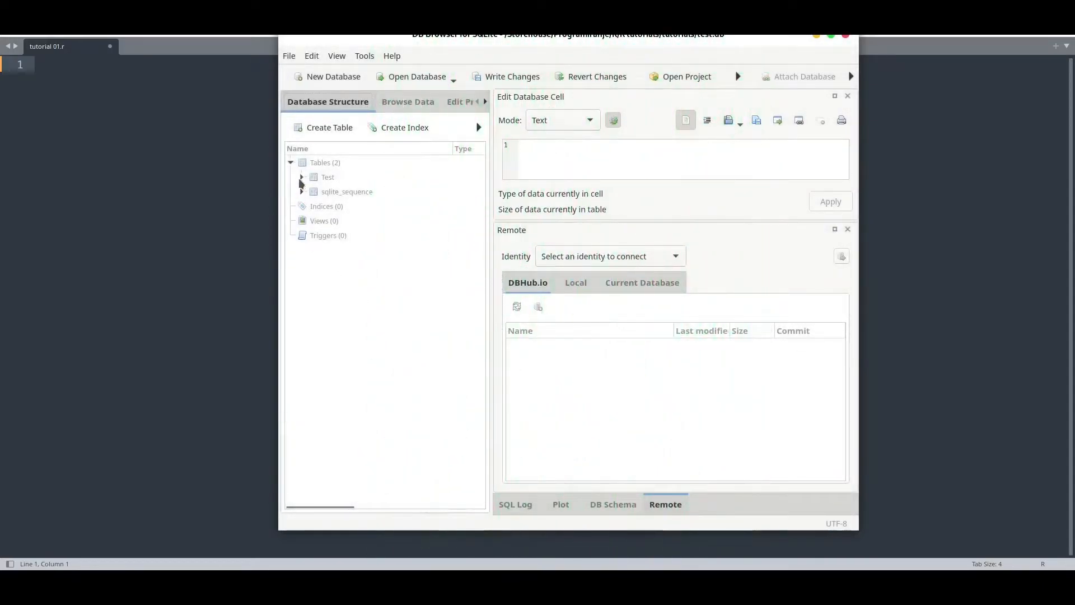
{"action": "left_click", "coordinate": [301, 177]}
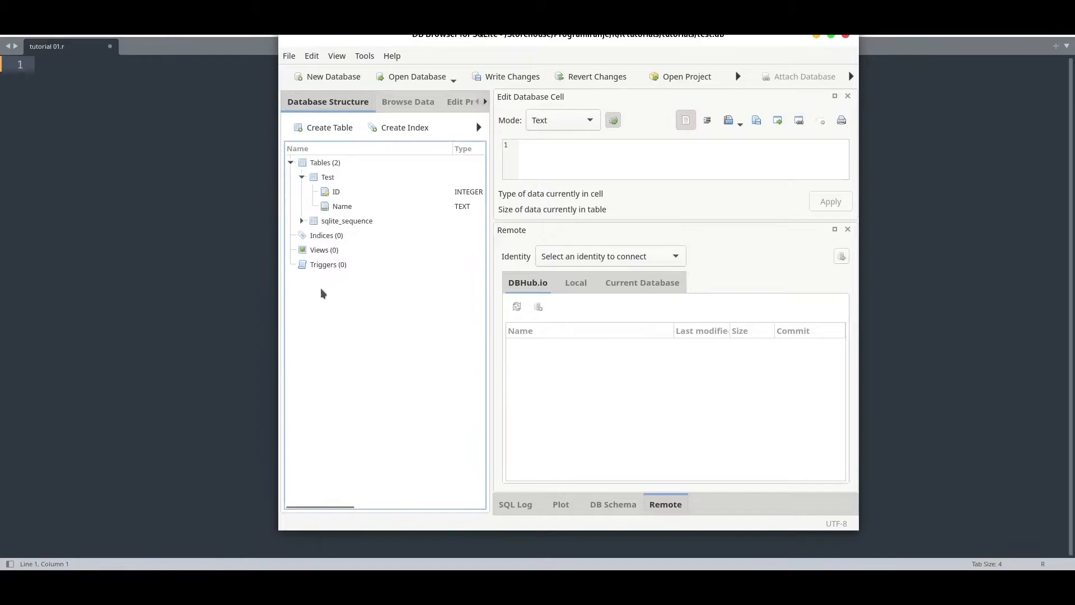
{"action": "left_click", "coordinate": [328, 177]}
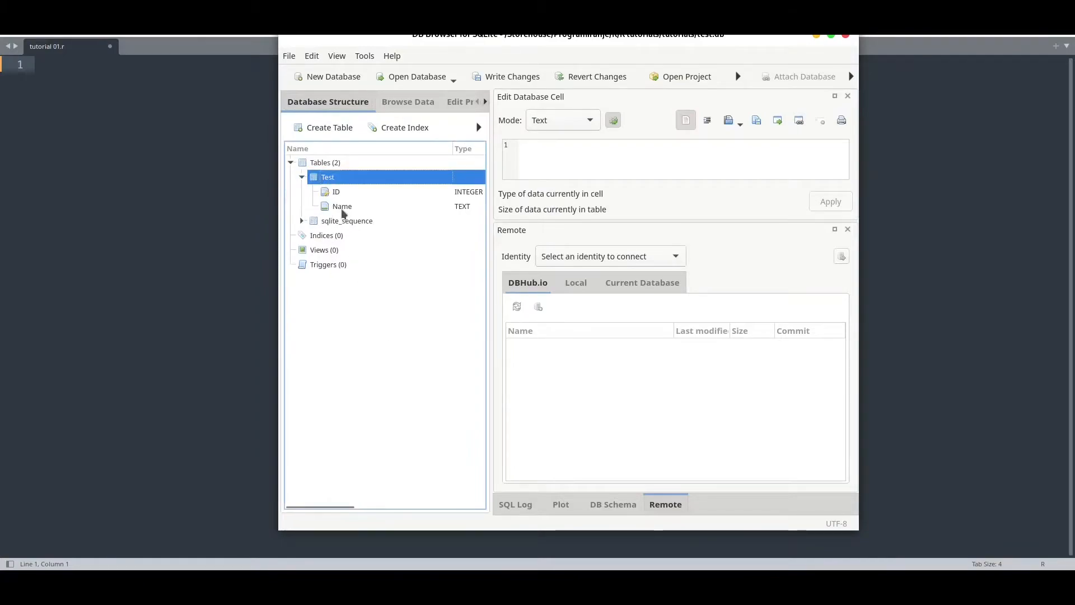
{"action": "left_click", "coordinate": [343, 206]}
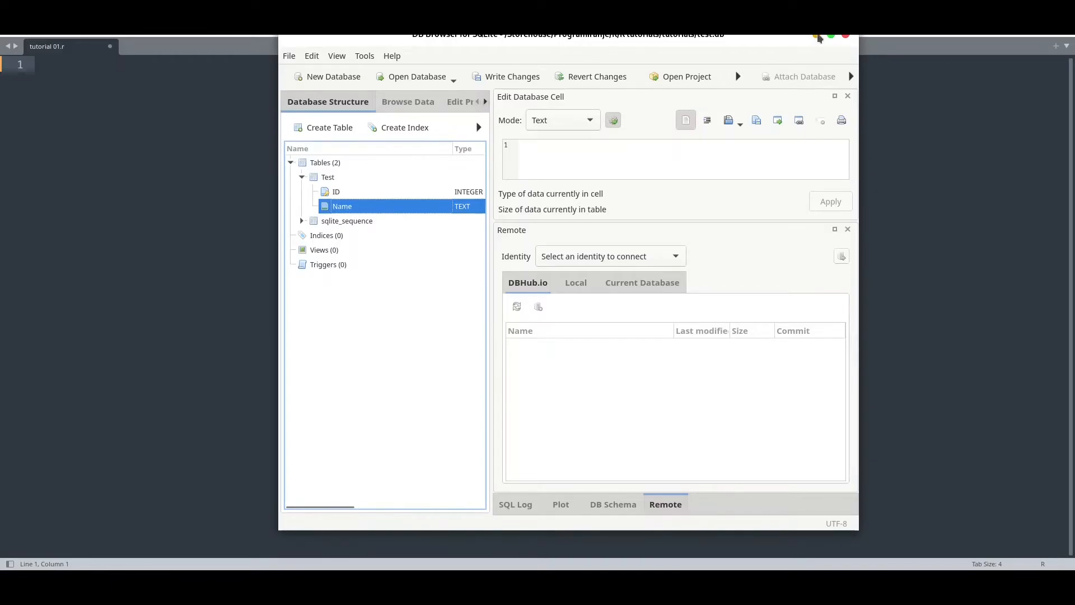
{"action": "left_click", "coordinate": [845, 35]}
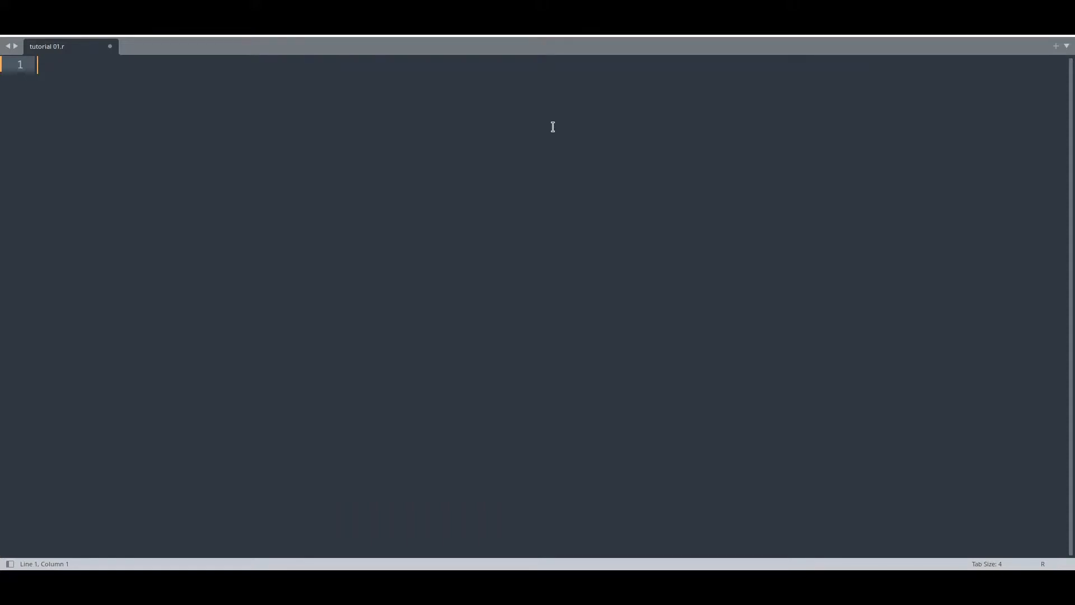
Write library(RSQLite) on line 1 and leave a blank line after it
{"action": "type", "text": "library"}
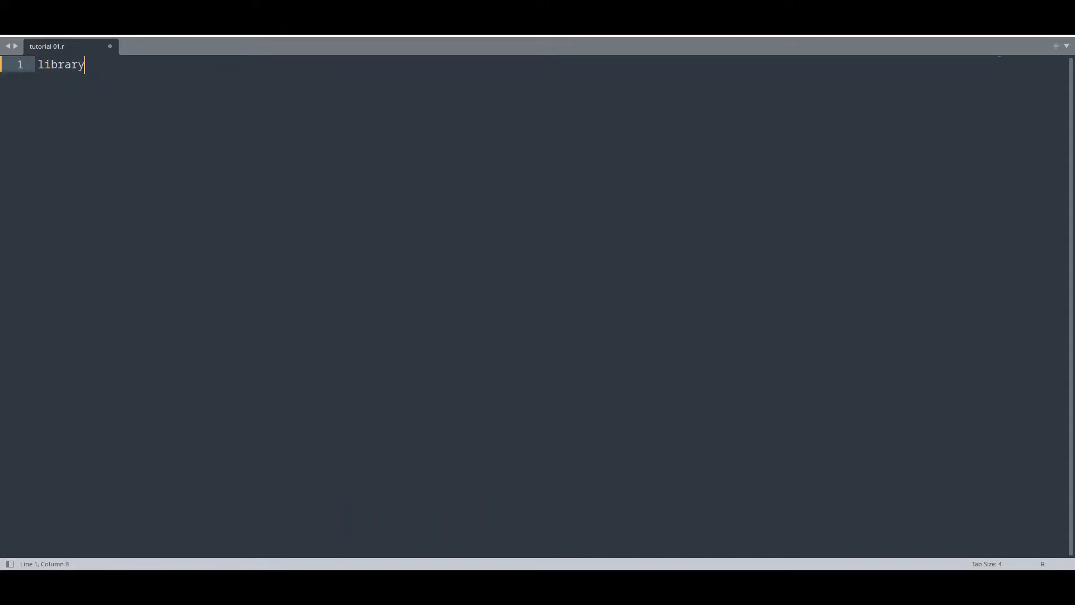
{"action": "type", "text": "(RSQ"}
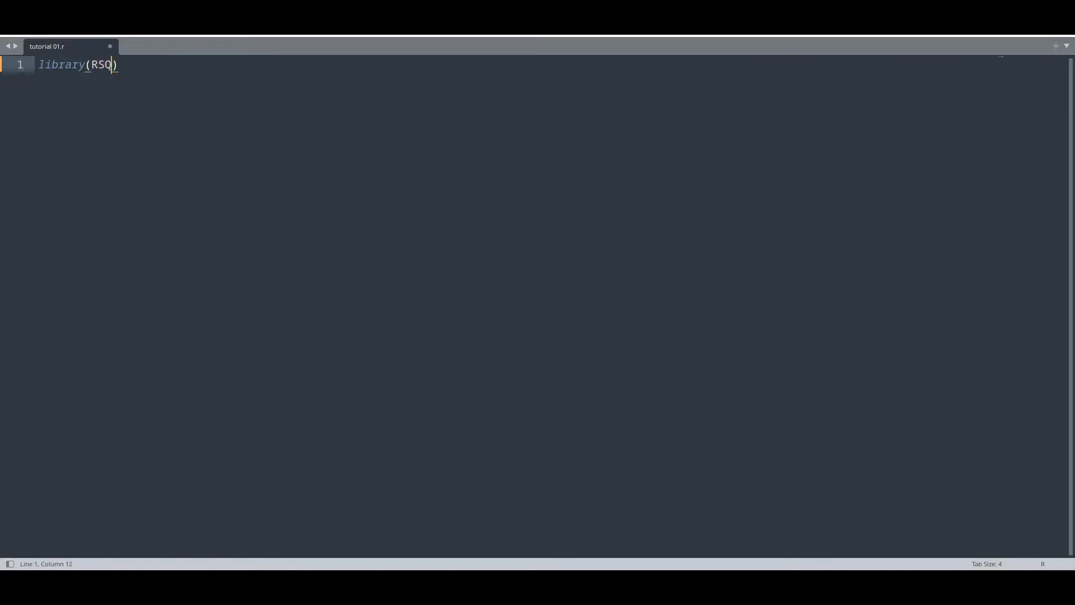
{"action": "type", "text": "Lite"}
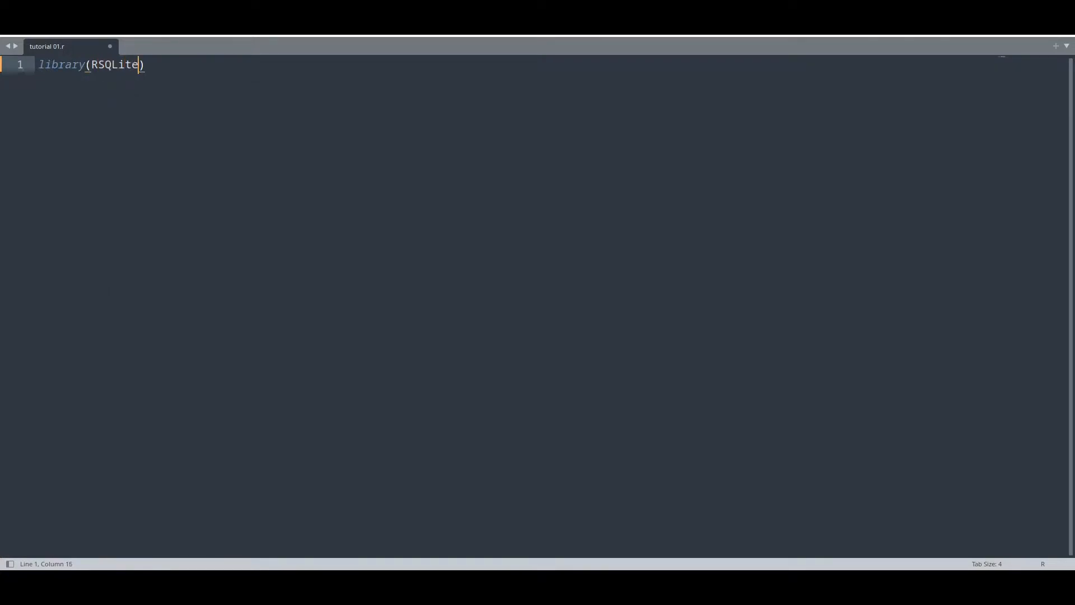
{"action": "key", "text": "Left"}
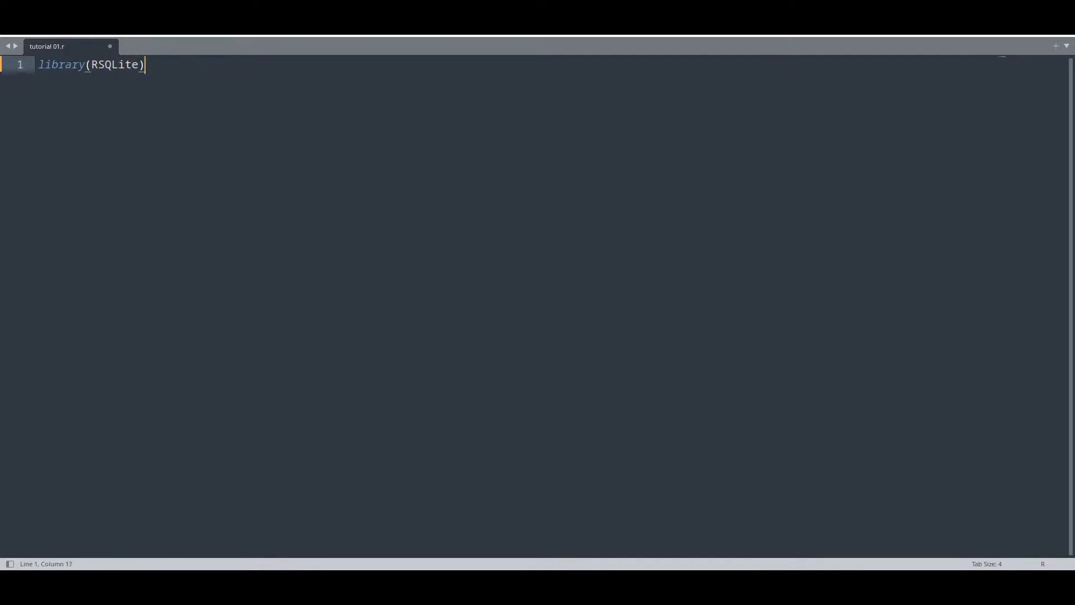
{"action": "key", "text": "Enter"}
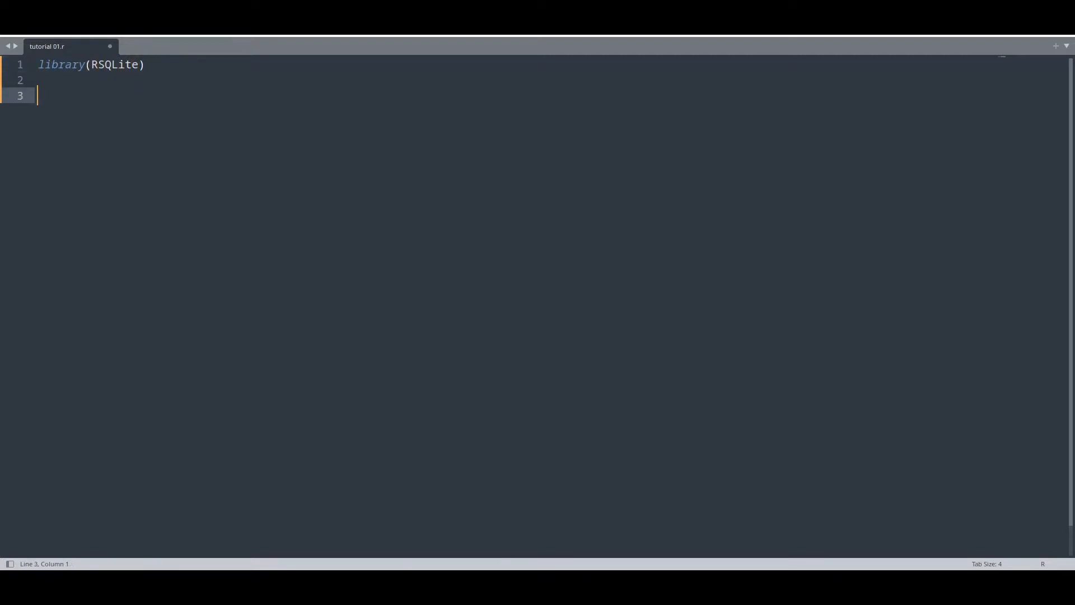
Write db<-dbConnect(RSQLite::SQLite()) using autocomplete for the package name
{"action": "type", "text": "db"}
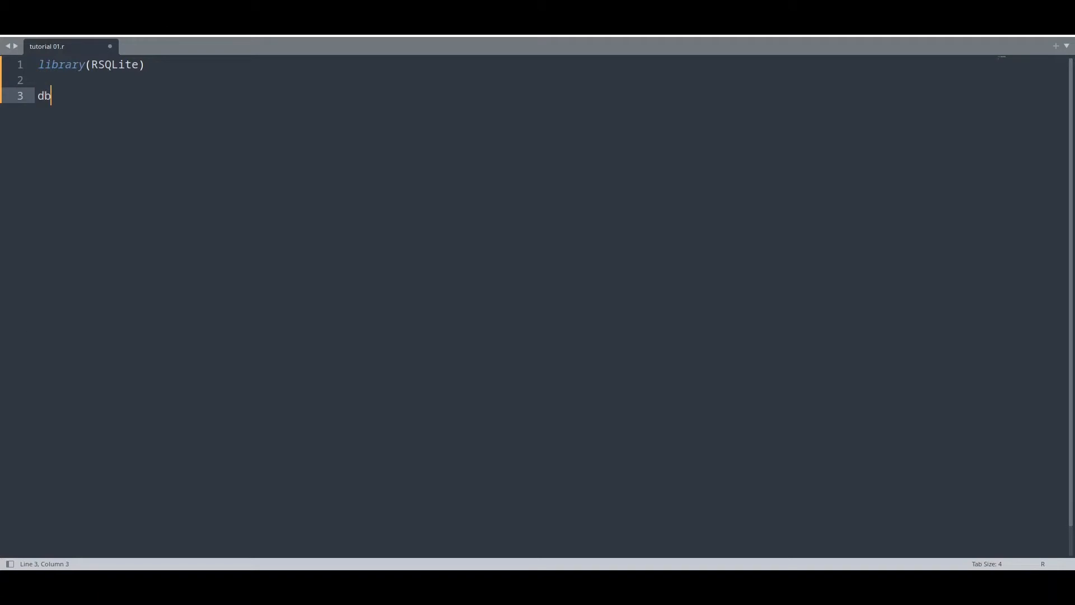
{"action": "type", "text": "<-d"}
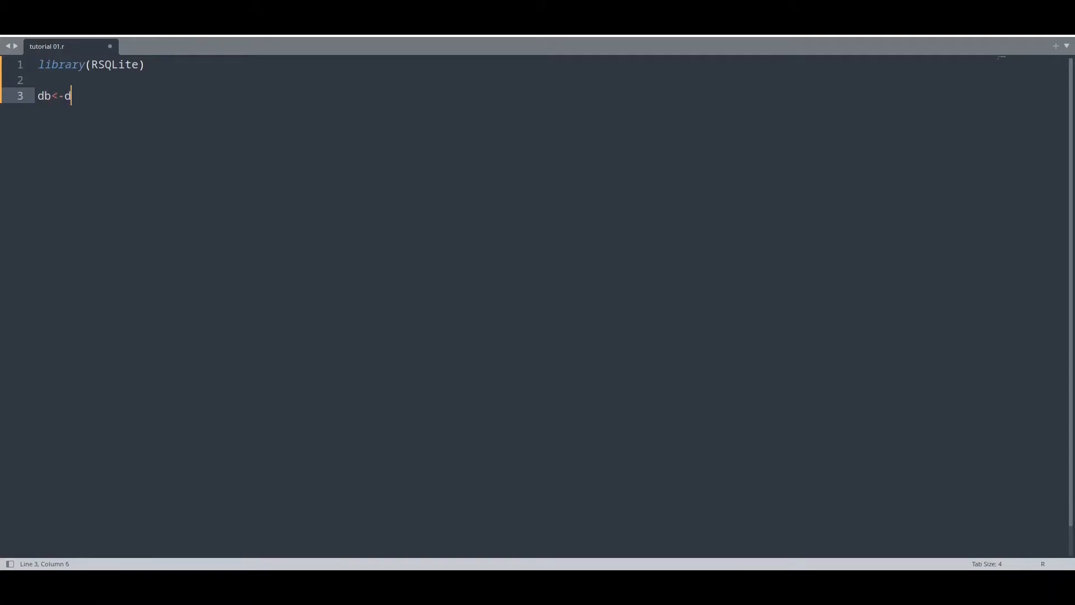
{"action": "type", "text": "bConn"}
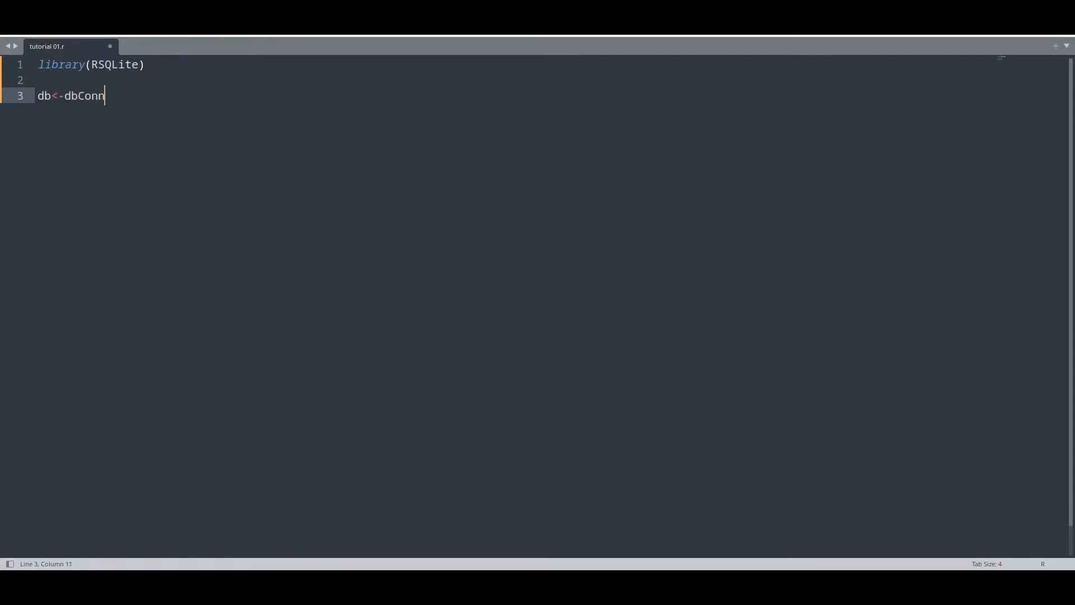
{"action": "type", "text": "ect()"}
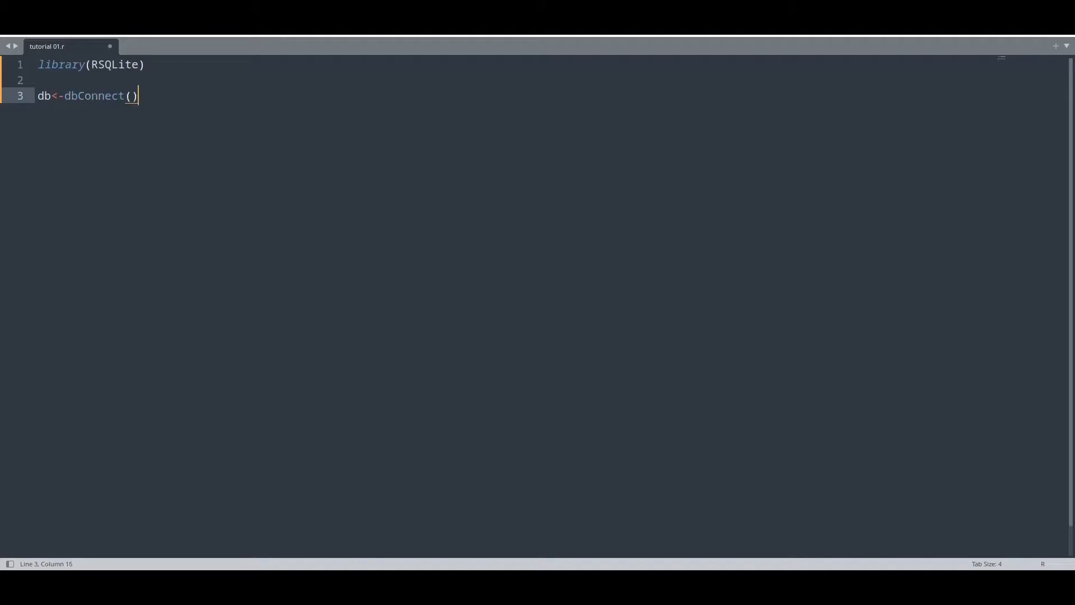
{"action": "type", "text": "RS"}
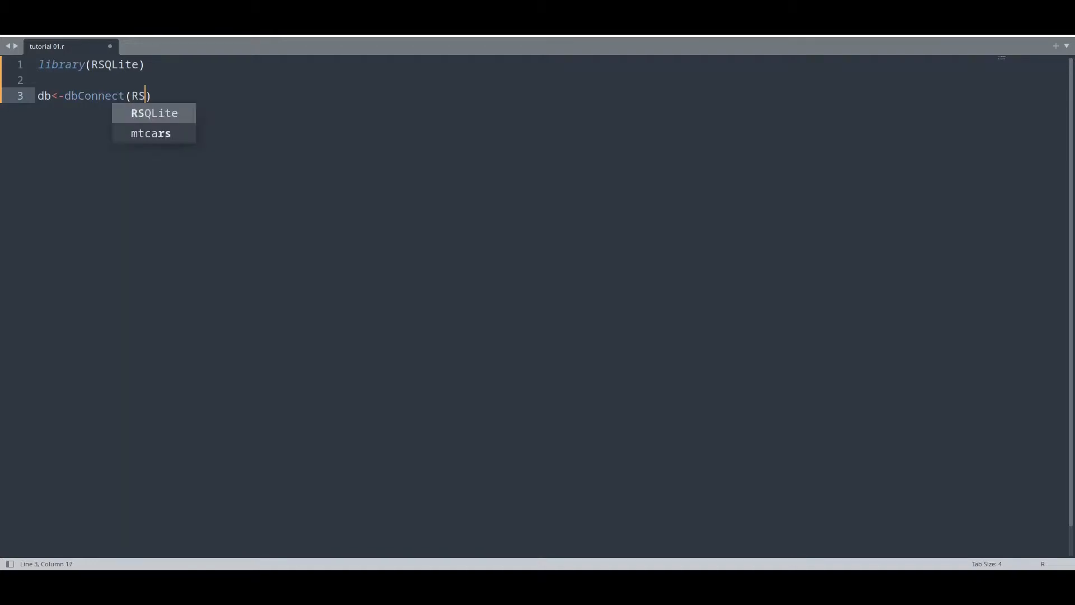
{"action": "left_click", "coordinate": [154, 113]}
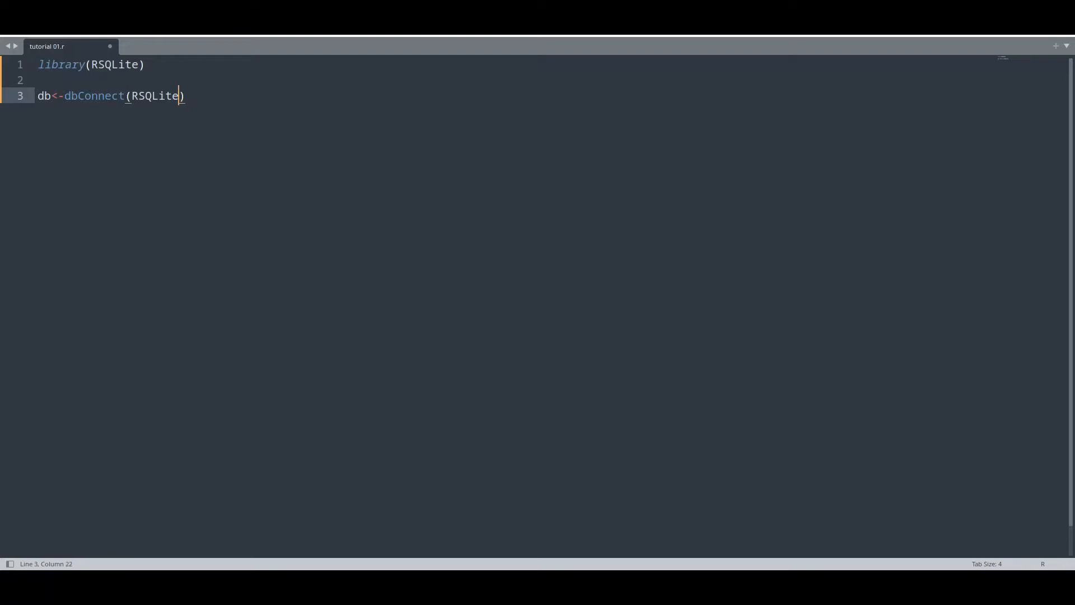
{"action": "type", "text": "::"}
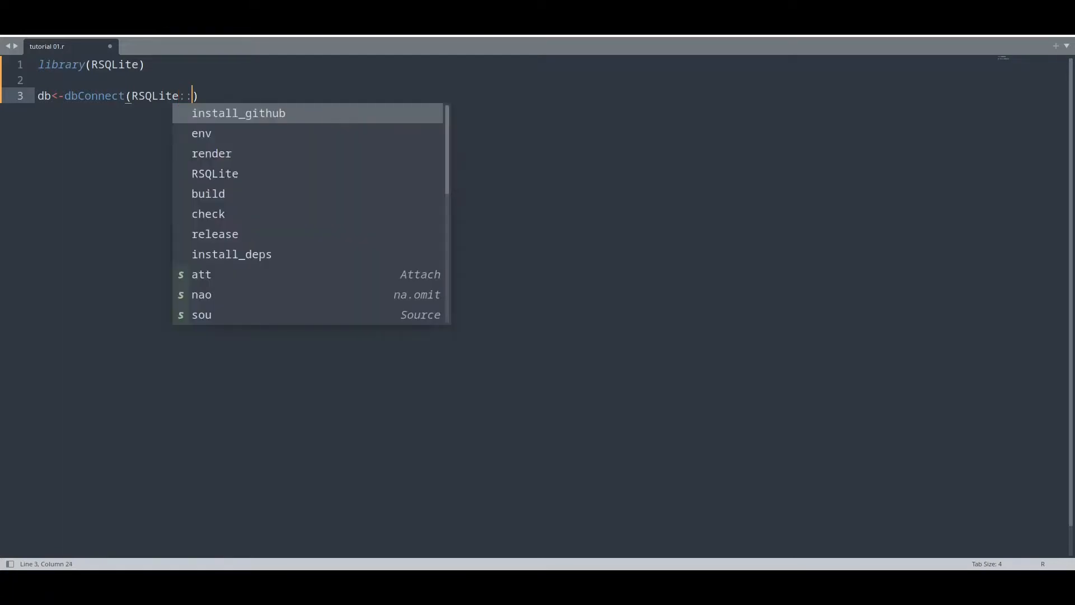
{"action": "type", "text": "SQLite("}
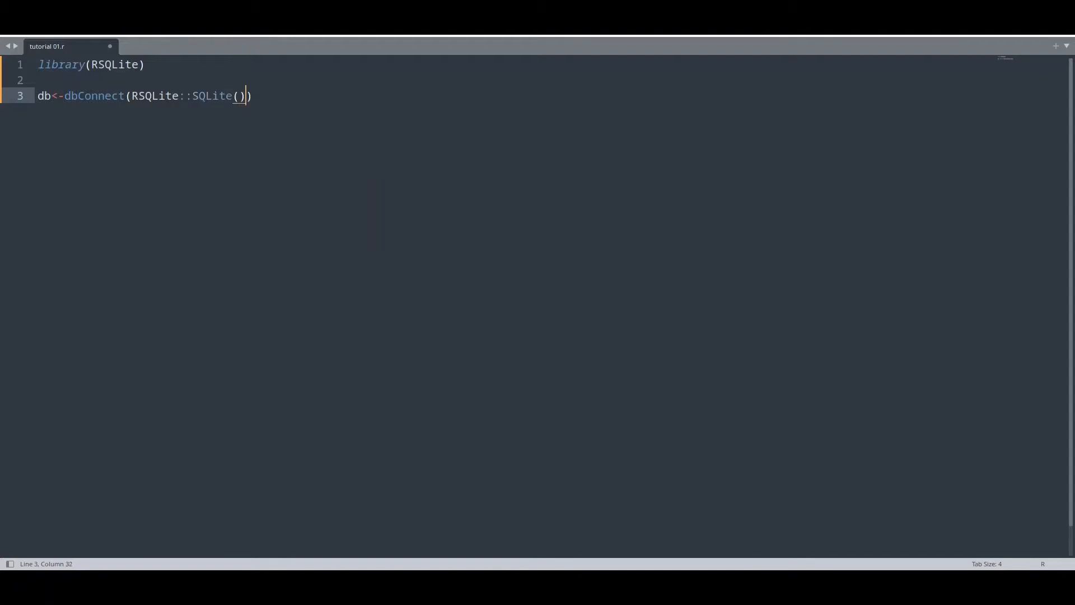
Add the database path "./test.db" as dbConnect's second argument
{"action": "type", "text": ", \"\""}
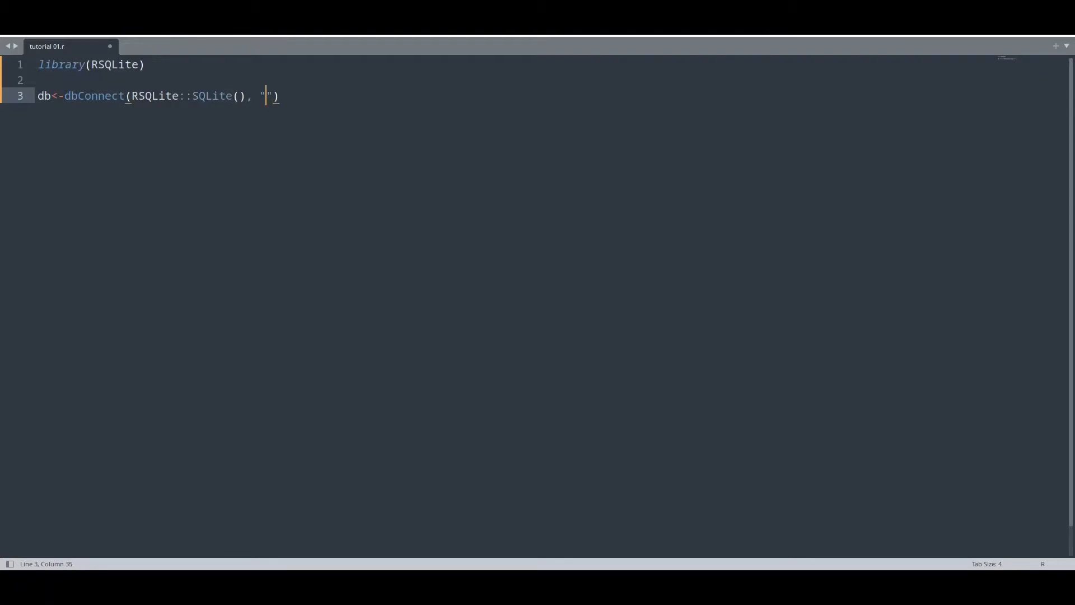
{"action": "type", "text": "./"}
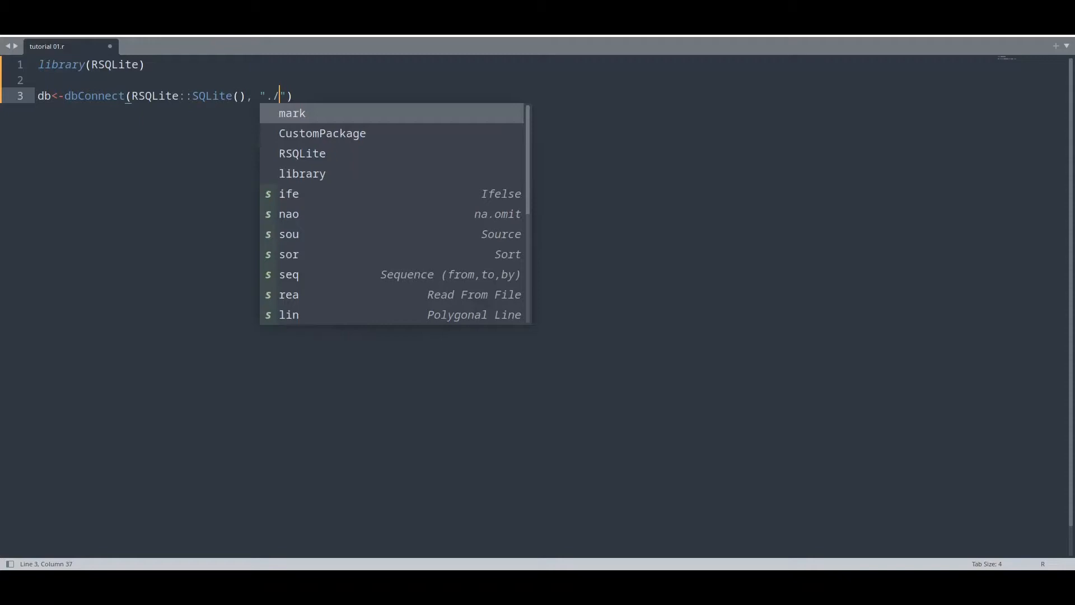
{"action": "type", "text": "test.d"}
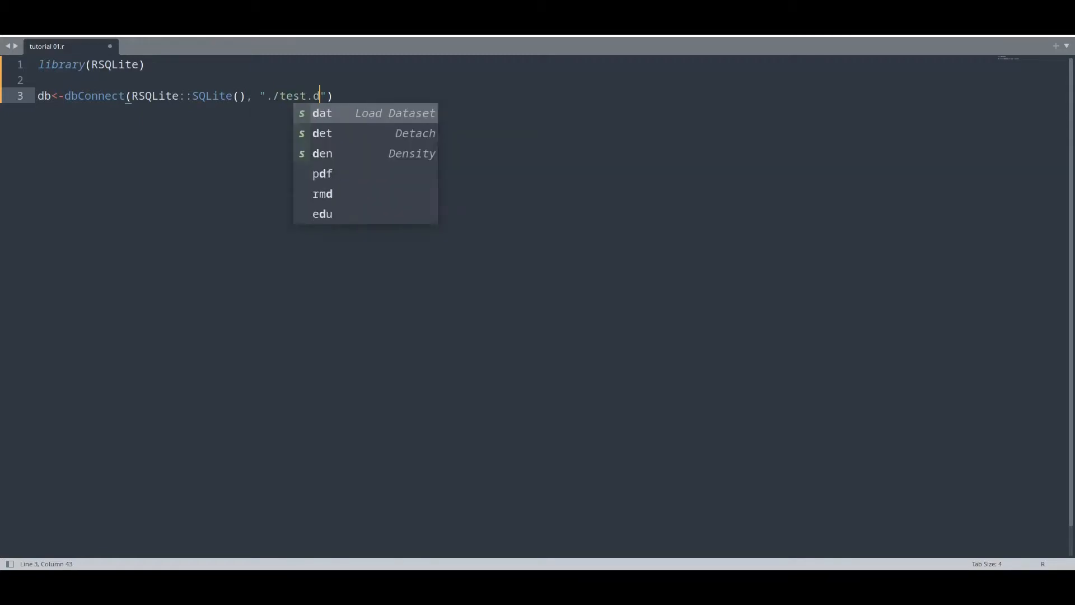
{"action": "type", "text": "b"}
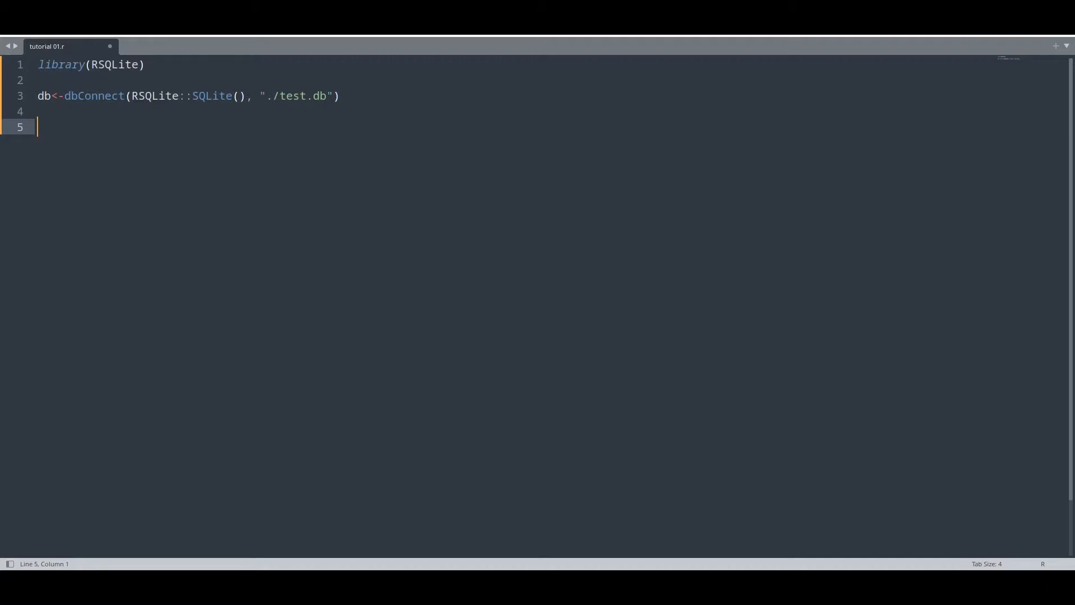
Start a dbExecute(db, "INSERT INTO Test ...") statement on line 5
{"action": "type", "text": "d"}
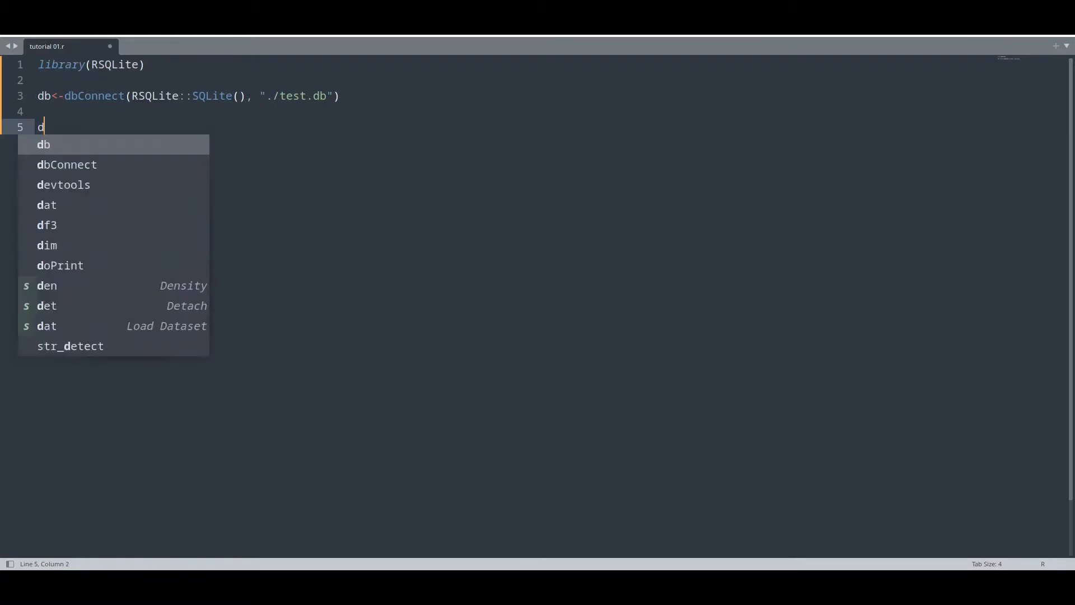
{"action": "type", "text": "bExecute"}
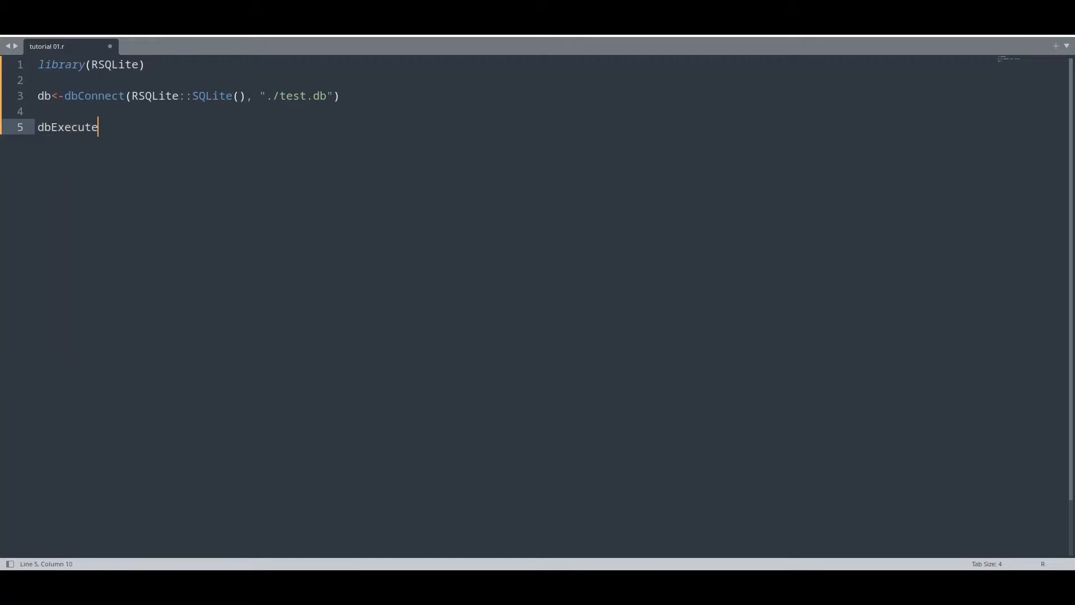
{"action": "type", "text": "("}
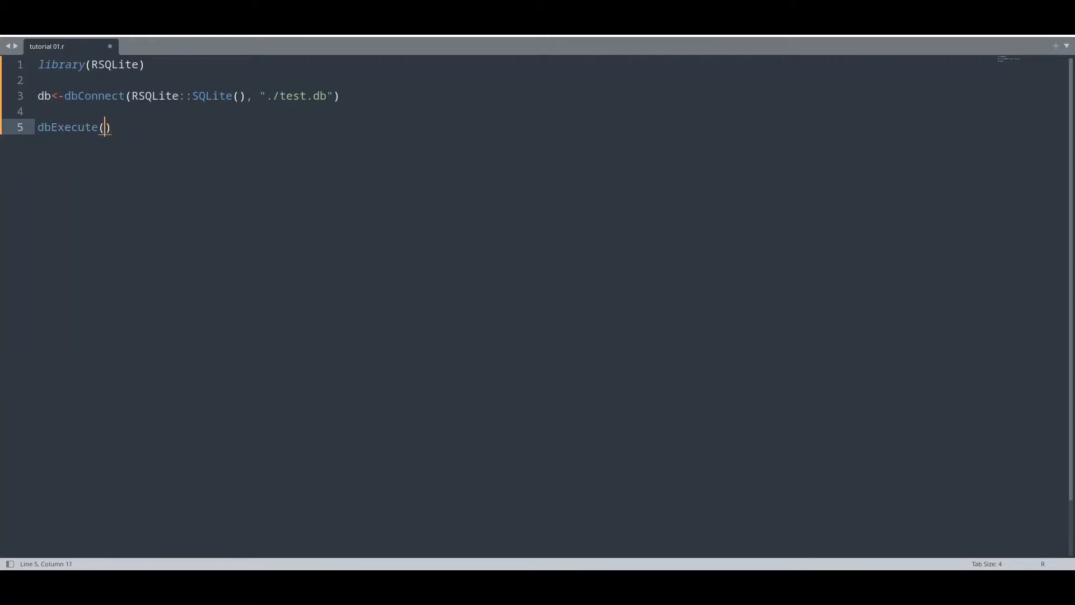
{"action": "type", "text": "db"}
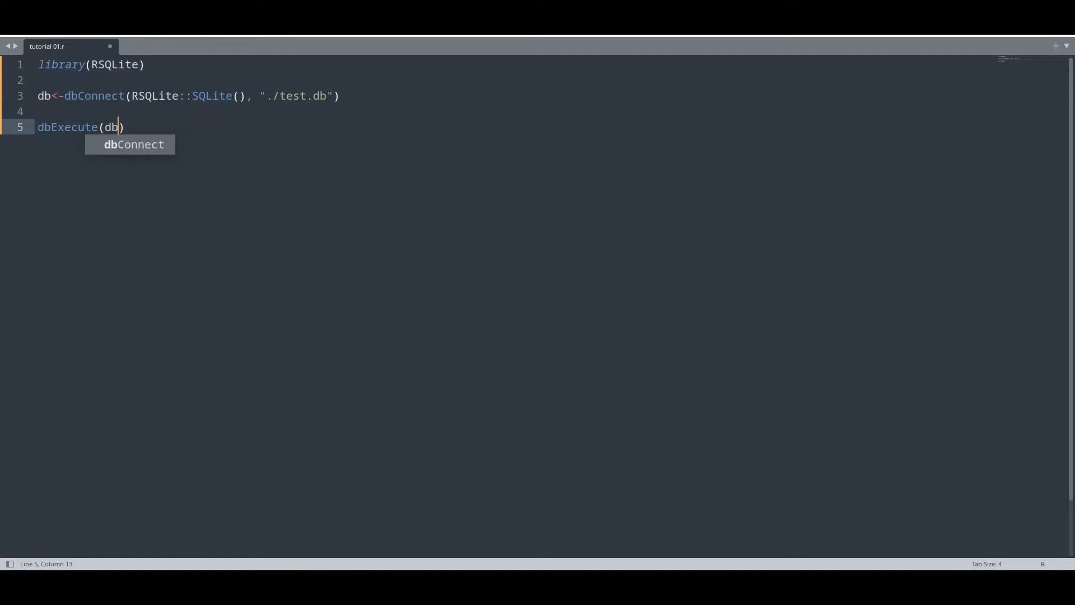
{"action": "type", "text": ", \"\""}
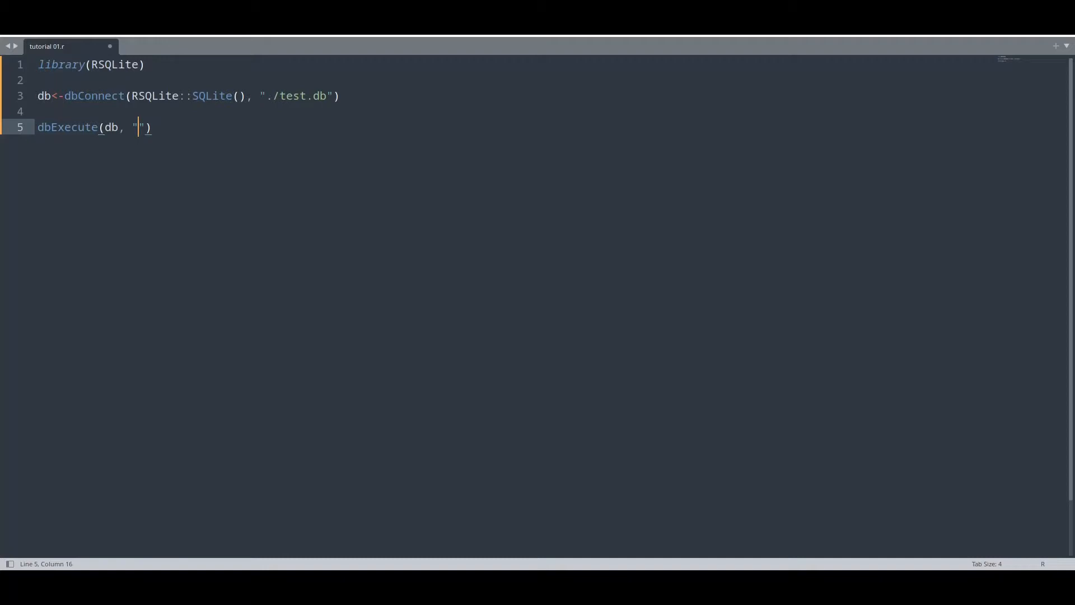
{"action": "type", "text": "INSERT INTO"}
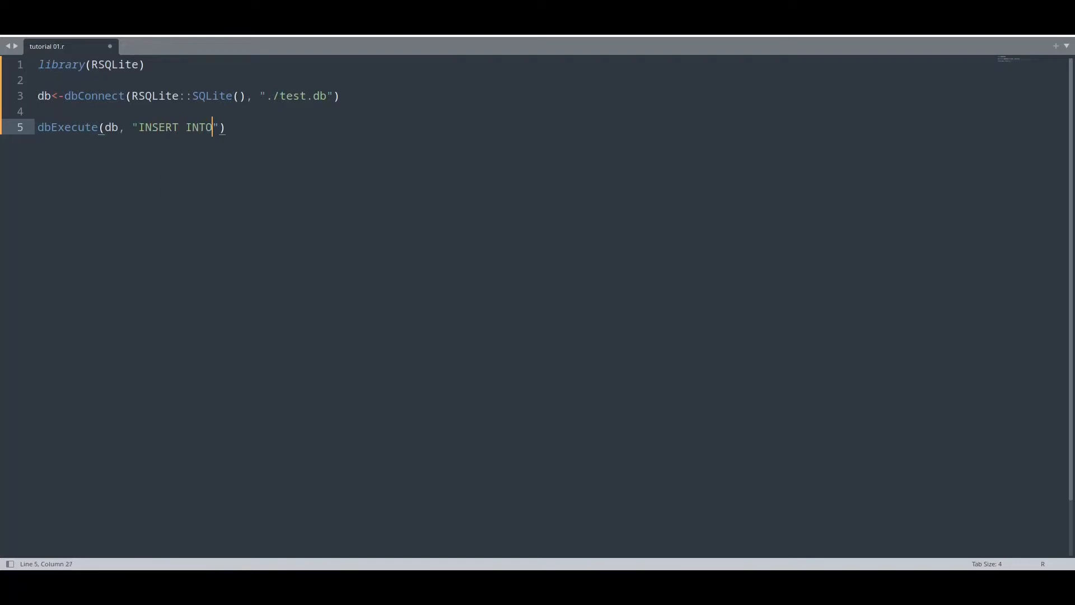
{"action": "type", "text": "Test"}
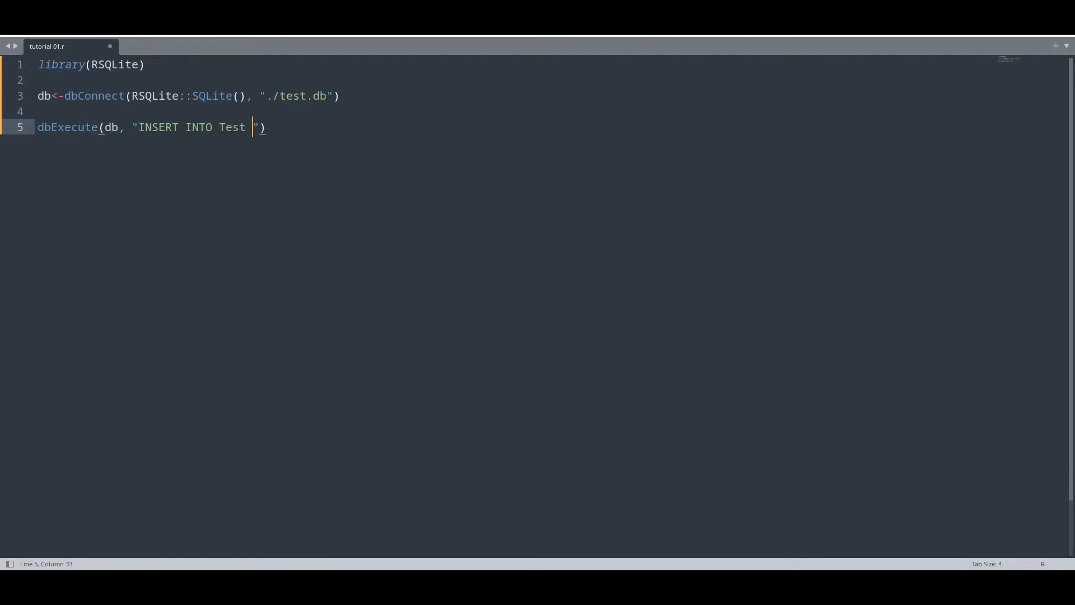
Complete the (Name) VALUES clauses inserting John, Mick and Yi on lines 5–7
{"action": "type", "text": "(N"}
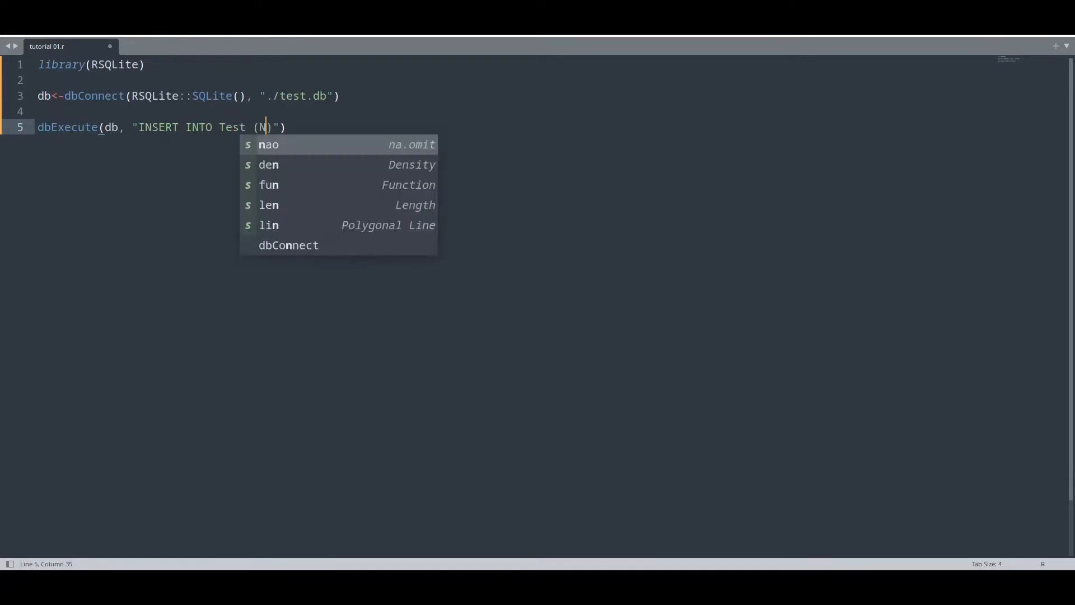
{"action": "type", "text": "ame)"}
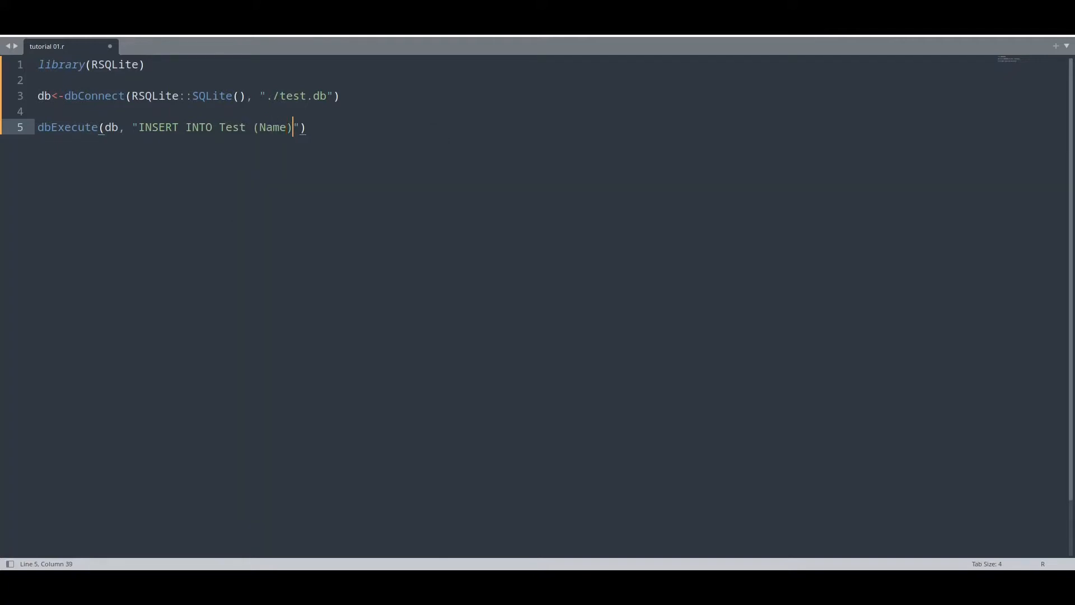
{"action": "type", "text": "VALU"}
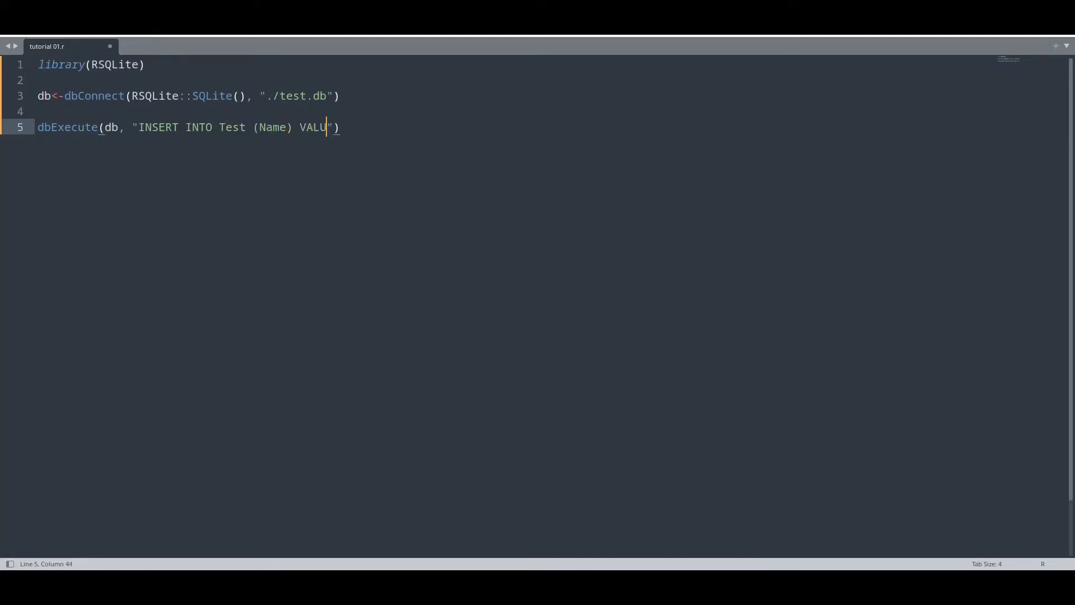
{"action": "type", "text": "ES ("}
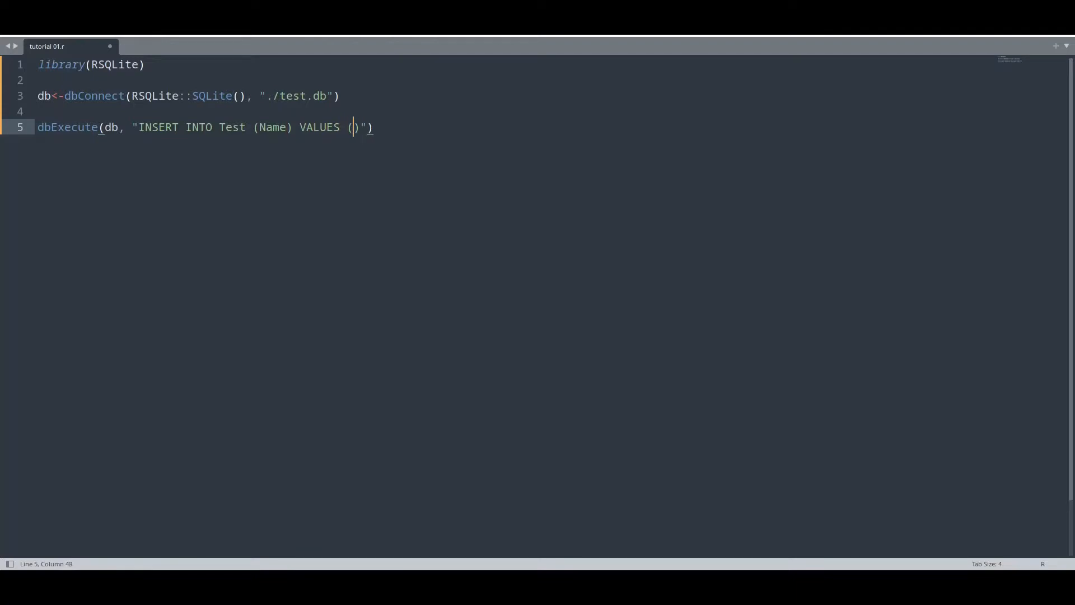
{"action": "type", "text": "'Jo'"}
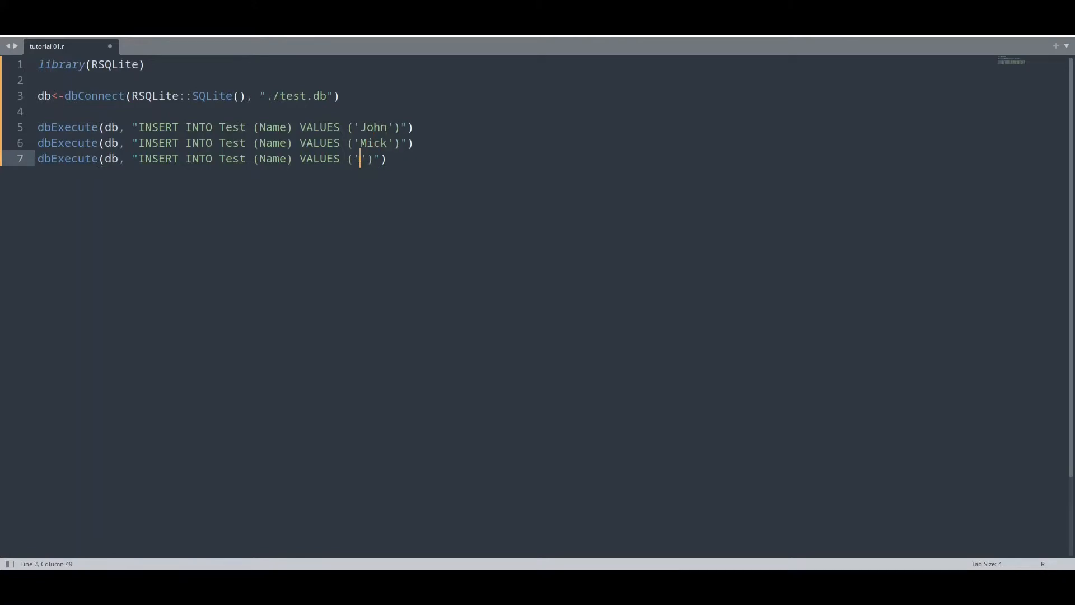
{"action": "type", "text": "Y"}
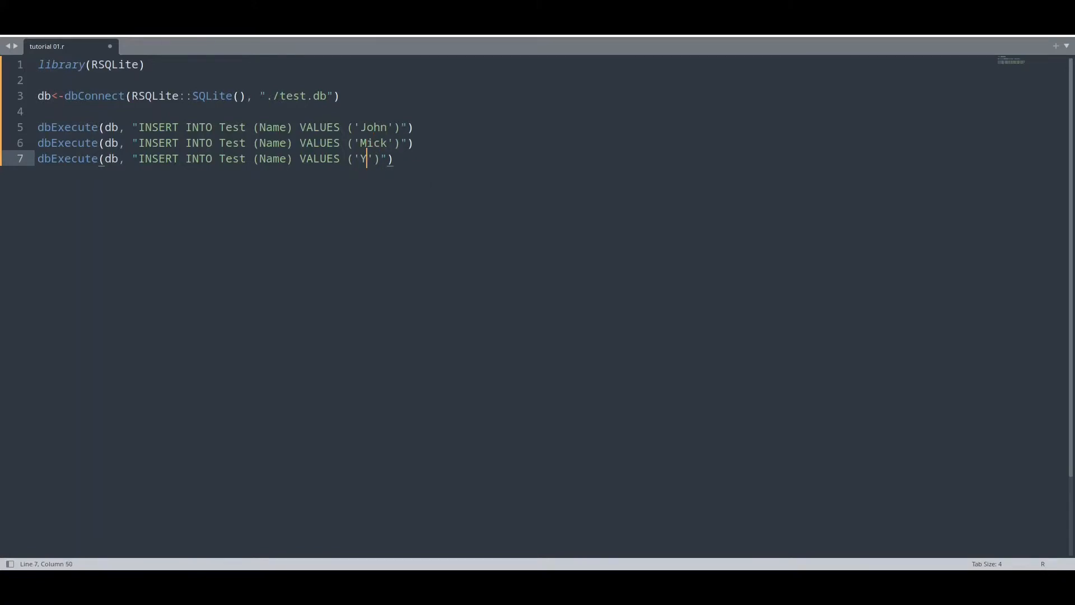
{"action": "type", "text": "i"}
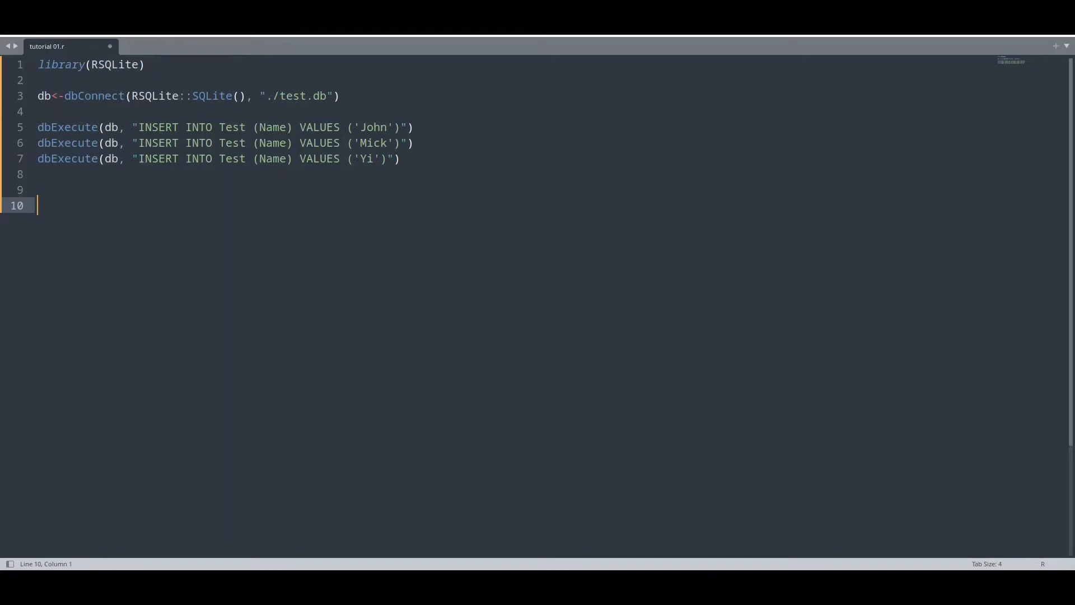
Write dbDisconnect(db) on line 10 and run the script, which fails with 'no such table: Test'
{"action": "type", "text": "d"}
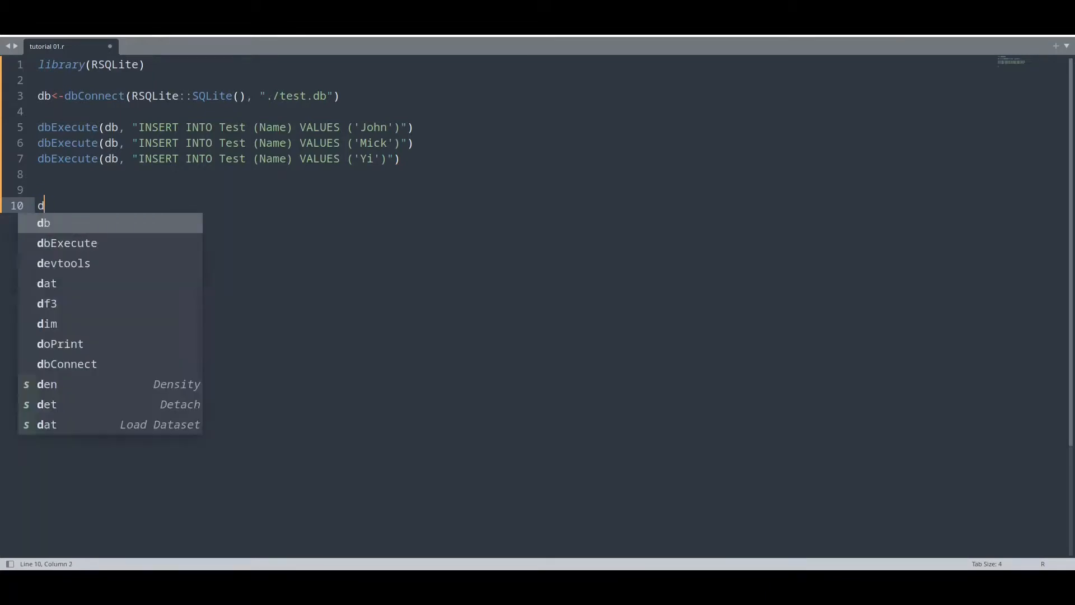
{"action": "type", "text": "bDis"}
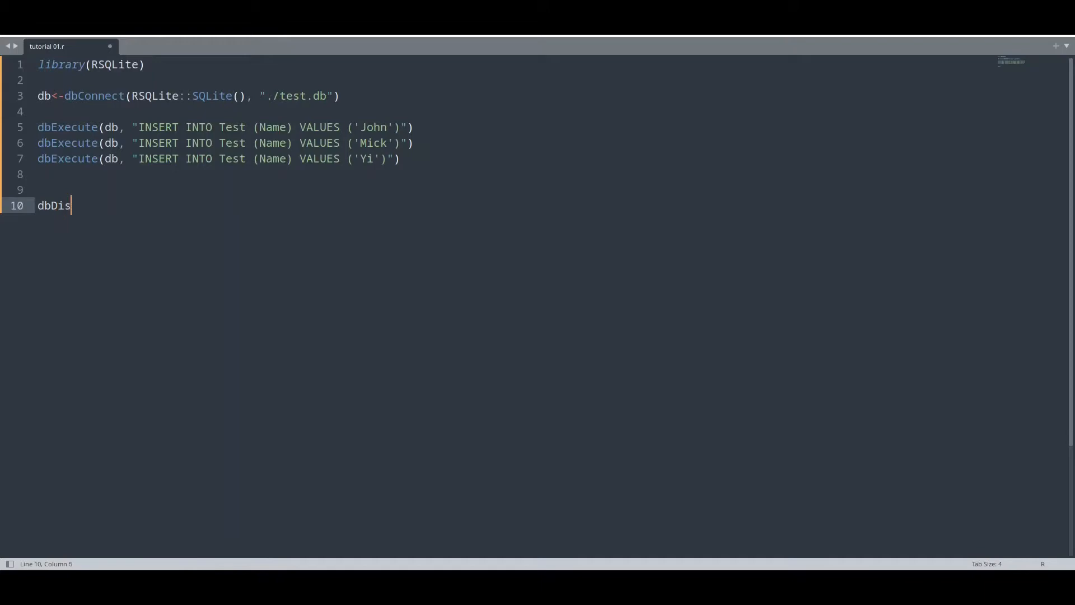
{"action": "type", "text": "connect"}
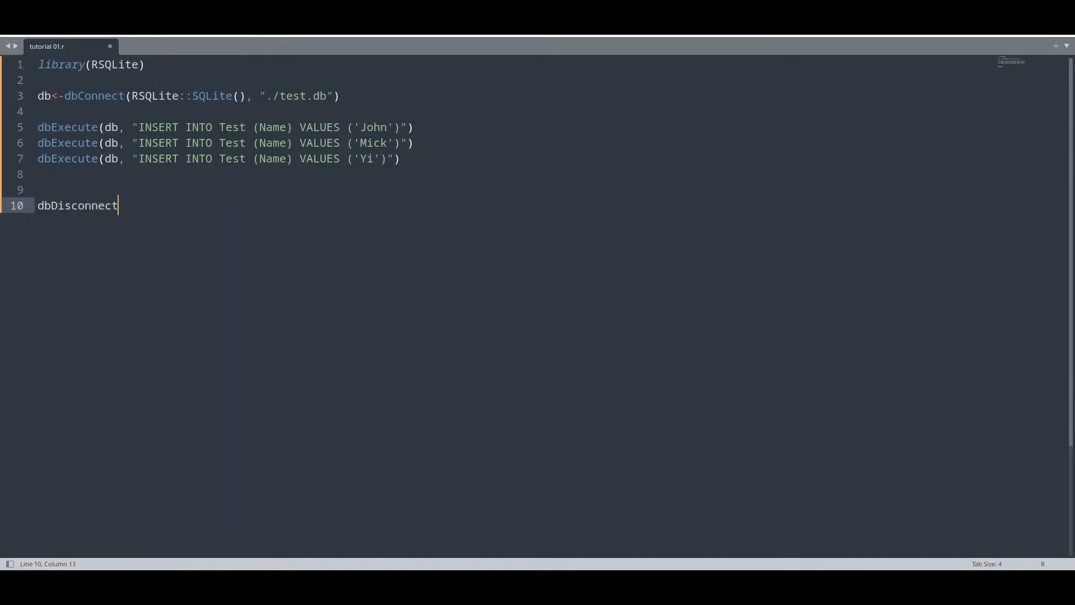
{"action": "type", "text": "(db"}
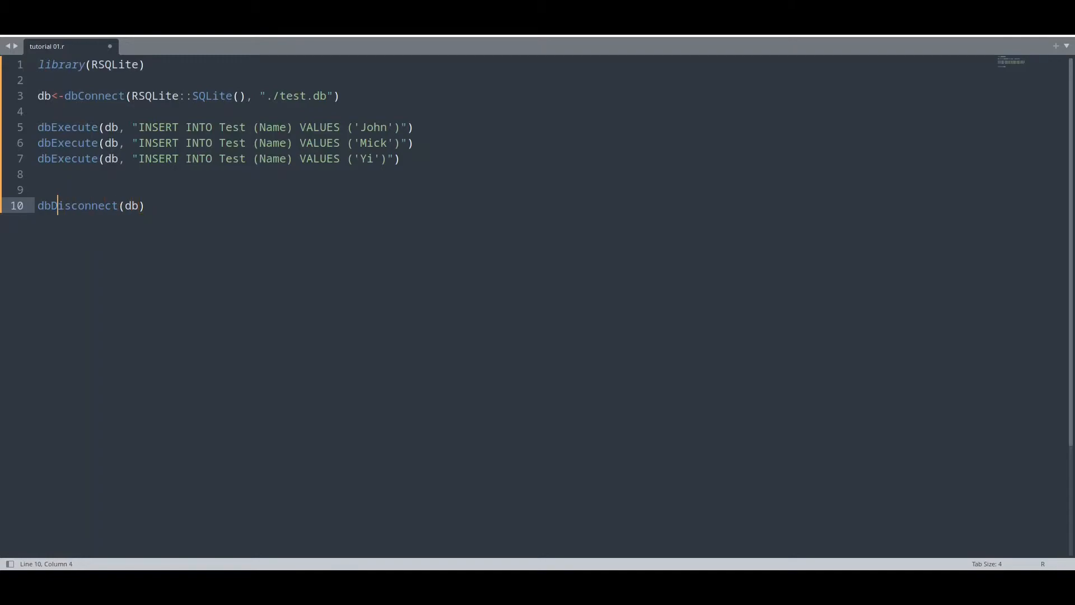
{"action": "key", "text": "Left"}
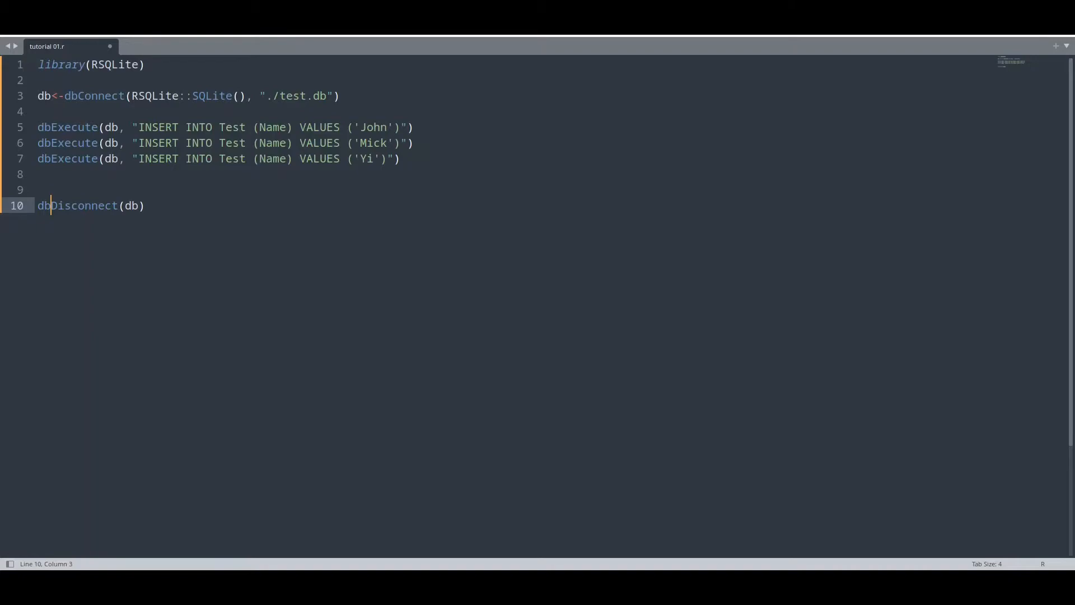
{"action": "left_click", "coordinate": [103, 206]}
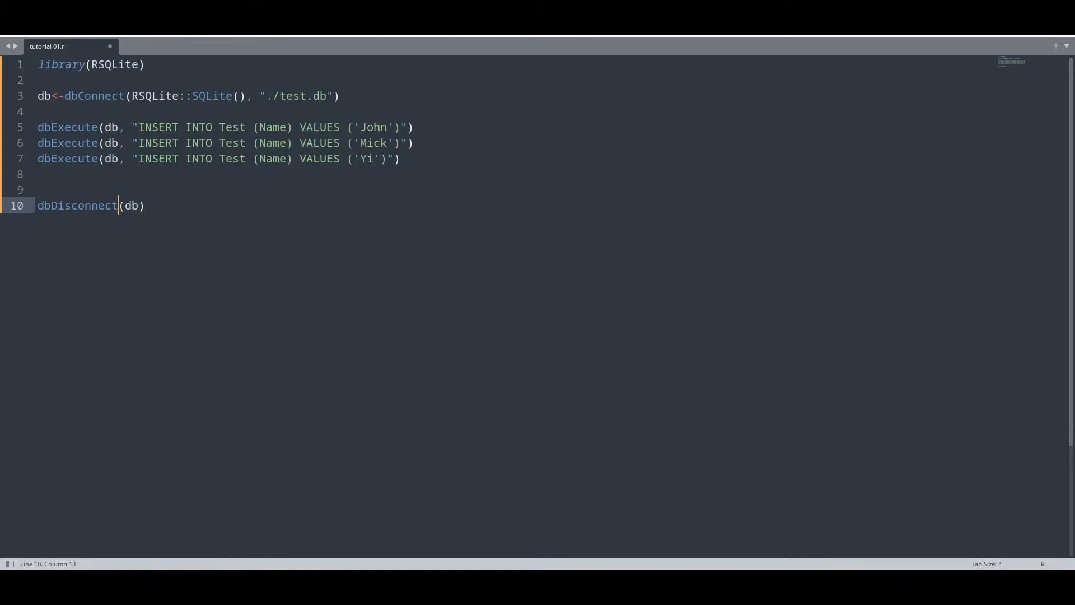
{"action": "left_click", "coordinate": [143, 205]}
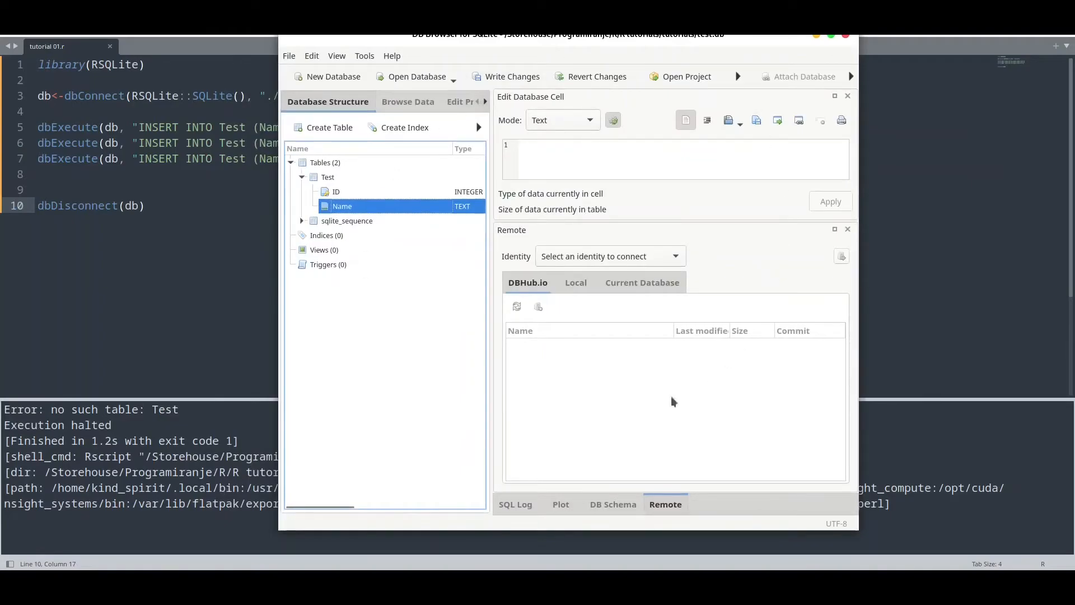
{"action": "mouse_move", "coordinate": [439, 335]}
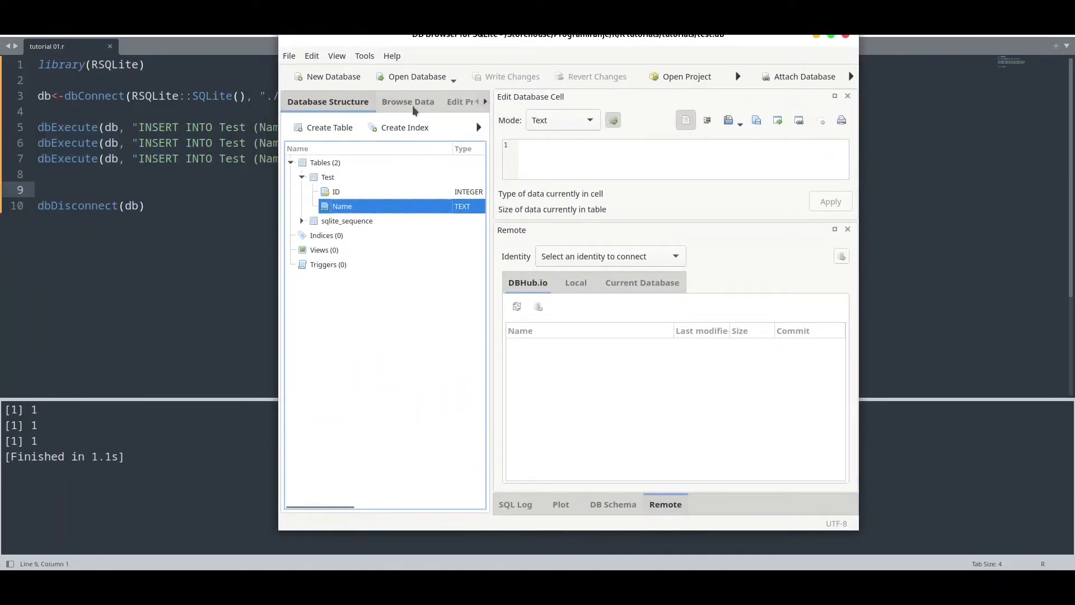
Switch to Browse Data to see Test's rows John, Mick and Yi with IDs 1–3
{"action": "left_click", "coordinate": [408, 102]}
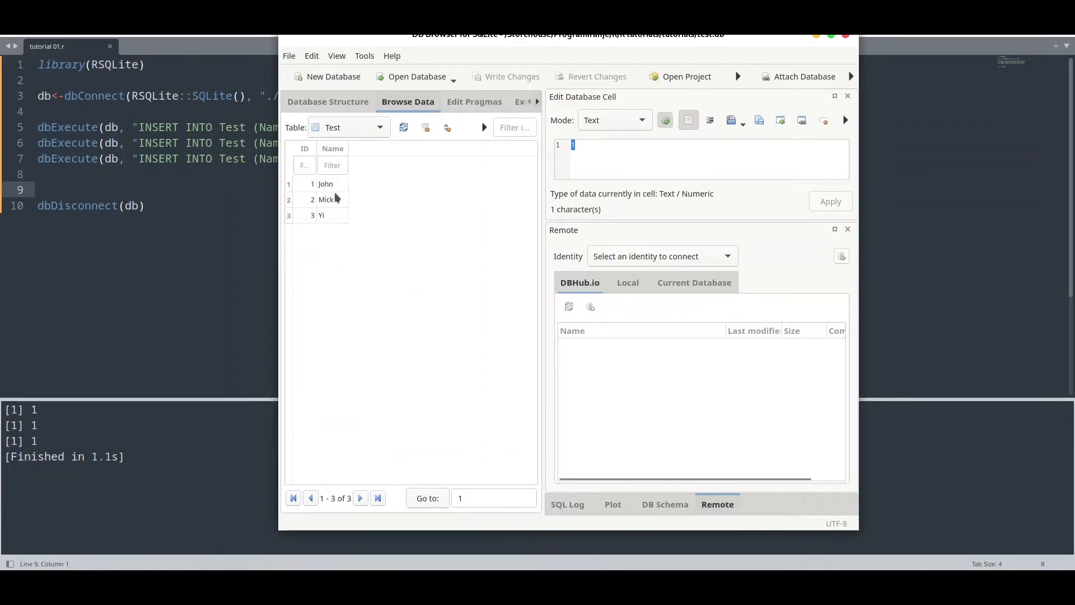
{"action": "mouse_move", "coordinate": [336, 197]}
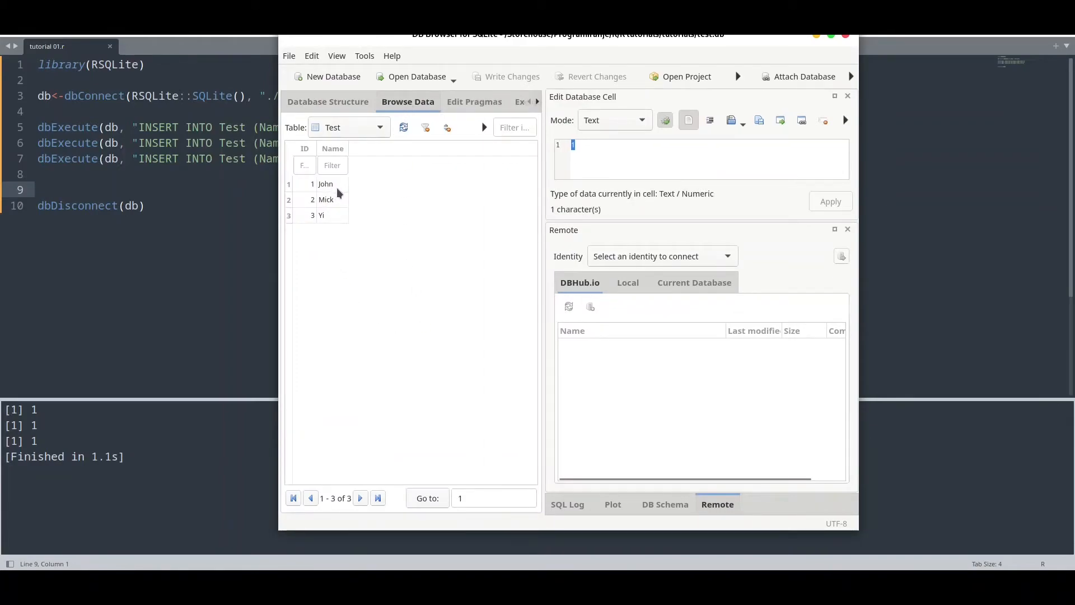
{"action": "mouse_move", "coordinate": [852, 60]}
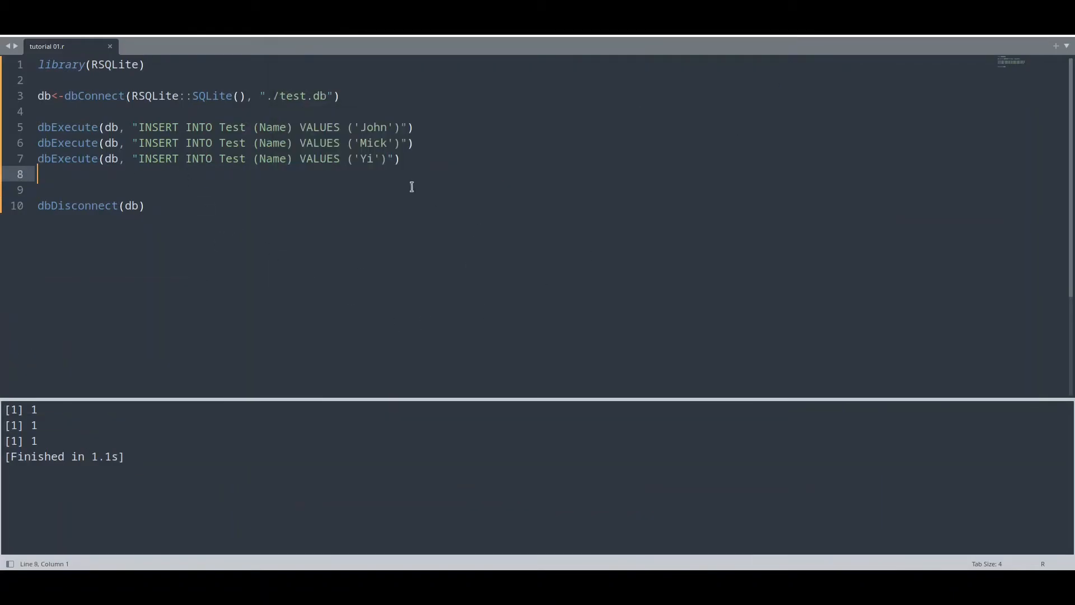
Remove the Mick and Yi insert lines and clear the remaining query string
{"action": "left_click", "coordinate": [403, 158]}
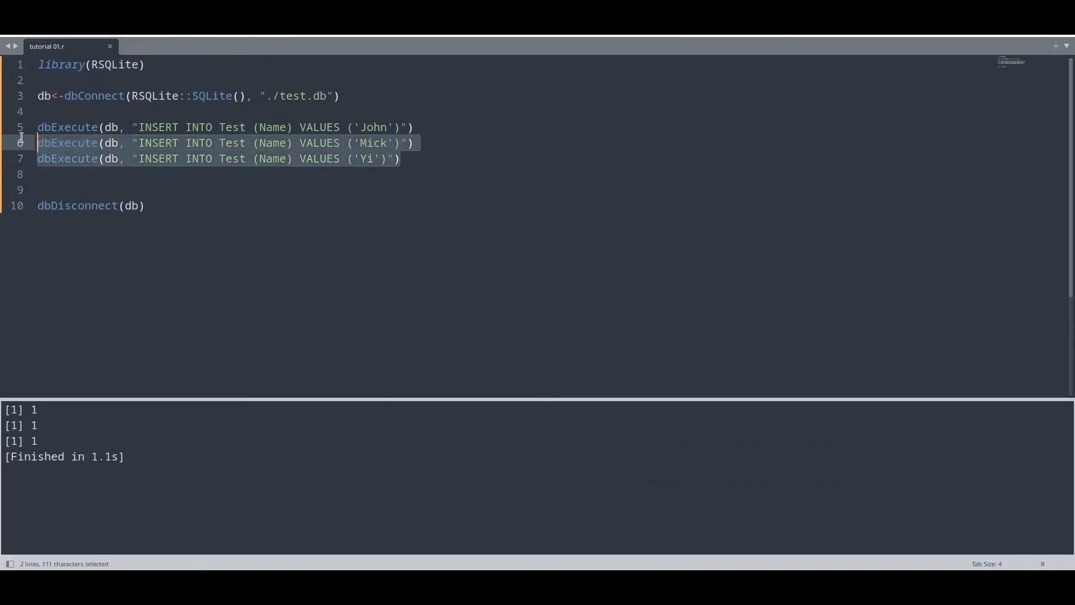
{"action": "key", "text": "Delete"}
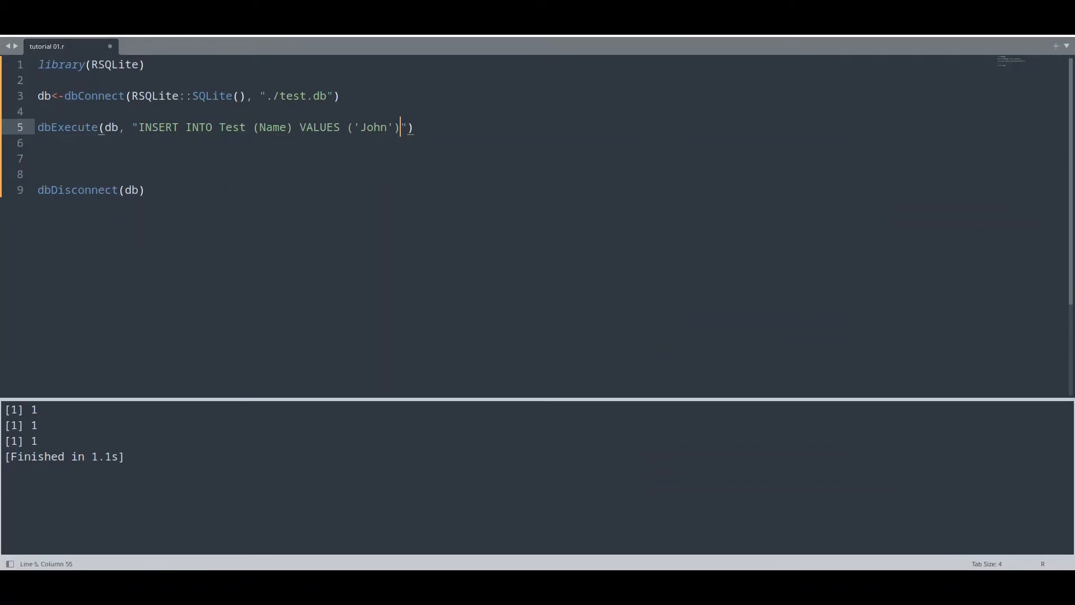
{"action": "key", "text": "BackSpace"}
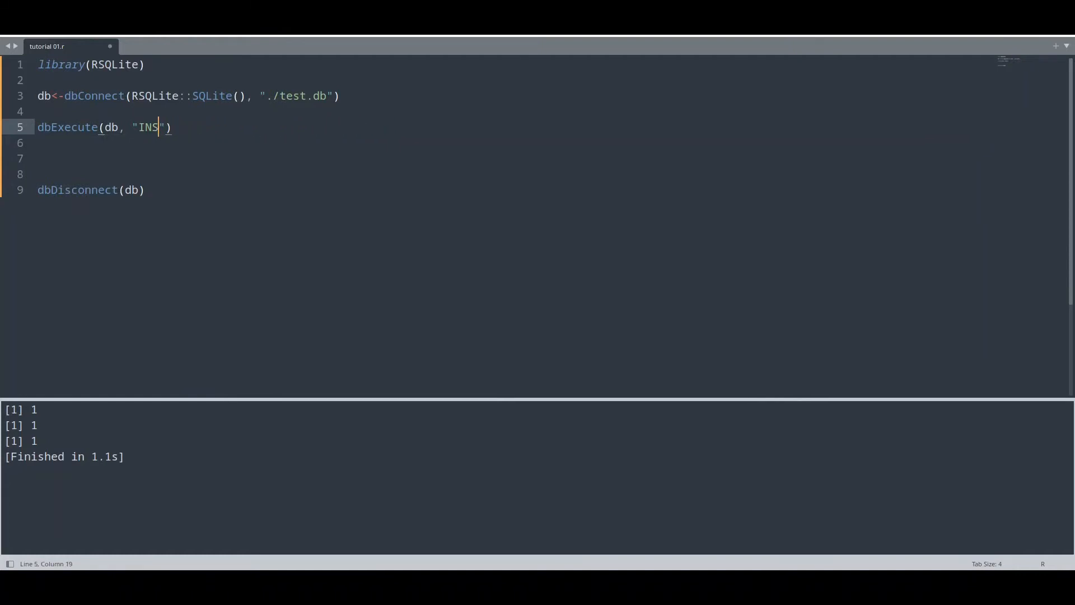
{"action": "key", "text": "Backspace"}
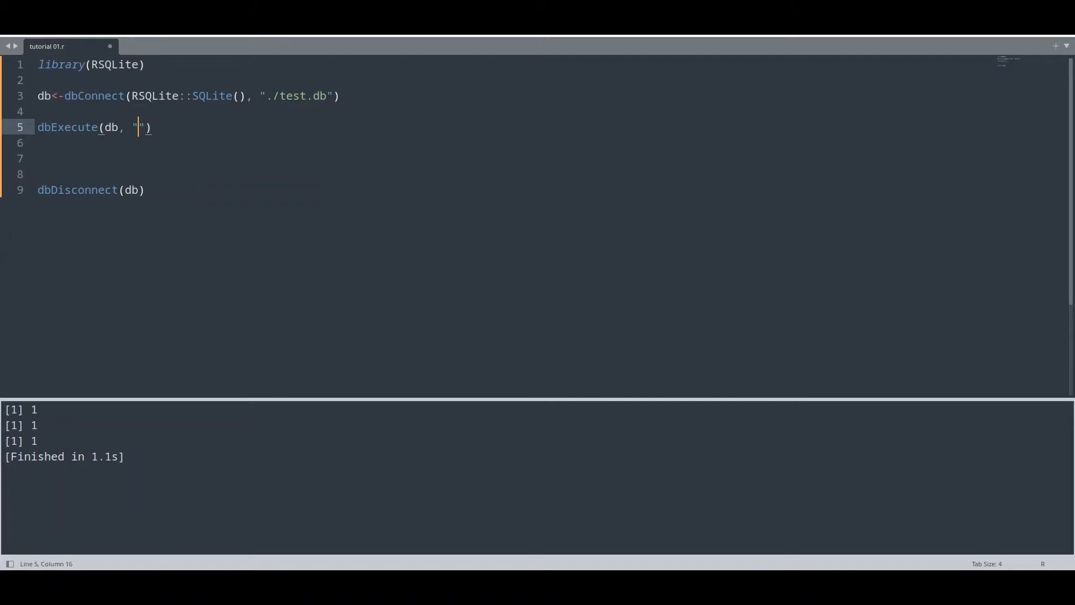
Write the query DELETE FROM Test WHERE Name='Yi', correcting the table name to Test
{"action": "type", "text": "DELETE"}
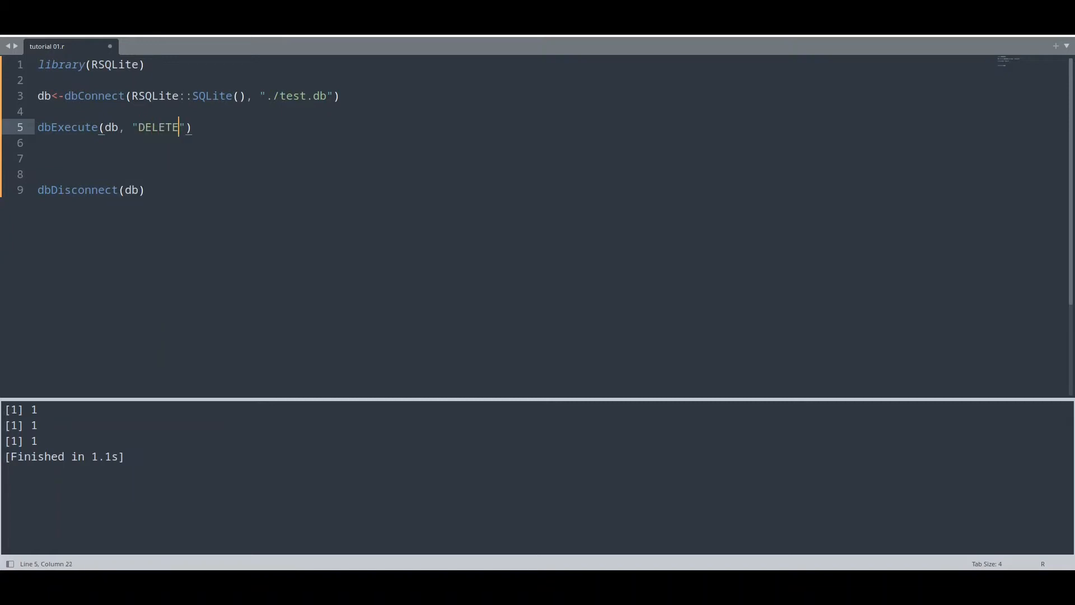
{"action": "type", "text": "FROM Ta"}
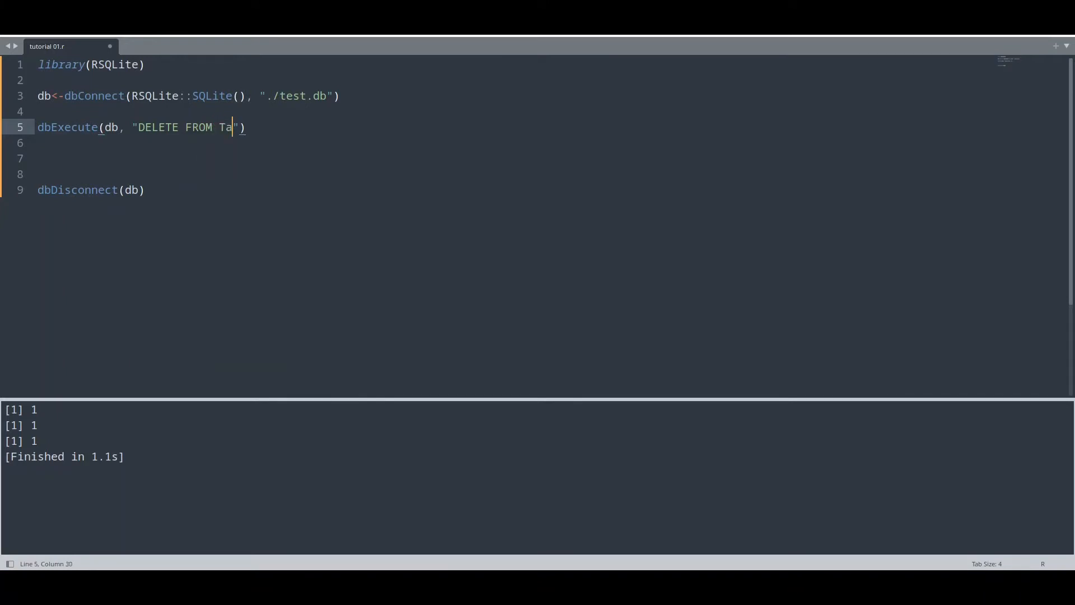
{"action": "type", "text": "ble"}
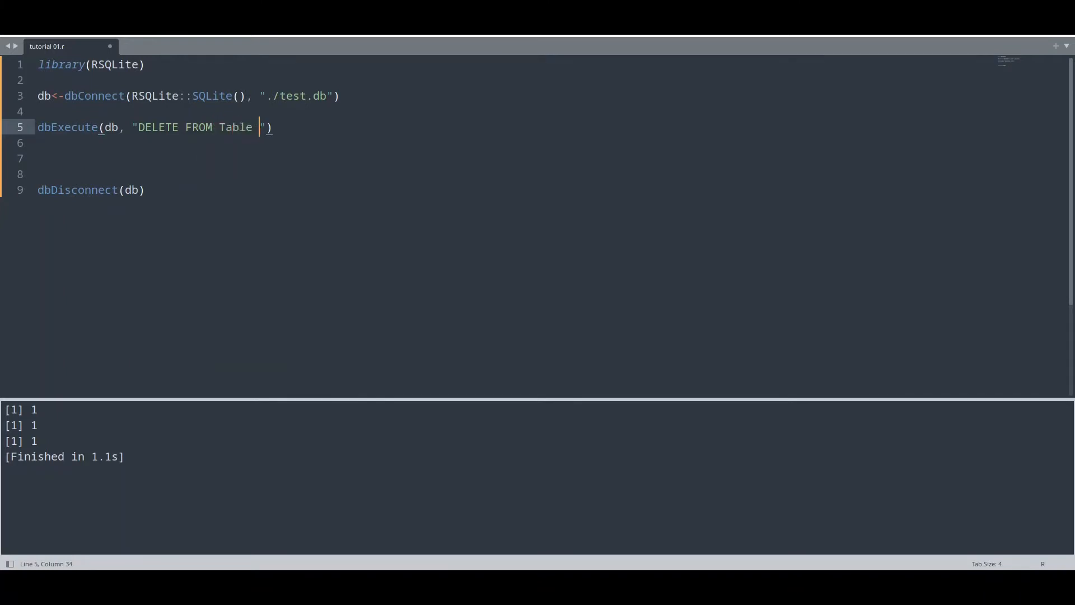
{"action": "type", "text": "WH"}
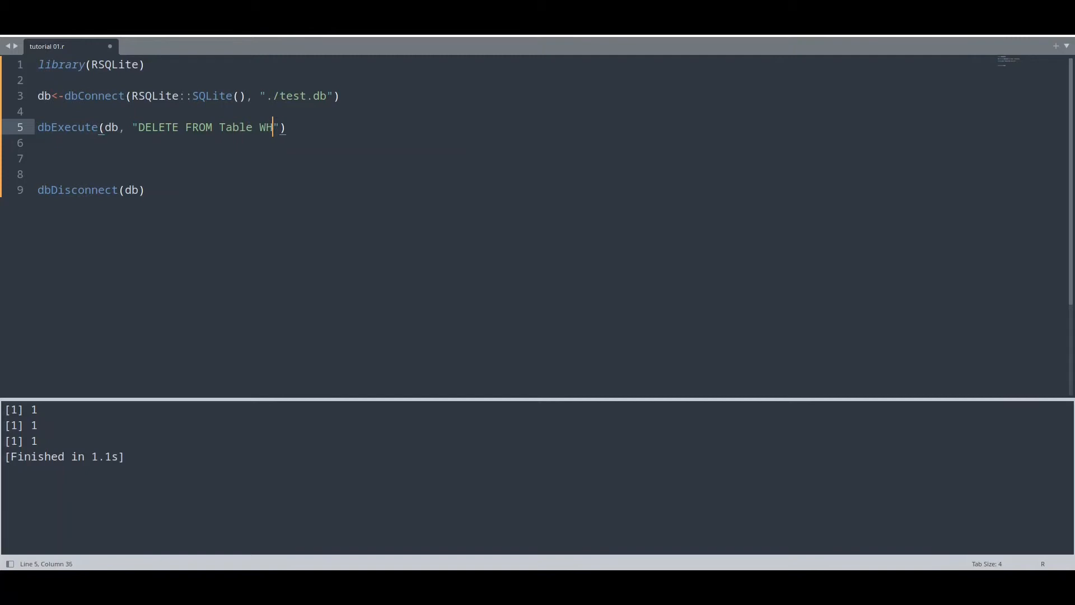
{"action": "type", "text": "ERE Name='"}
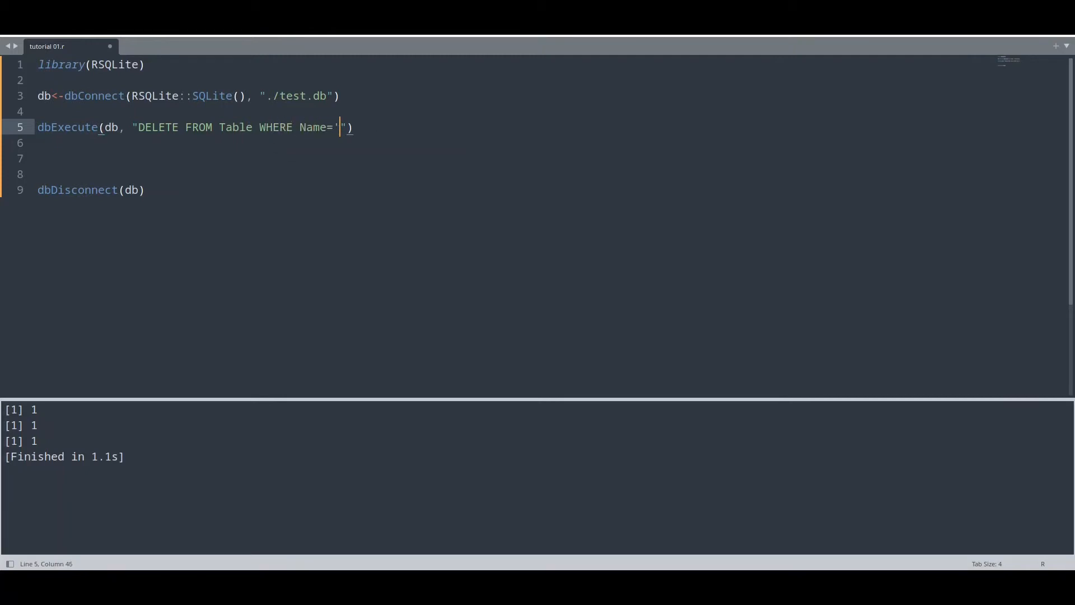
{"action": "type", "text": "Y'"}
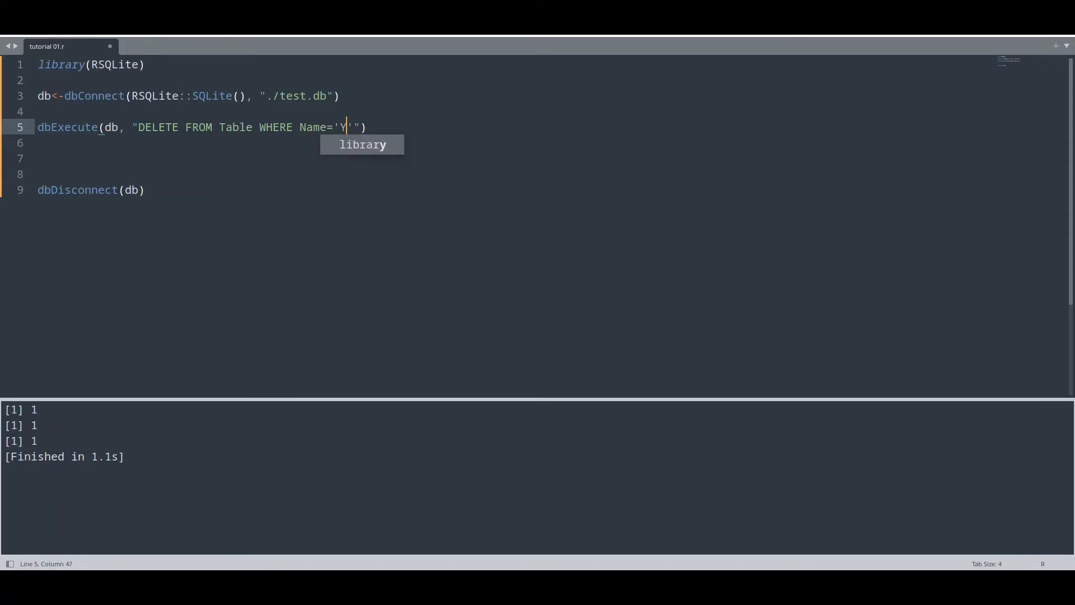
{"action": "type", "text": "i"}
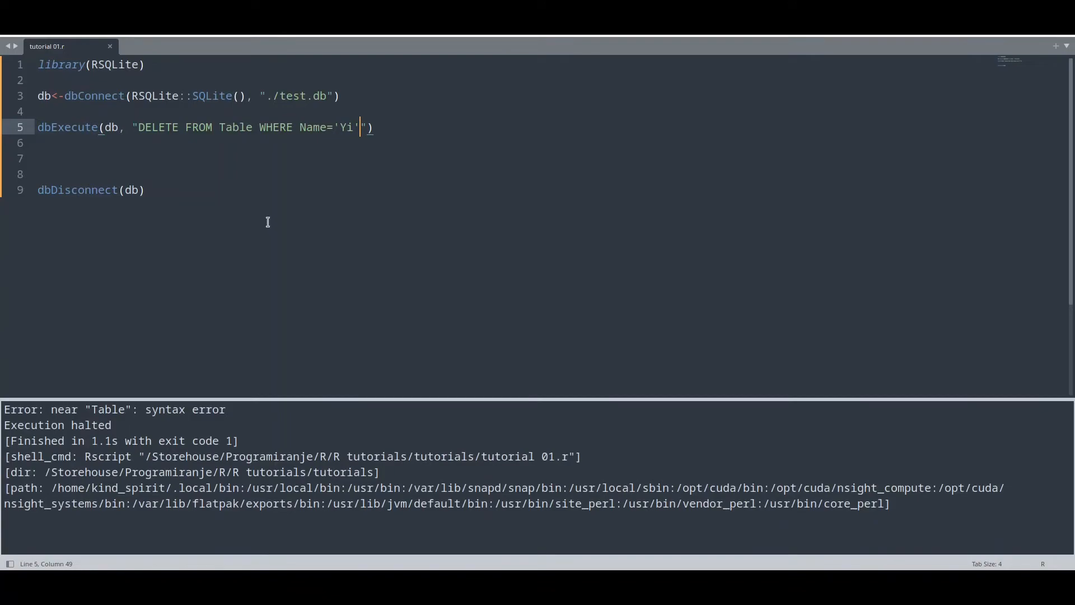
{"action": "mouse_move", "coordinate": [239, 170]}
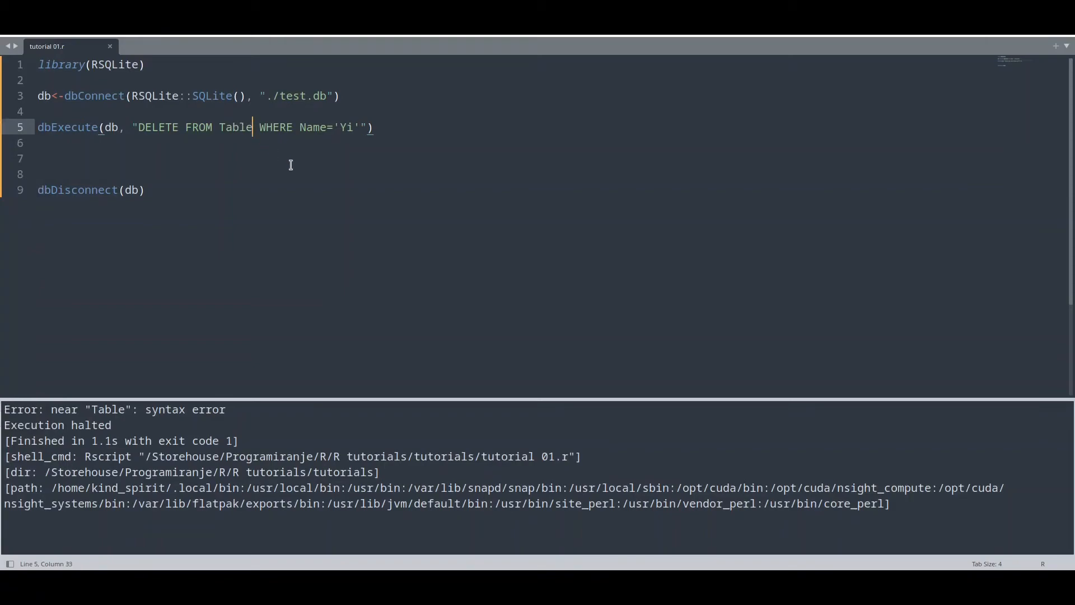
{"action": "key", "text": "BackSpace"}
{"action": "type", "text": "st"}
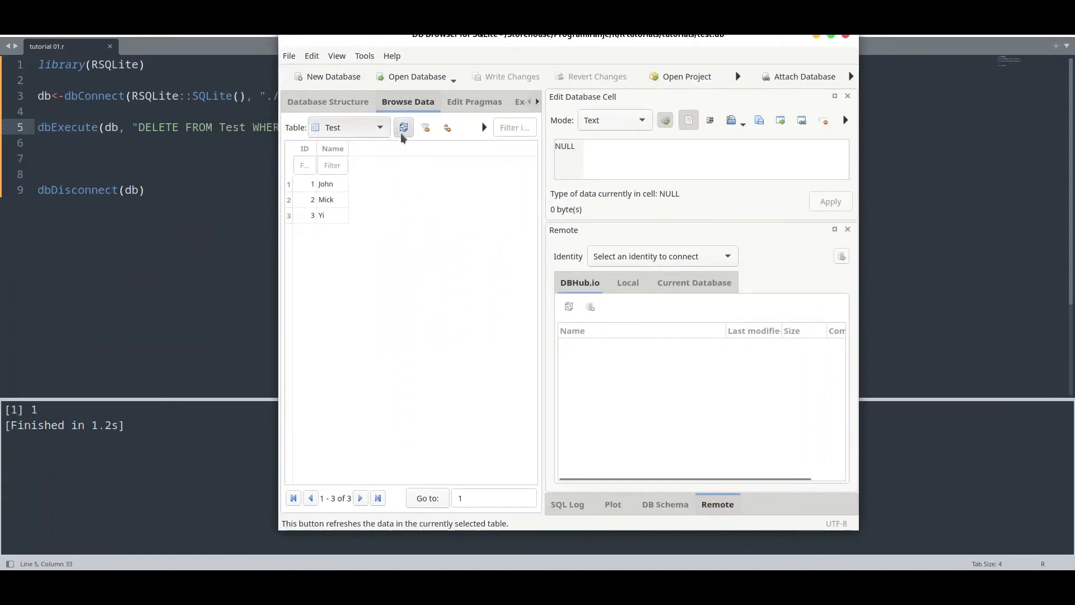
Refresh the Test table to confirm only John and Mick remain, then dismiss DB Browser
{"action": "left_click", "coordinate": [403, 127]}
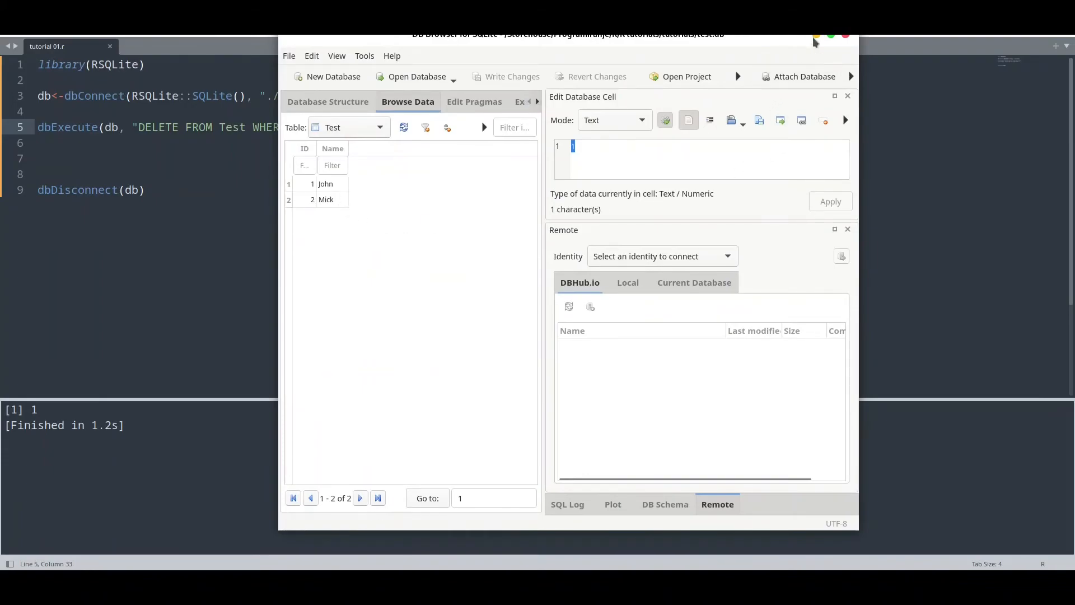
{"action": "left_click", "coordinate": [817, 35]}
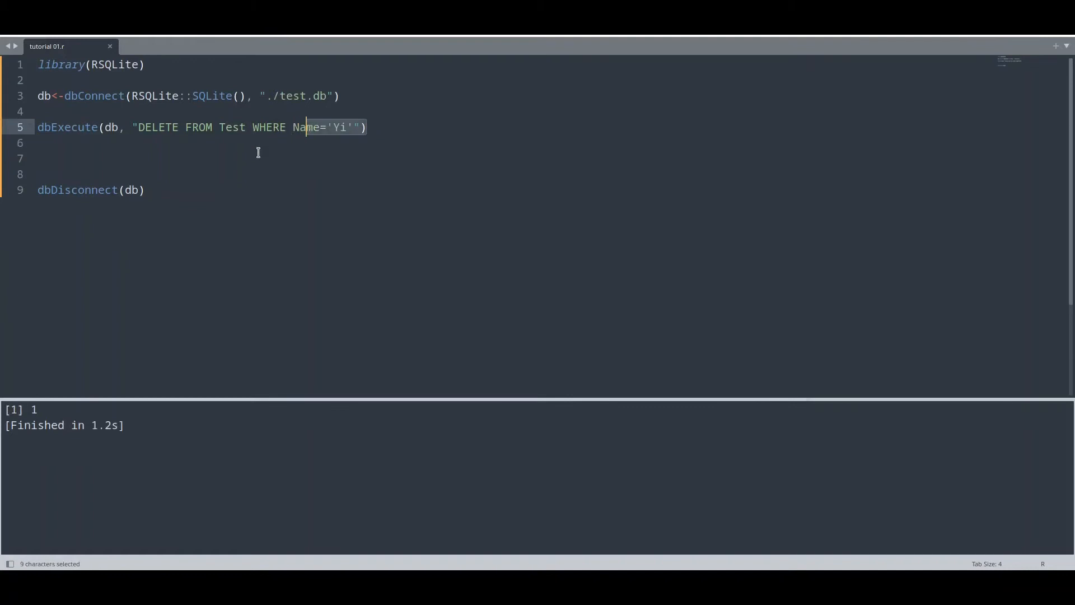
Change the delete condition from Name='Yi' to Name='Yanosh'
{"action": "left_click", "coordinate": [277, 158]}
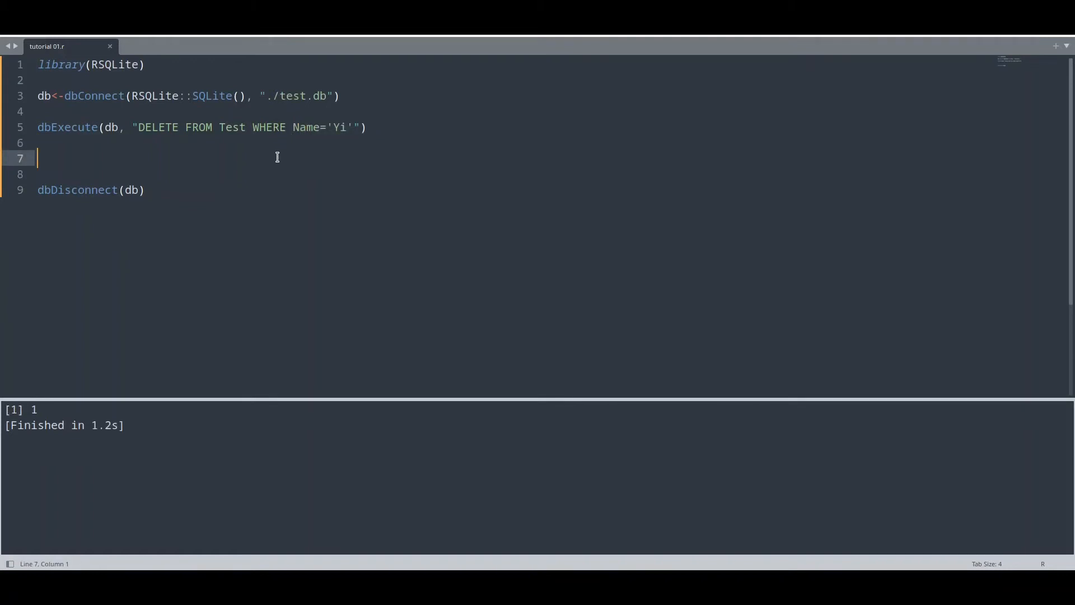
{"action": "mouse_move", "coordinate": [341, 158]}
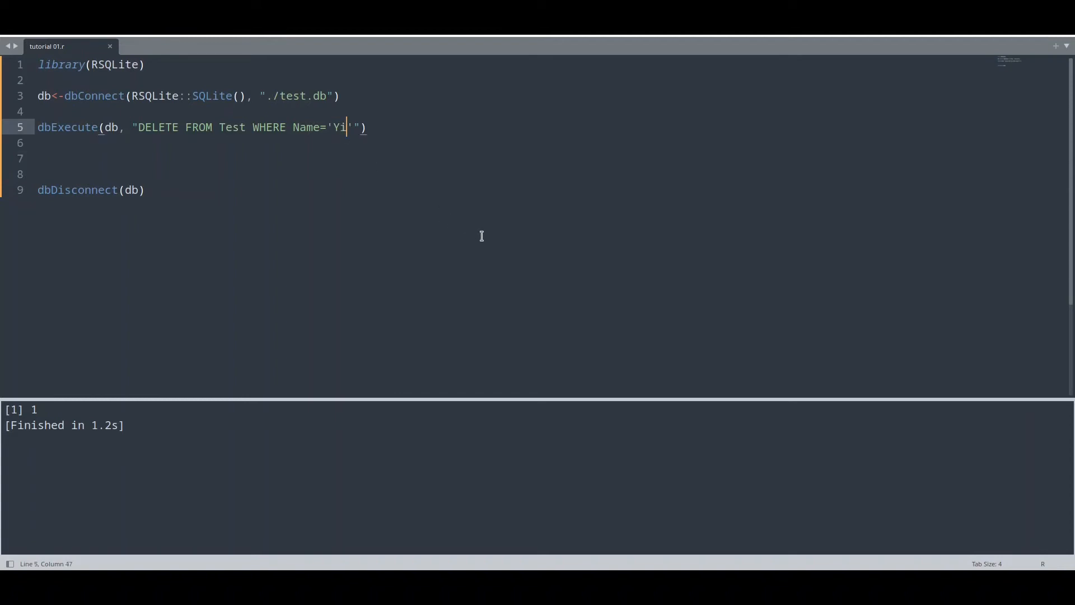
{"action": "key", "text": "Backspace"}
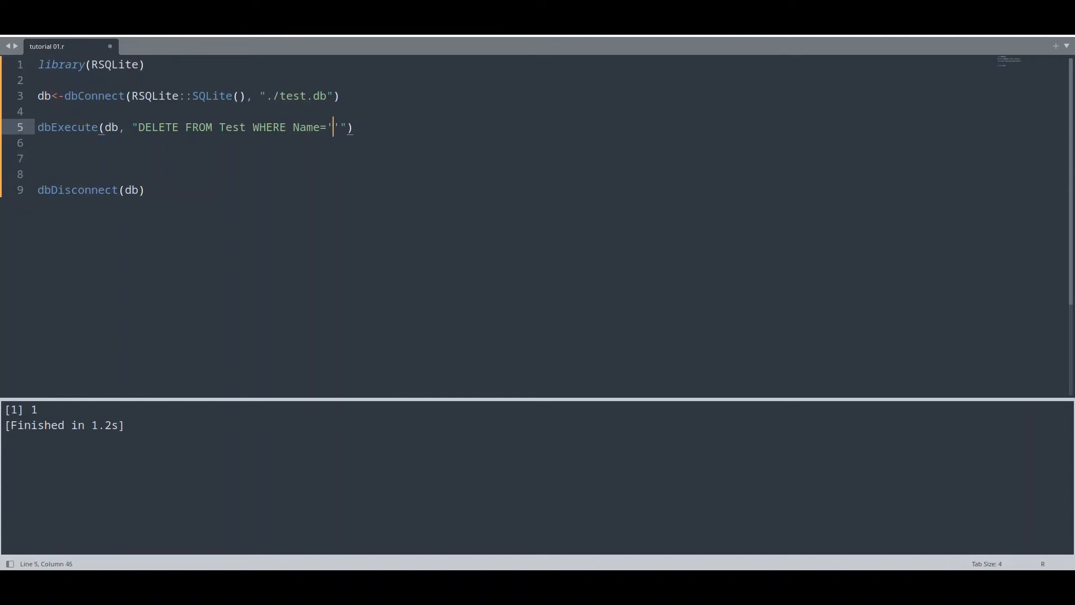
{"action": "key", "text": "Left"}
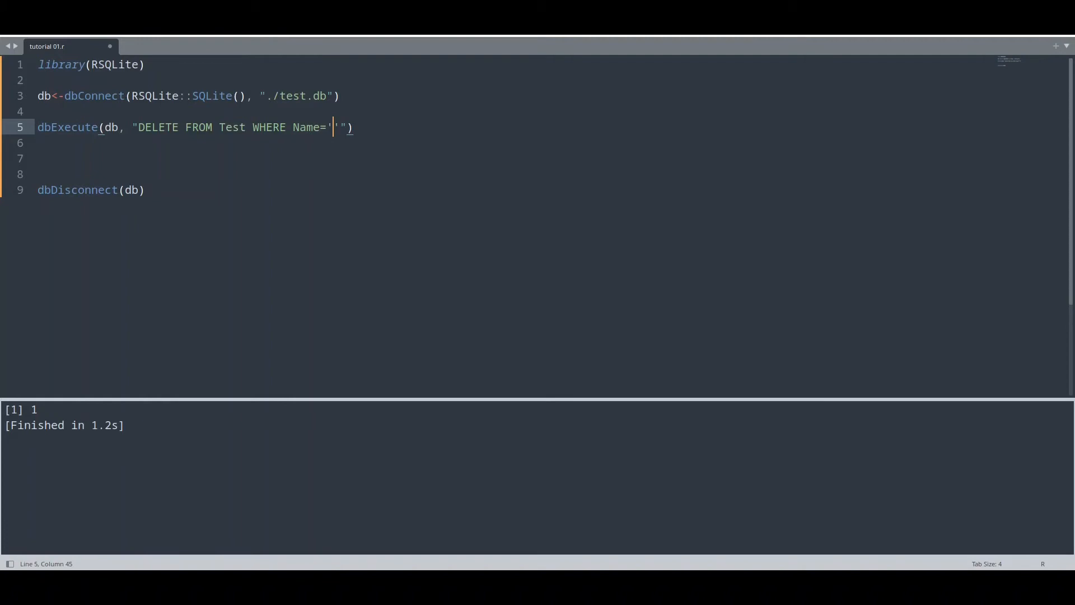
{"action": "type", "text": "Yanosh"}
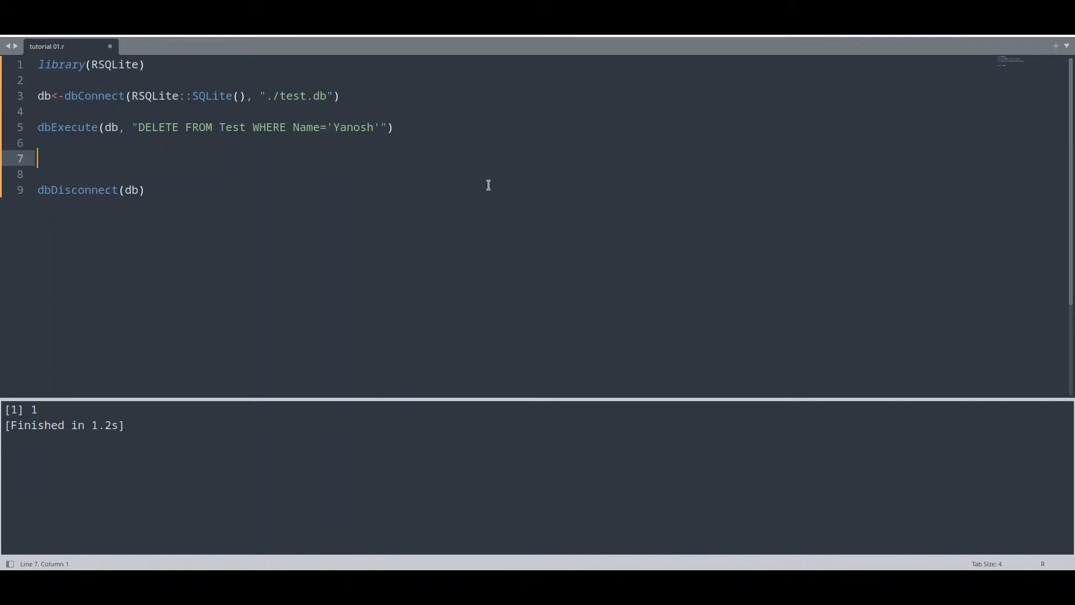
Begin a new line assigning query<- to a dbGetQuery( call
{"action": "type", "text": "que"}
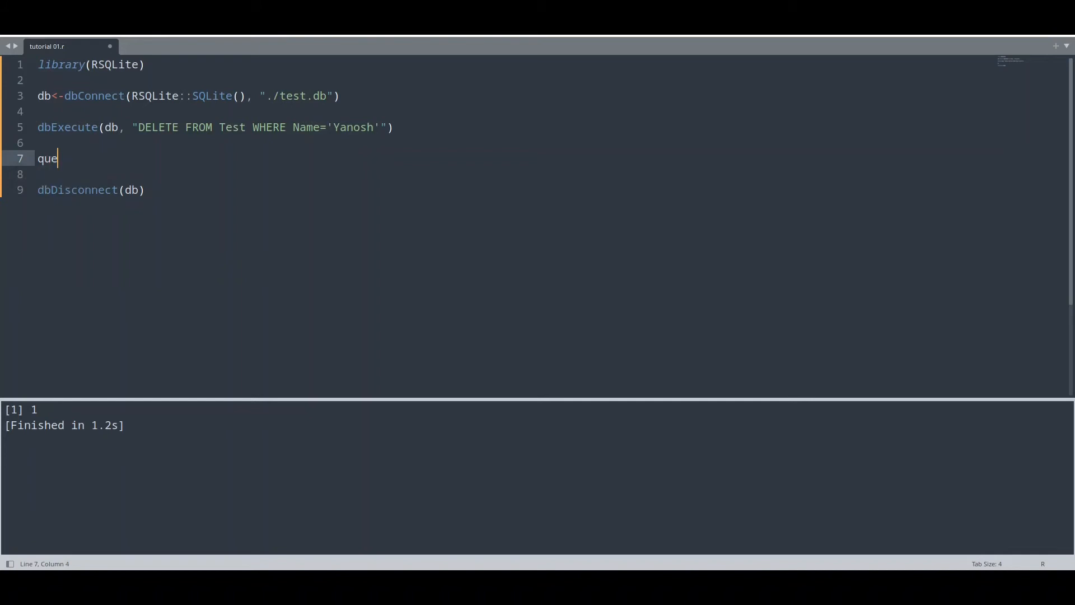
{"action": "type", "text": "ry<-"}
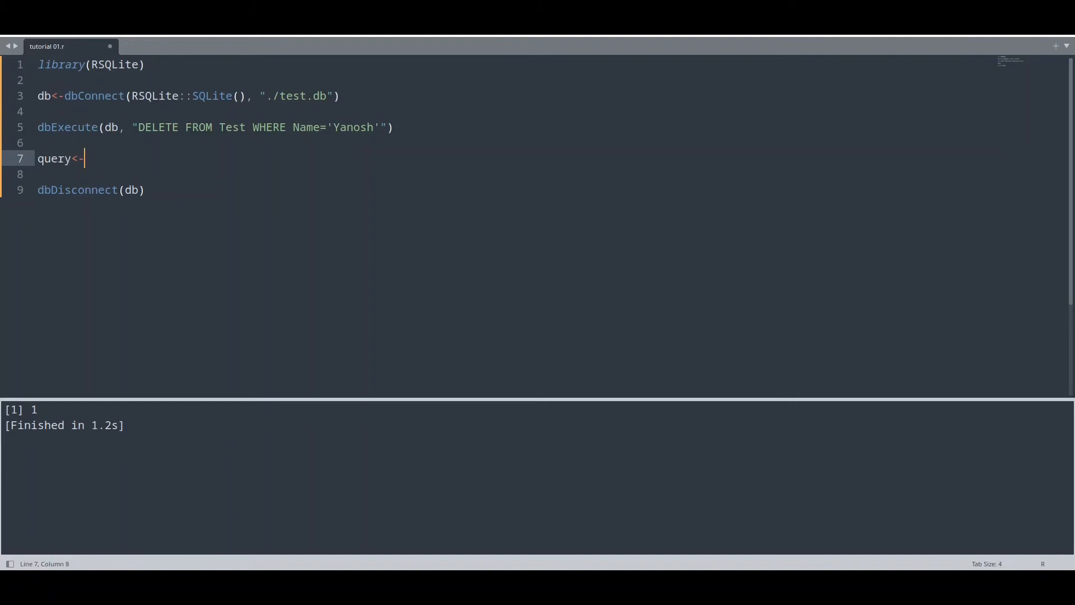
{"action": "type", "text": "dbG"}
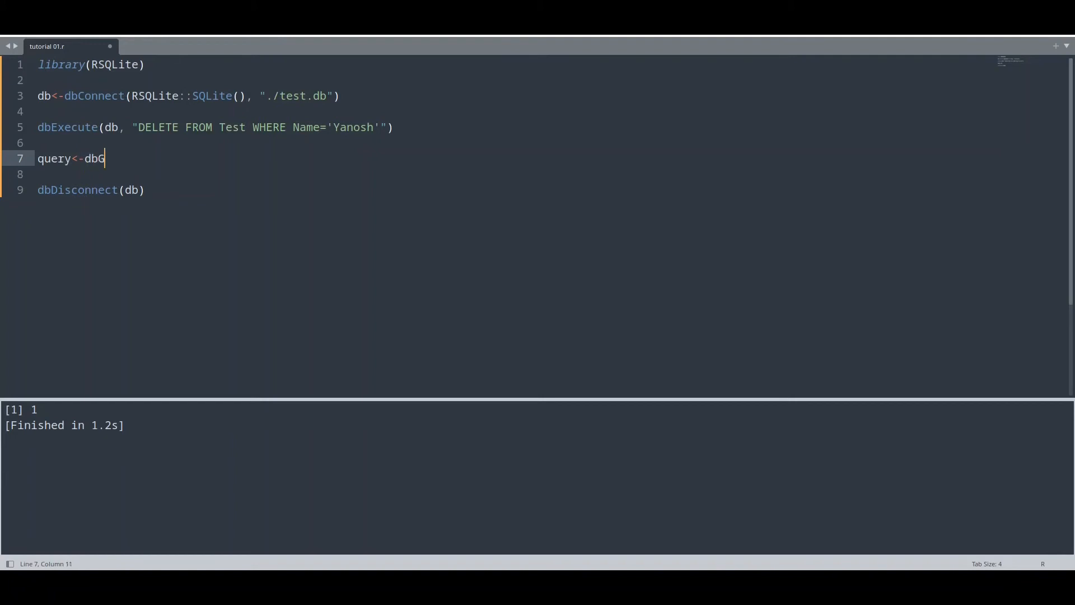
{"action": "type", "text": "etQ"}
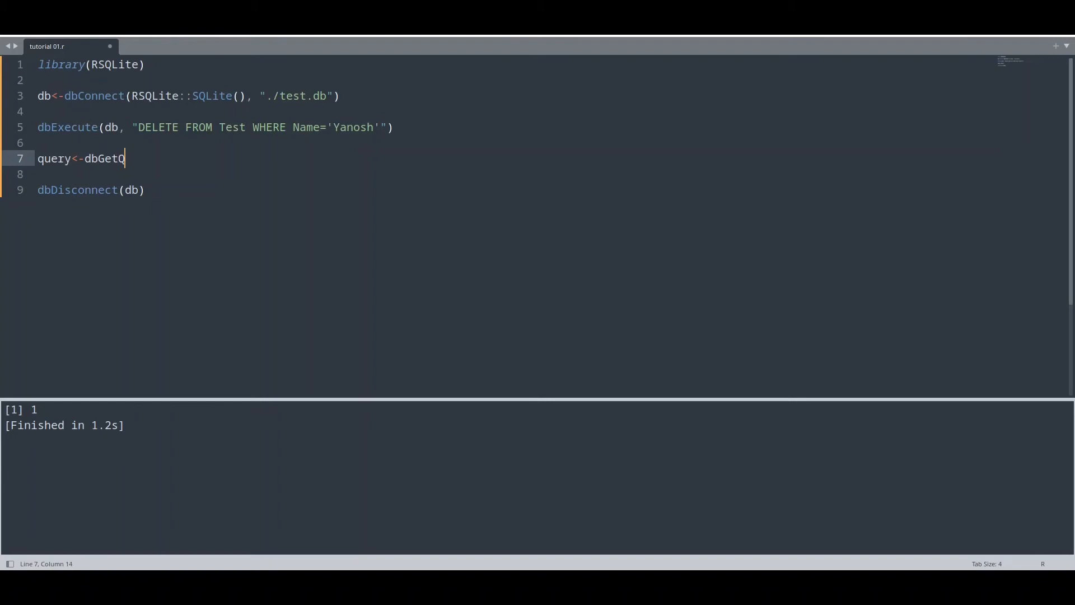
{"action": "type", "text": "uery"}
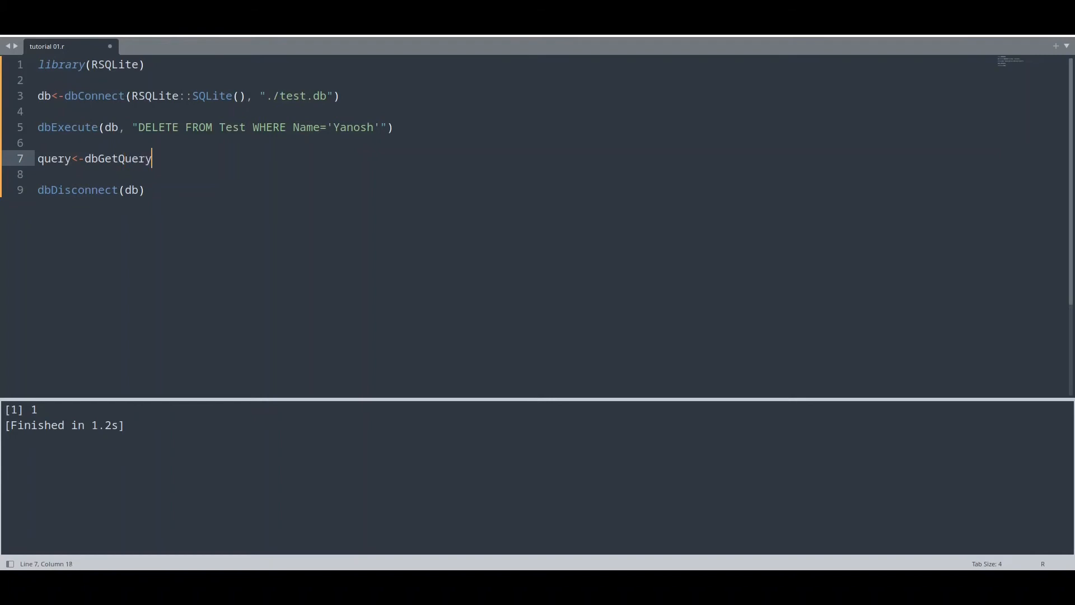
{"action": "type", "text": "("}
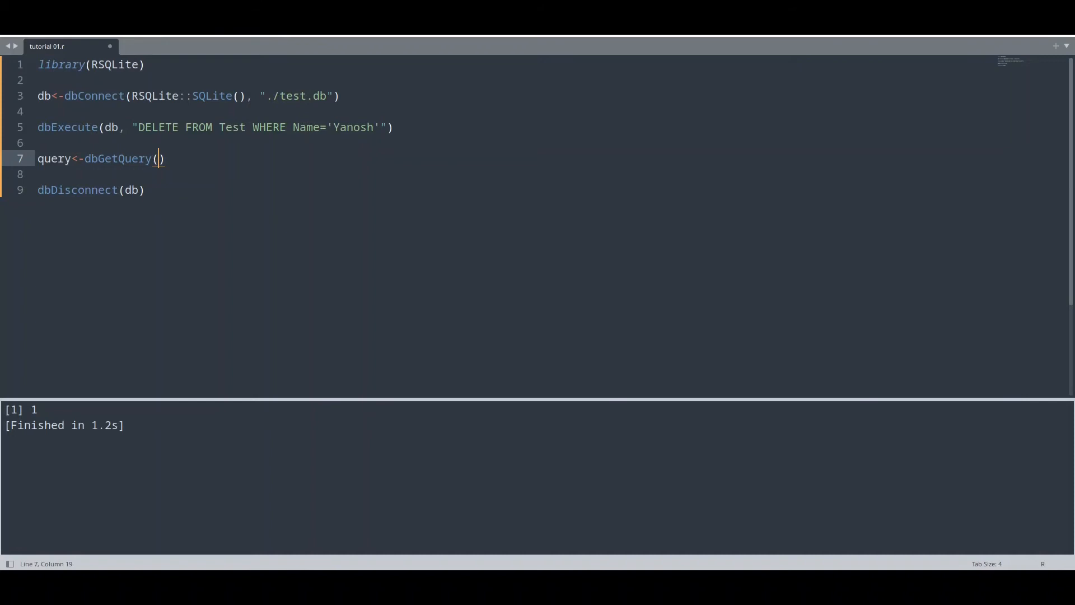
{"action": "mouse_move", "coordinate": [121, 146]}
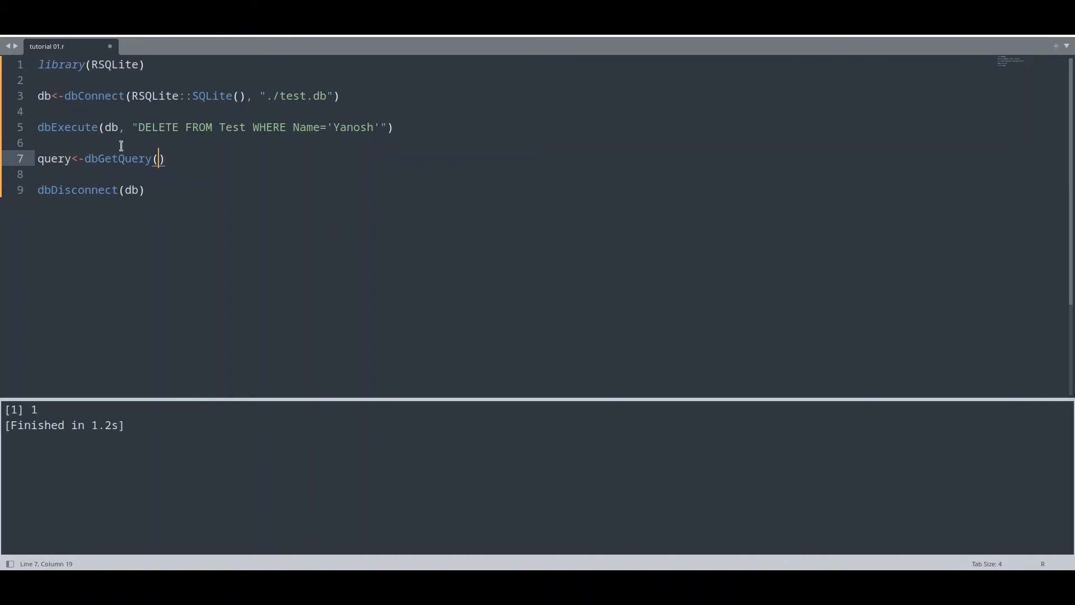
{"action": "mouse_move", "coordinate": [323, 181]}
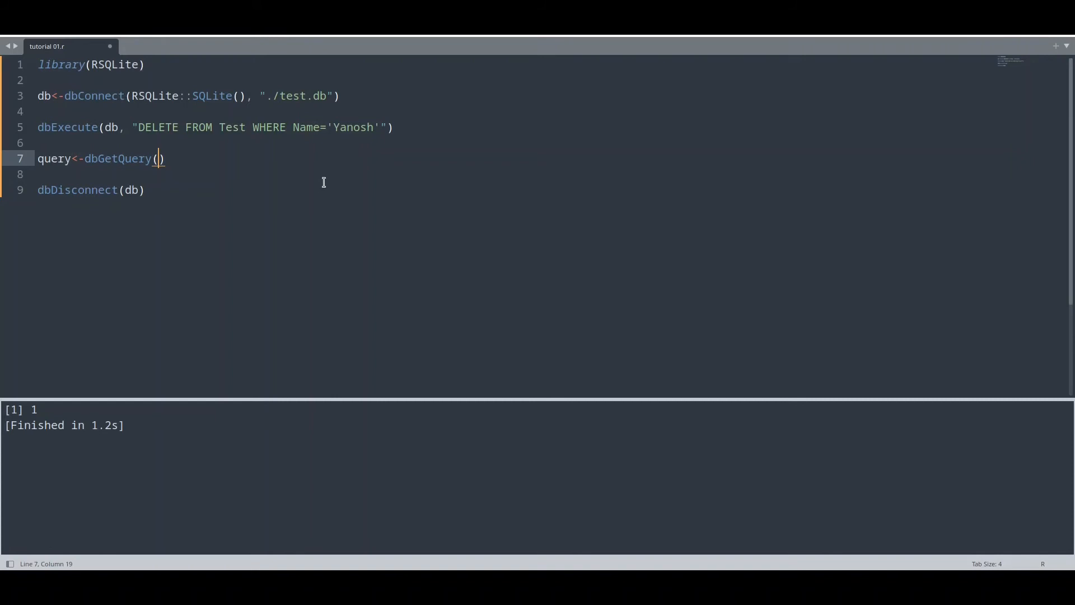
Complete dbGetQuery(db, "SELECT * FROM Test") and start the next line with q
{"action": "type", "text": "du"}
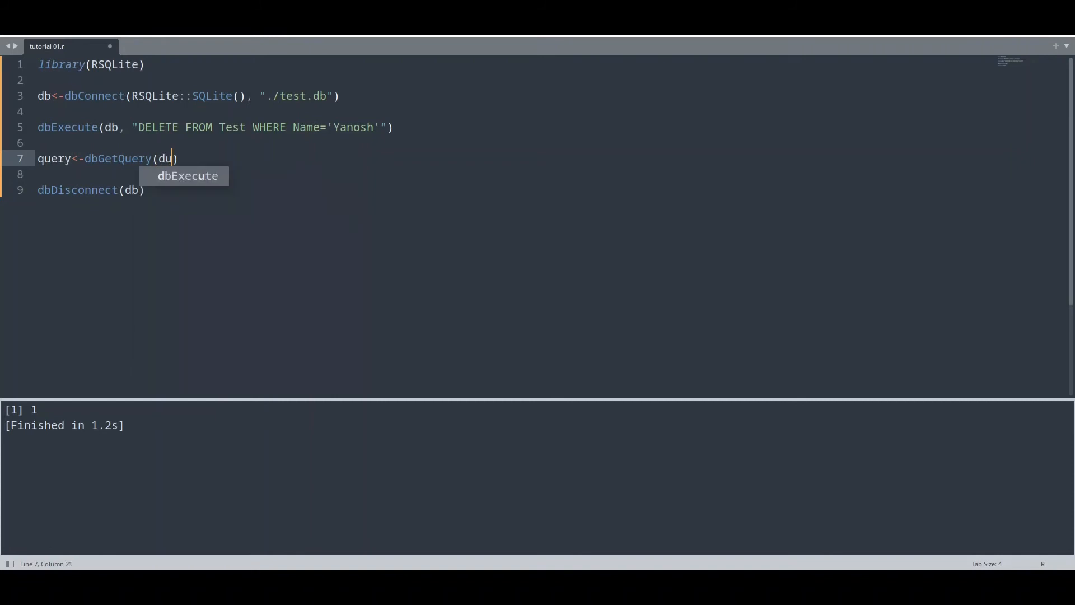
{"action": "type", "text": "b"}
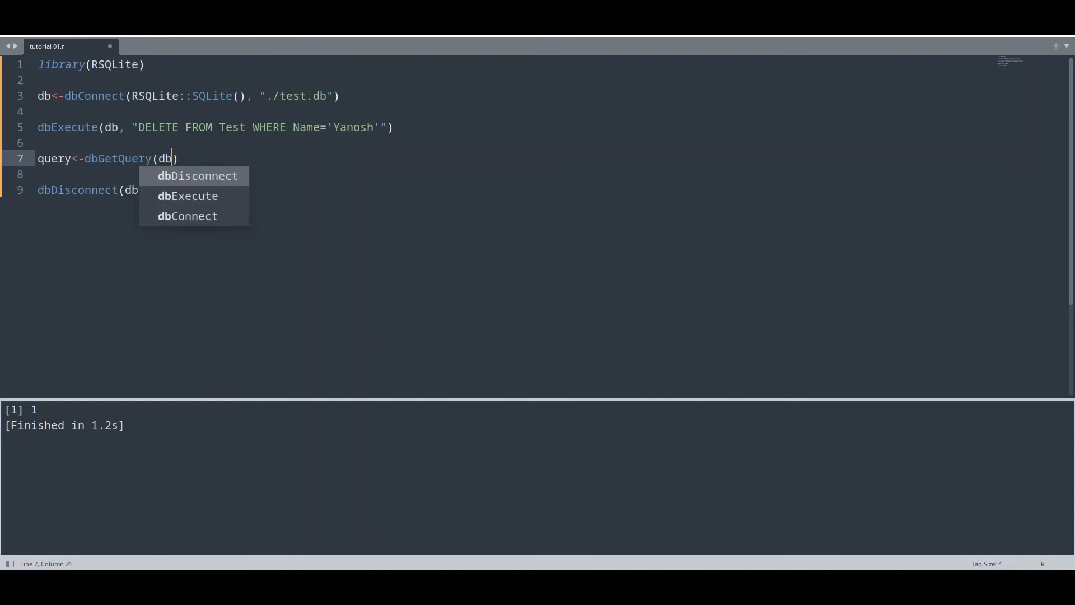
{"action": "type", "text": ", \""}
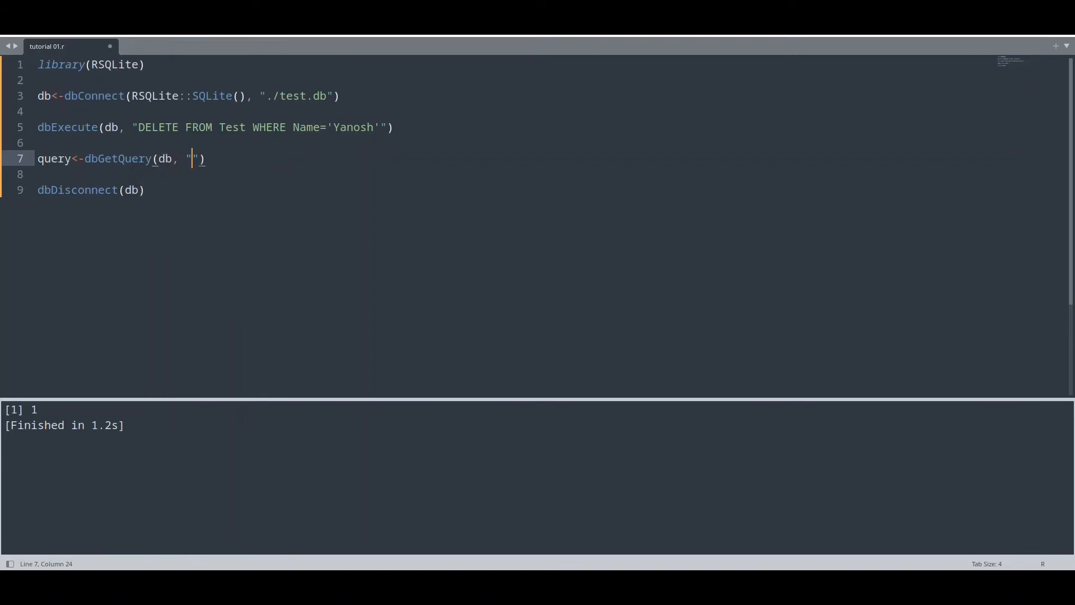
{"action": "type", "text": "SELECT"}
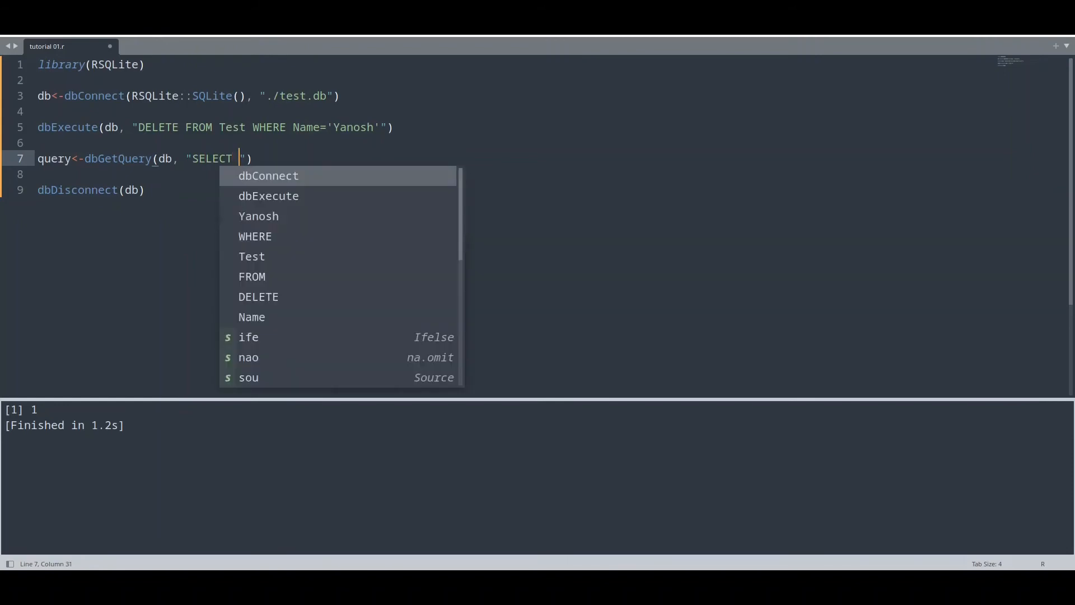
{"action": "type", "text": "* FROM Test"}
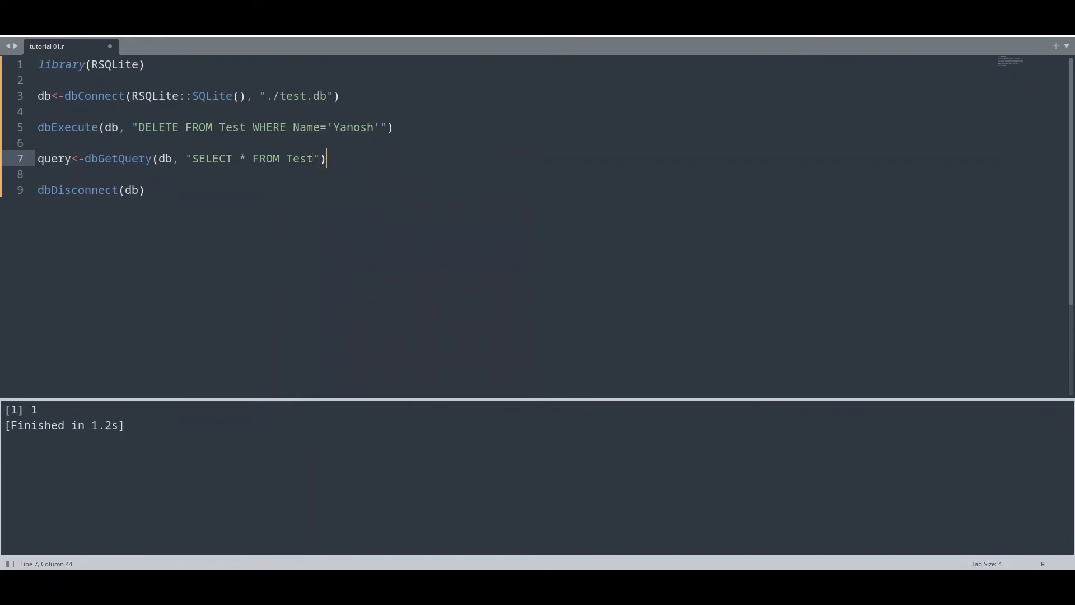
{"action": "key", "text": "Enter"}
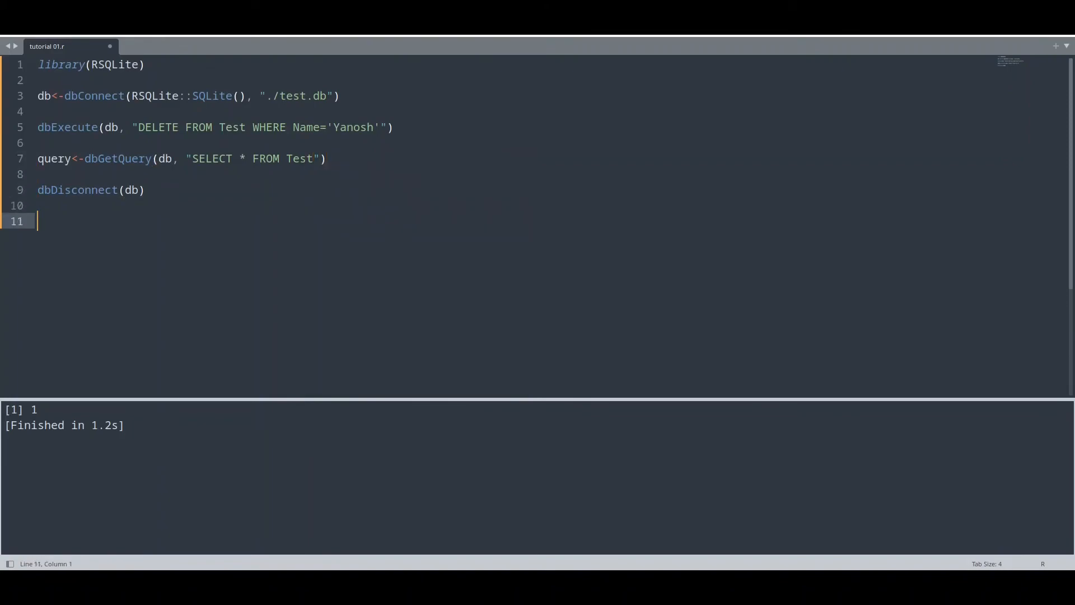
{"action": "type", "text": "query"}
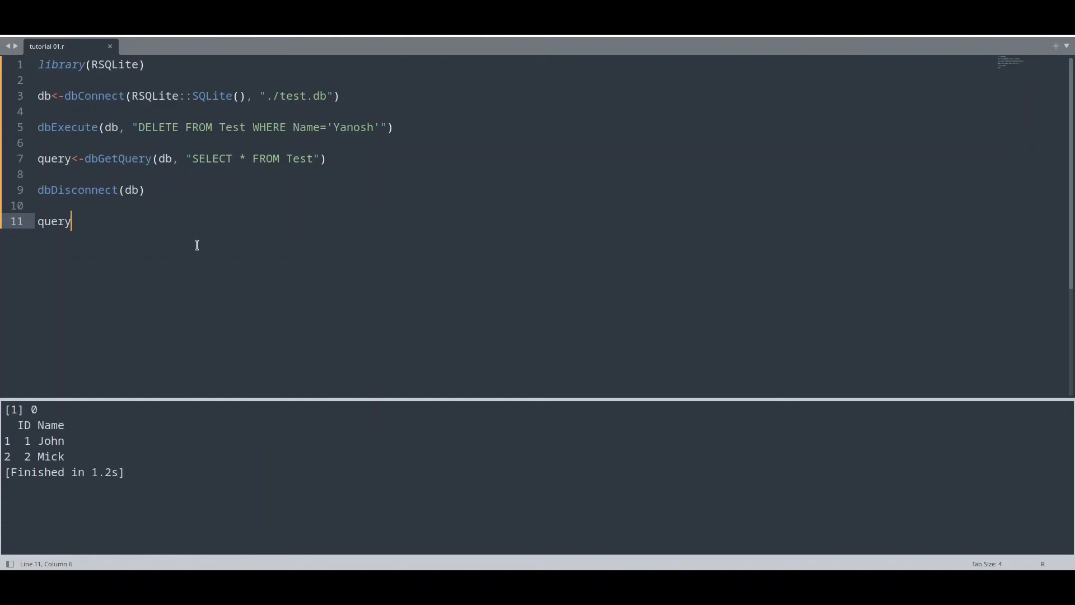
{"action": "mouse_move", "coordinate": [393, 133]}
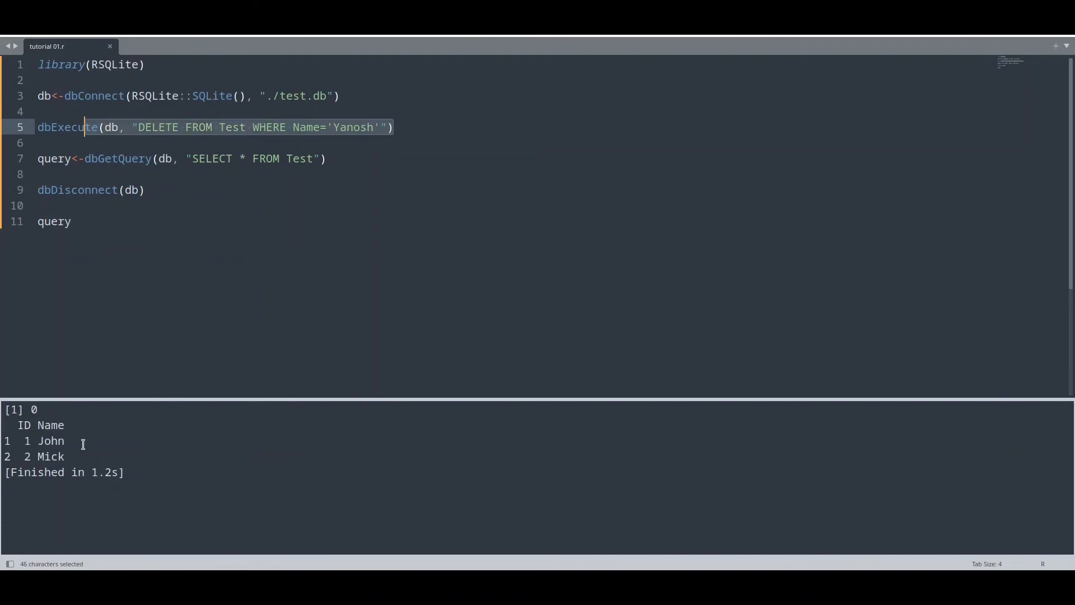
Place the cursor in the dbExecute DELETE statement on line 5 to edit it
{"action": "left_click", "coordinate": [243, 175]}
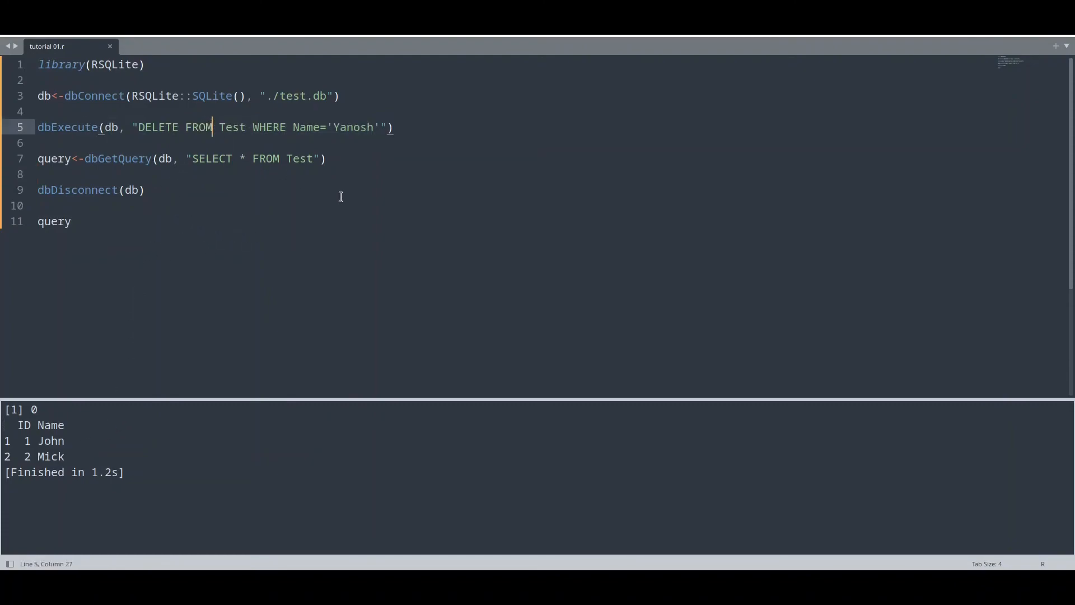
Replace DELETE FROM with INSERT INTO Test and remove the WHERE keyword
{"action": "key", "text": "BackSpace"}
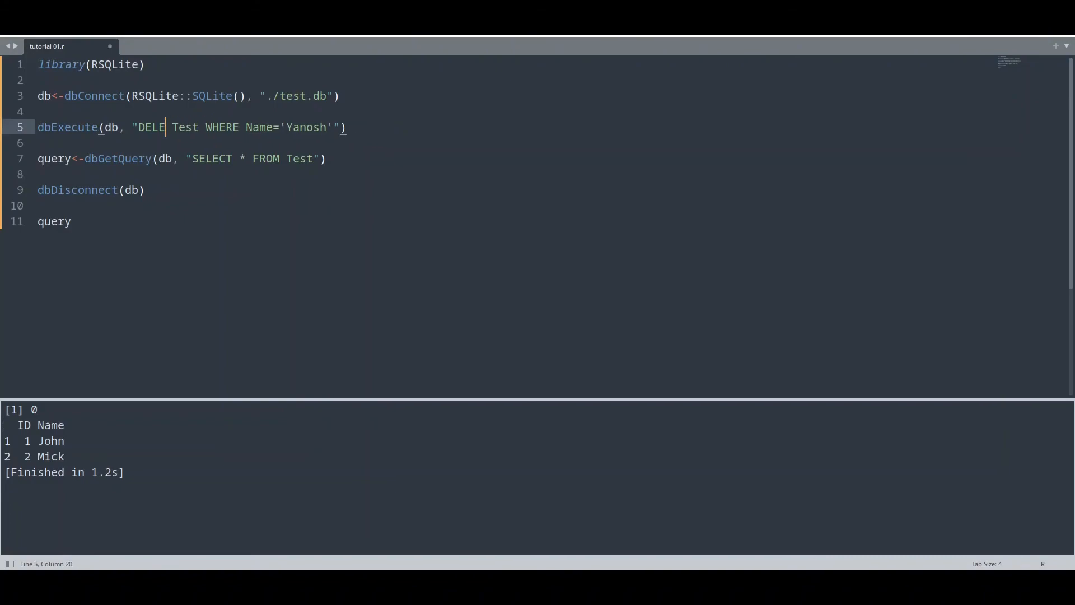
{"action": "type", "text": "INSE"}
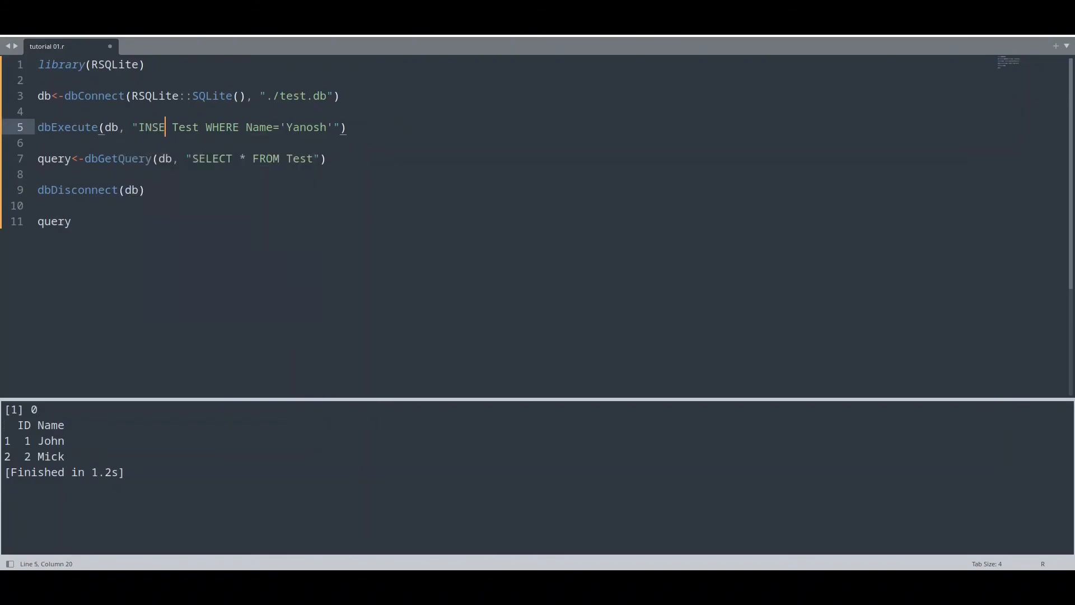
{"action": "type", "text": "RT IN"}
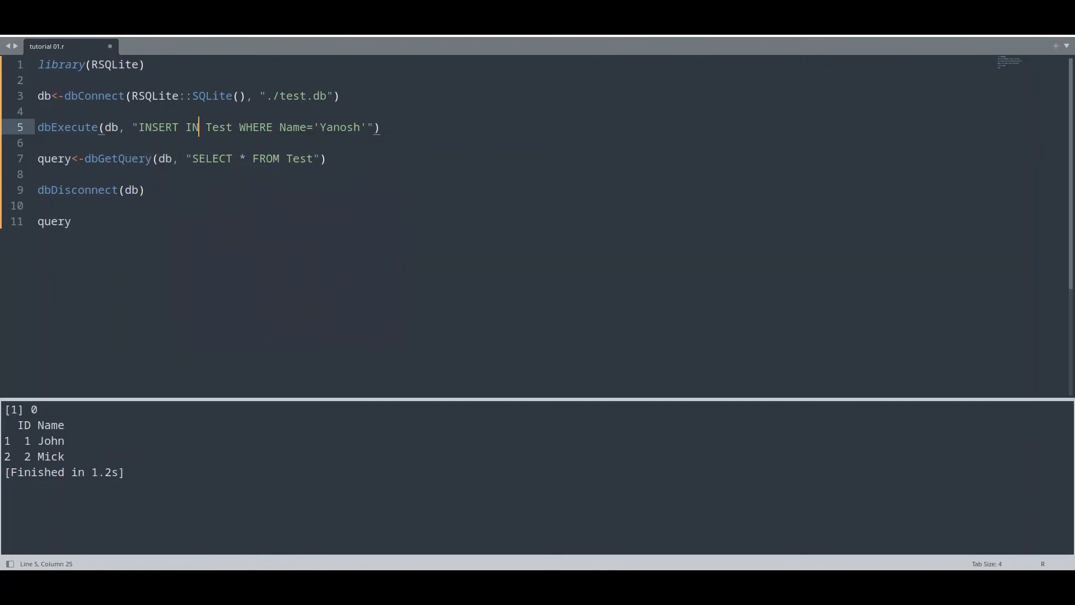
{"action": "type", "text": "TO"}
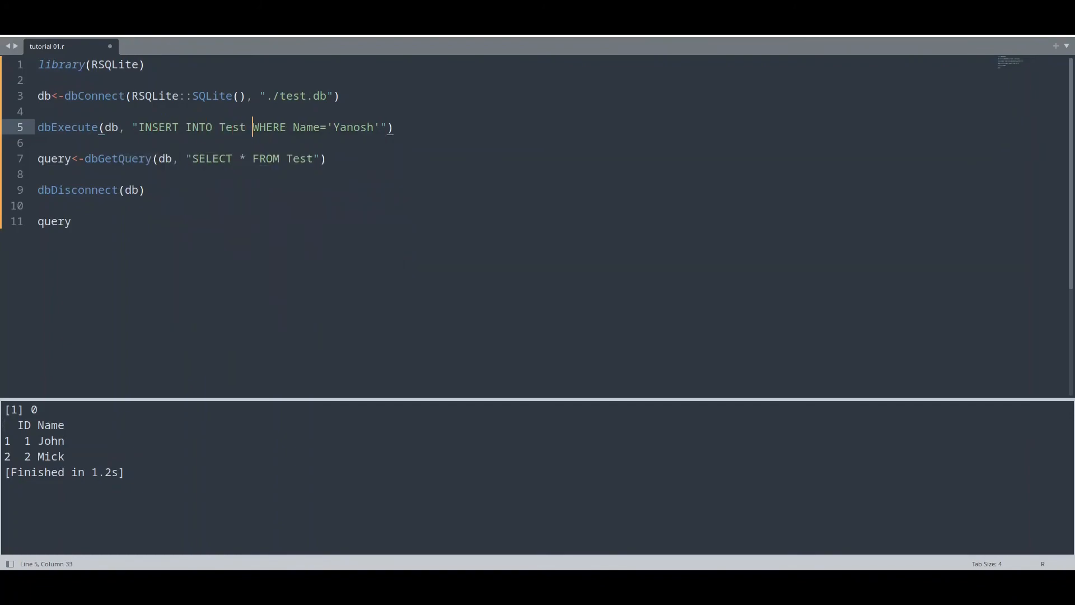
{"action": "key", "text": "Backspace"}
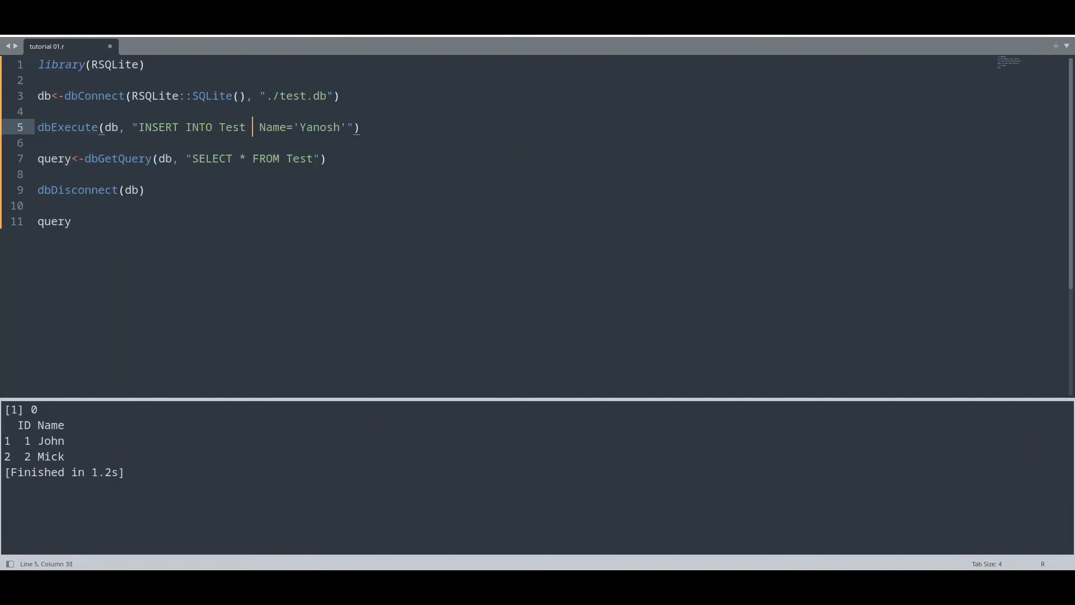
Add (Name) VALUES ( to form INSERT INTO Test (Name) VALUES ('Yanosh')
{"action": "type", "text": "(N"}
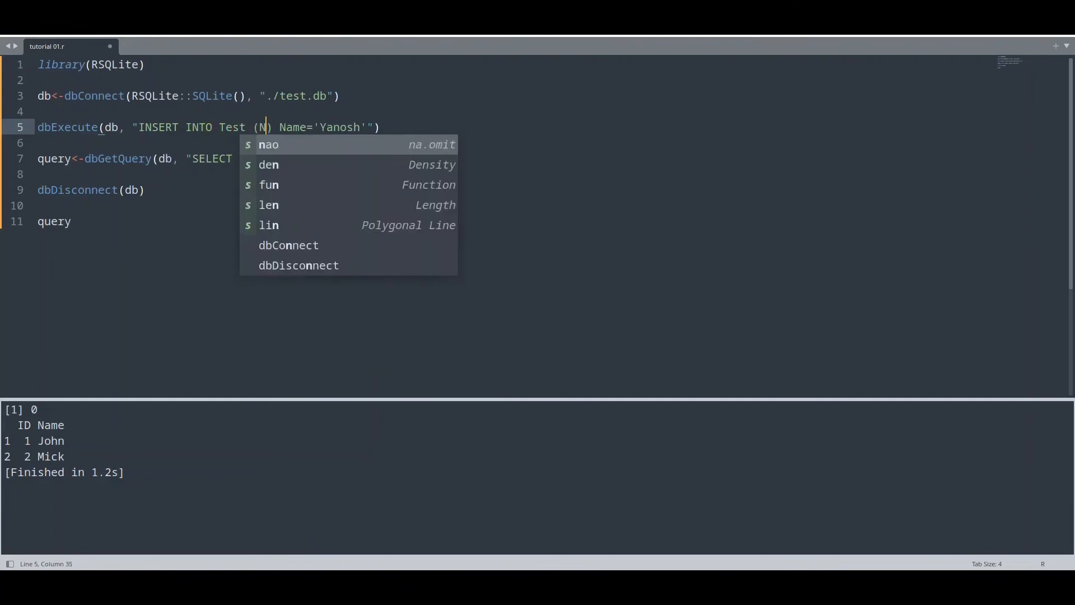
{"action": "type", "text": "ame)"}
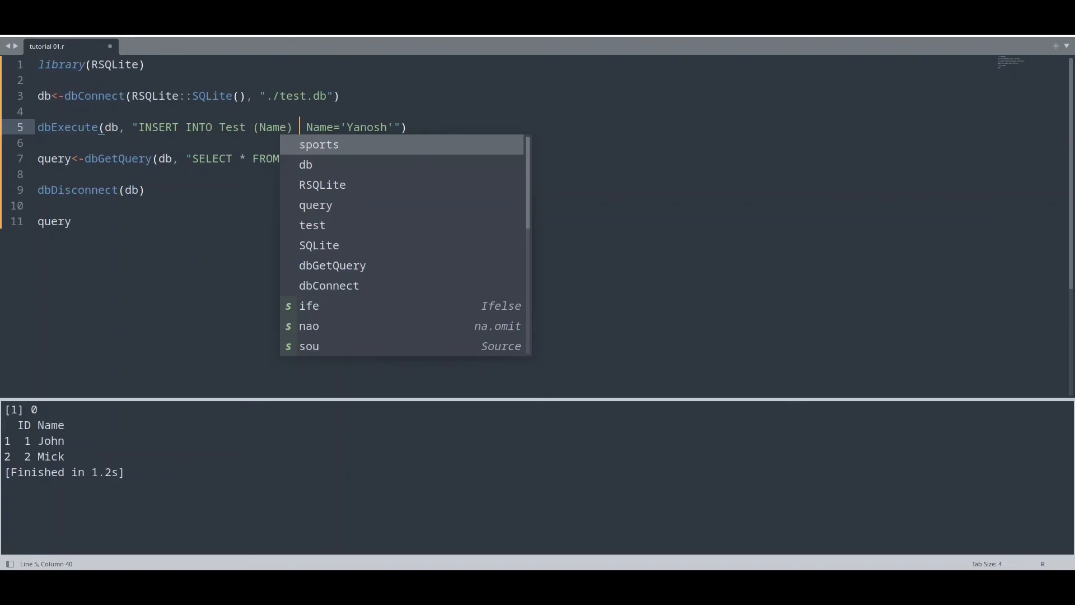
{"action": "type", "text": "VALUES"}
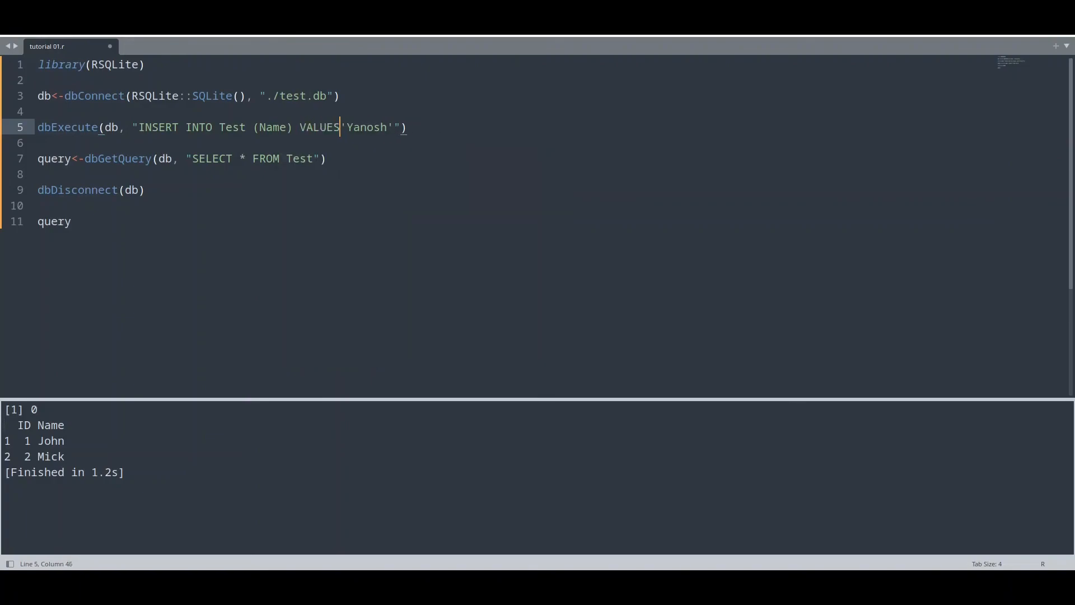
{"action": "type", "text": "("}
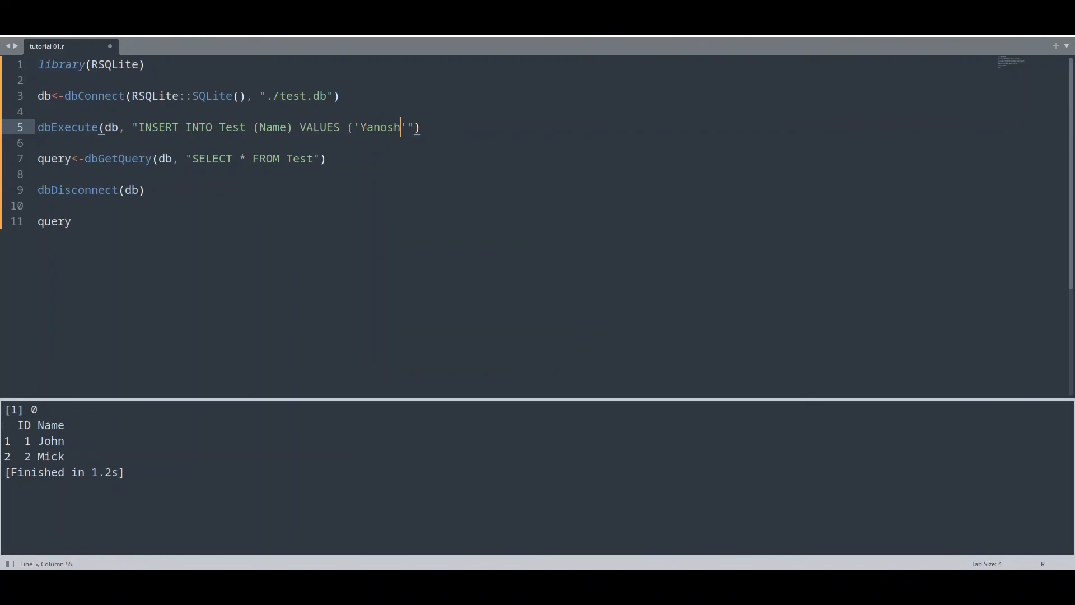